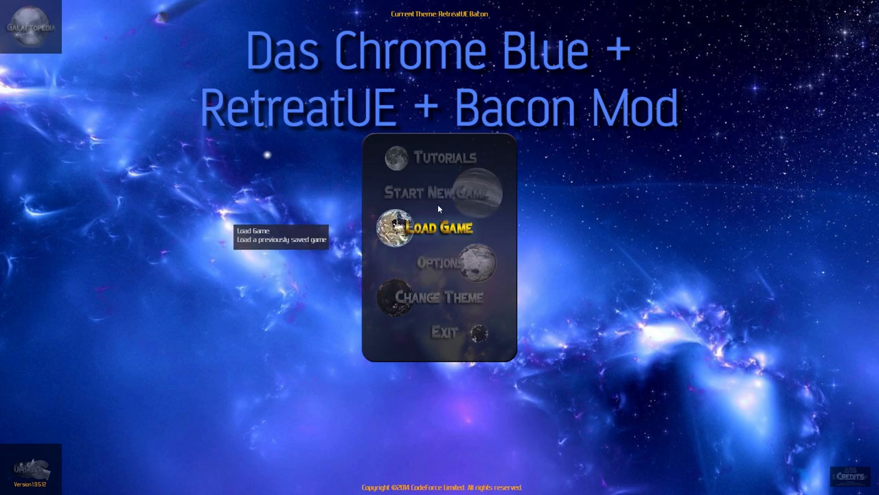
# Glance at the interface theme chooser, then begin a new game to reach galaxy setup.
pyautogui.click(439, 297)
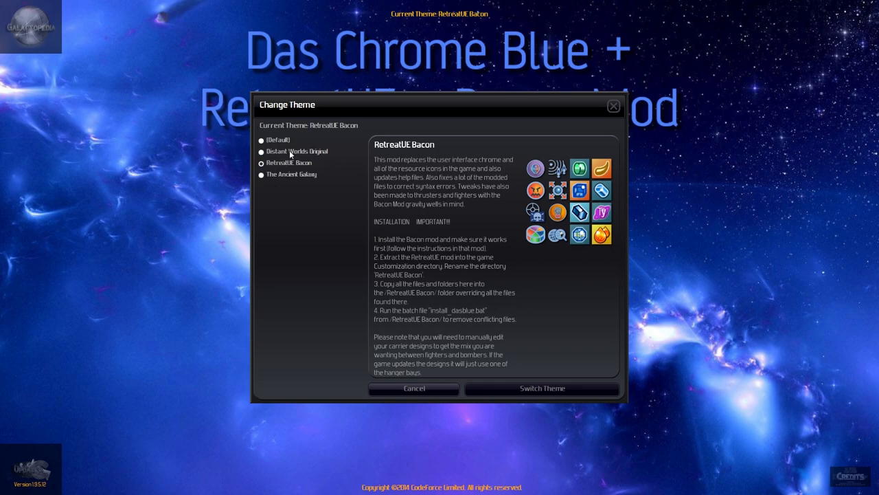
pyautogui.moveTo(612, 150)
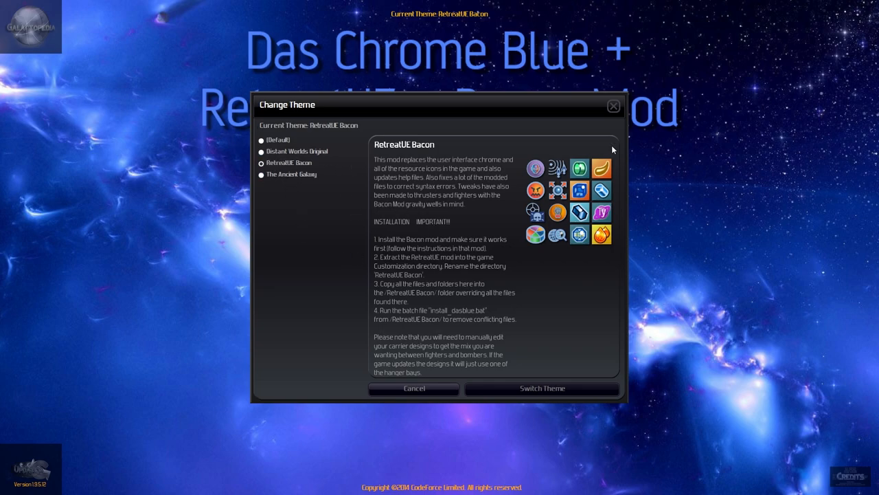
pyautogui.click(612, 105)
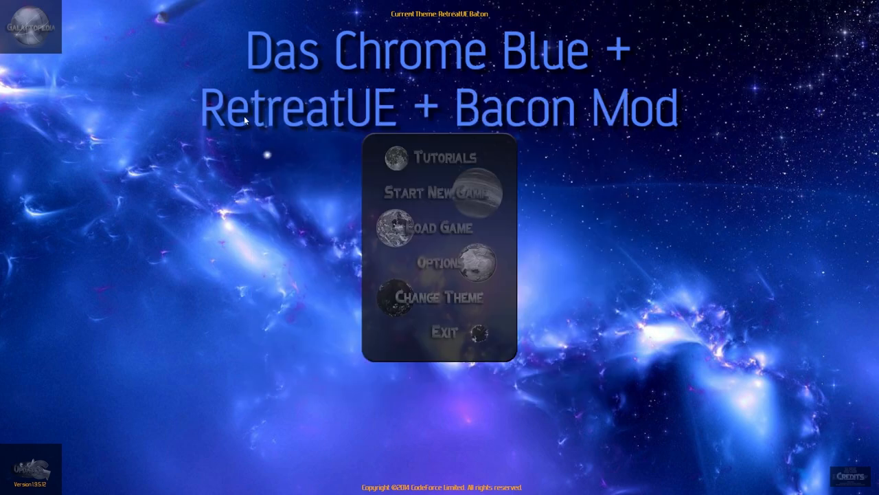
pyautogui.moveTo(509, 113)
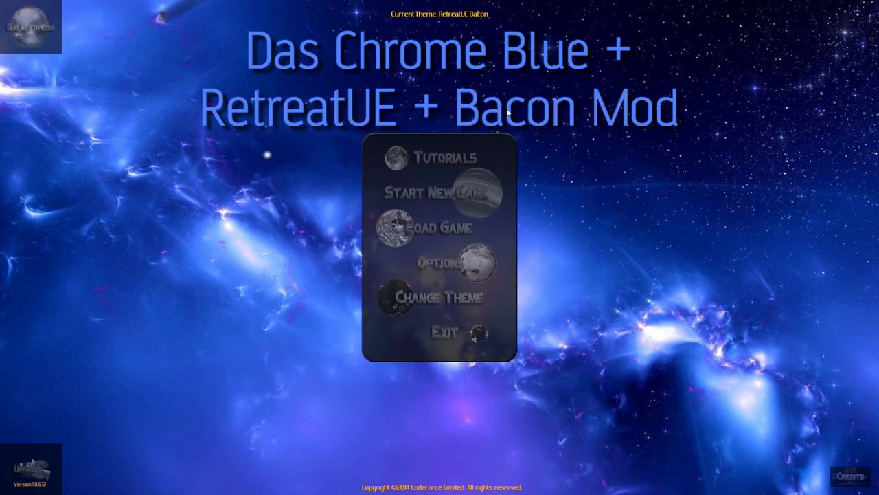
pyautogui.moveTo(378, 71)
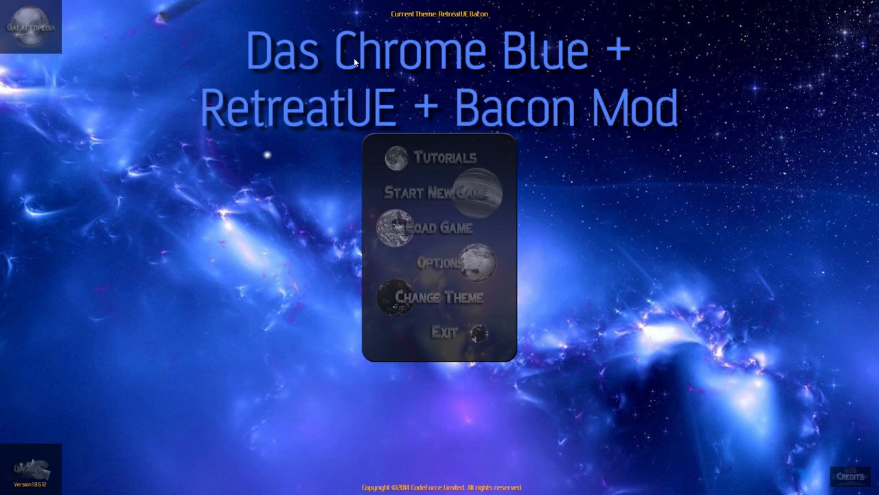
pyautogui.moveTo(437, 192)
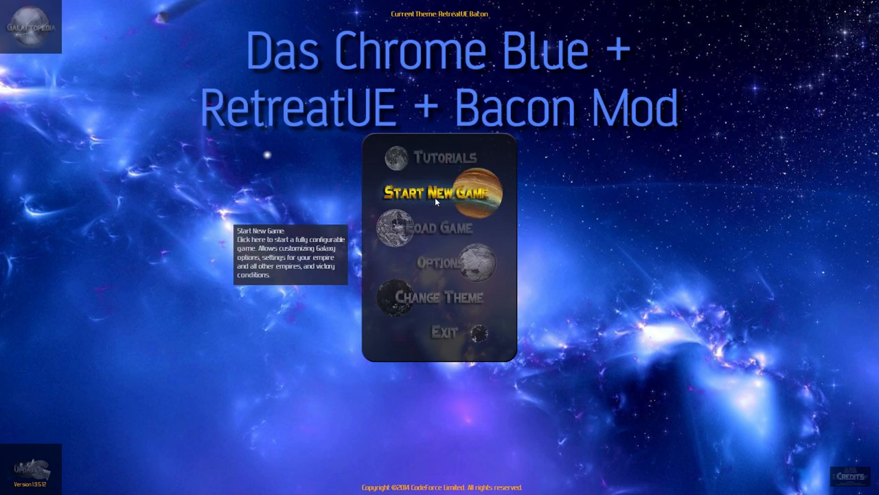
pyautogui.click(443, 192)
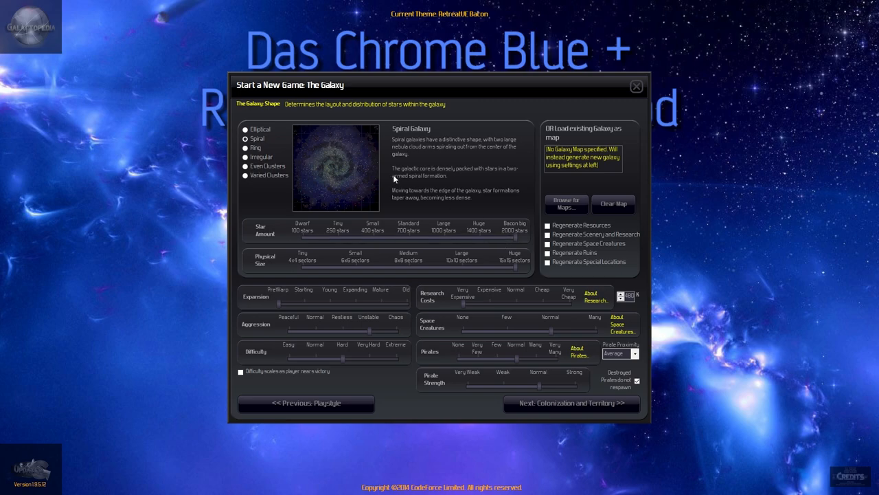
pyautogui.moveTo(414, 154)
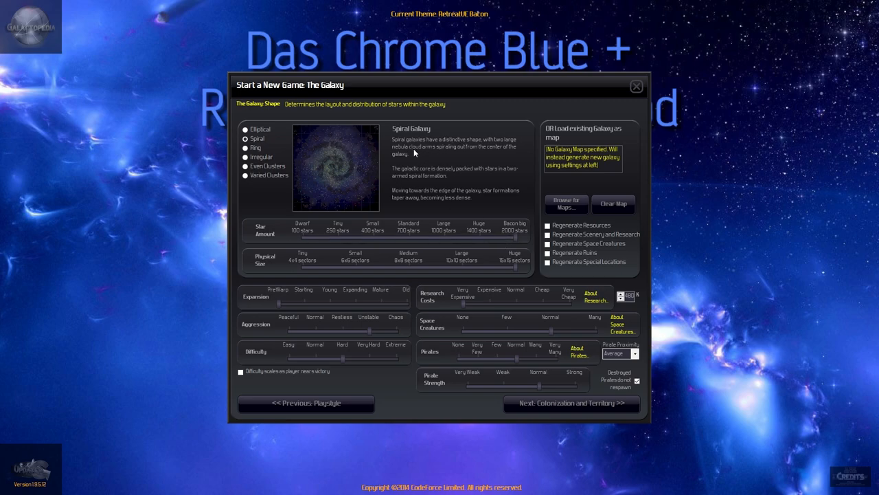
pyautogui.moveTo(557, 85)
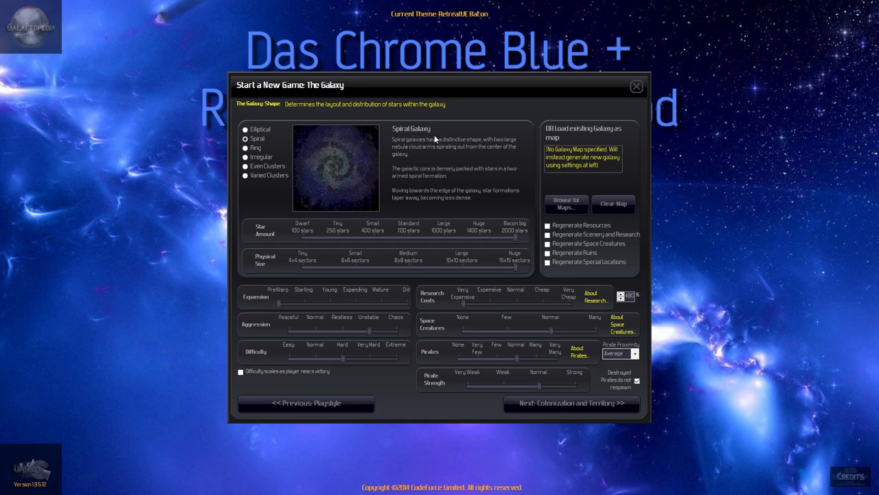
pyautogui.moveTo(434, 201)
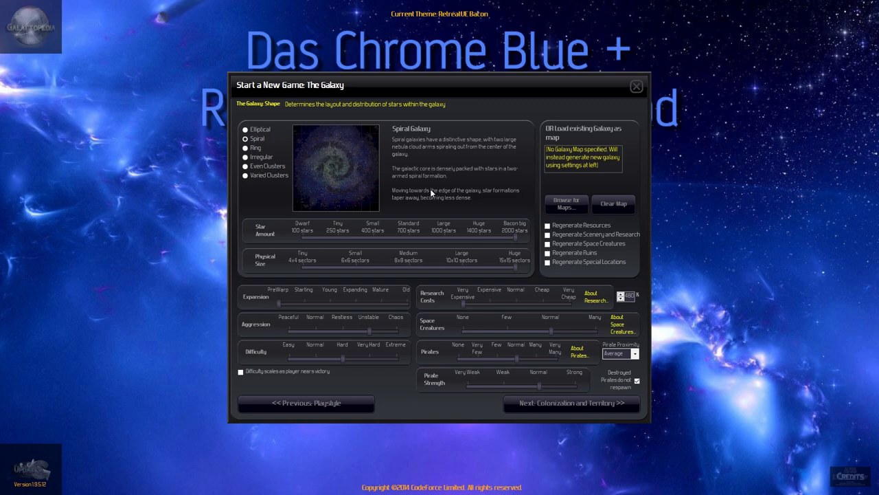
pyautogui.moveTo(488, 122)
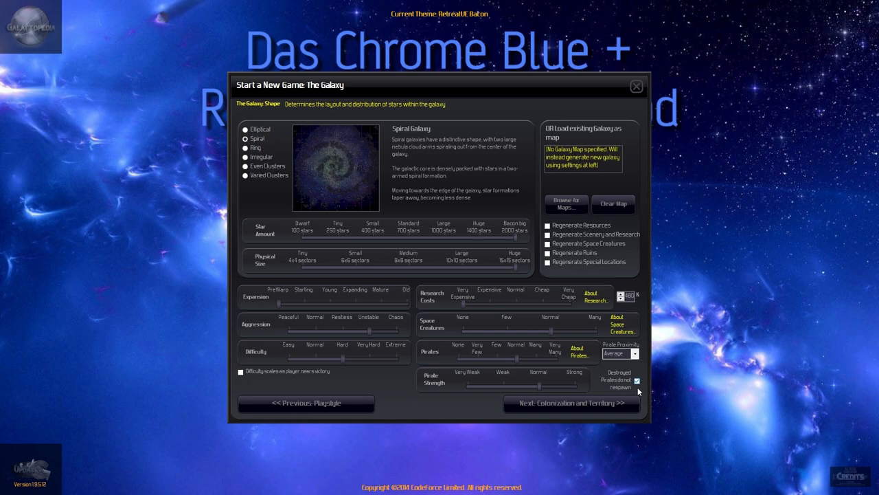
pyautogui.moveTo(605, 421)
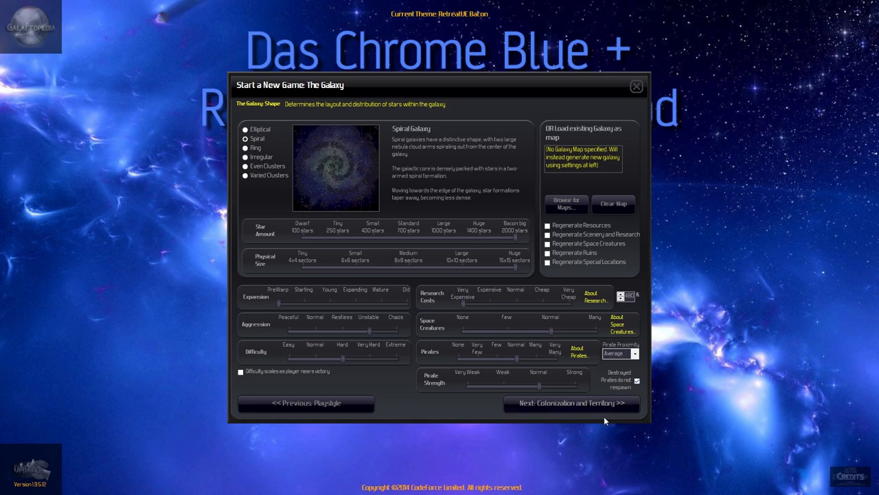
# Advance to colonization and territory settings and nudge the colony influence range.
pyautogui.click(571, 403)
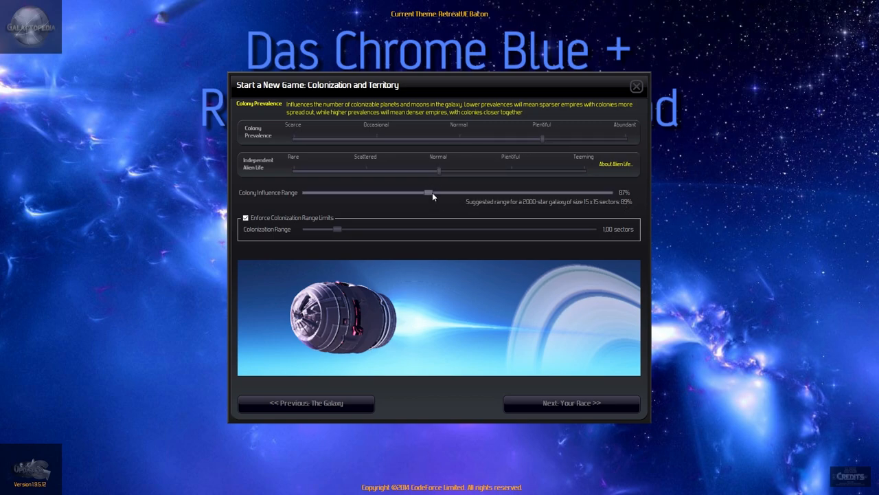
pyautogui.moveTo(429, 192); pyautogui.dragTo(432, 192)
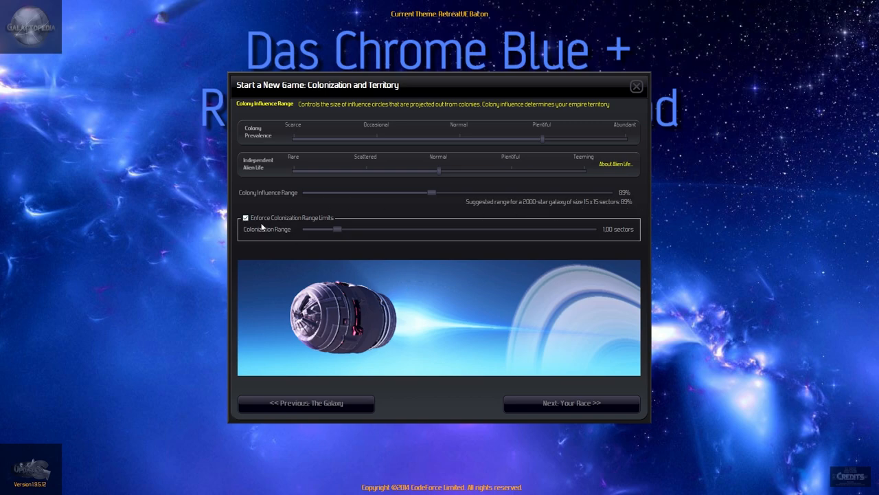
pyautogui.moveTo(679, 445)
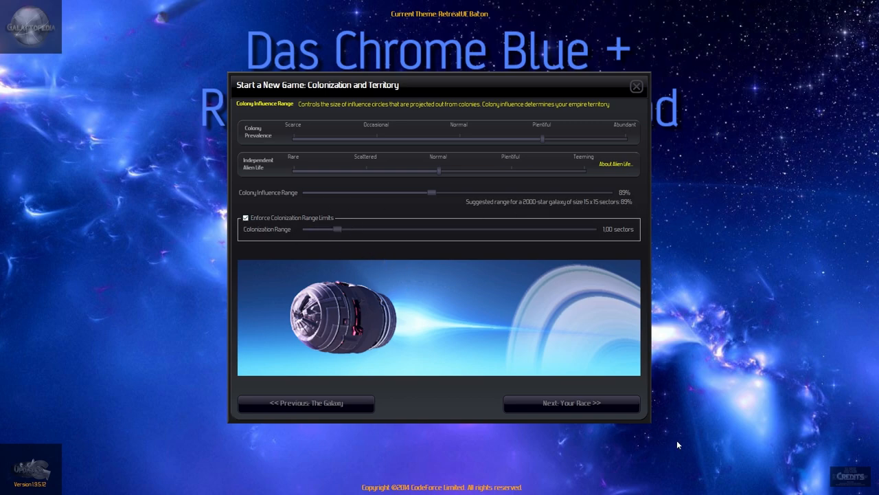
# Advance to race selection and scroll through the Core race's traits.
pyautogui.click(571, 402)
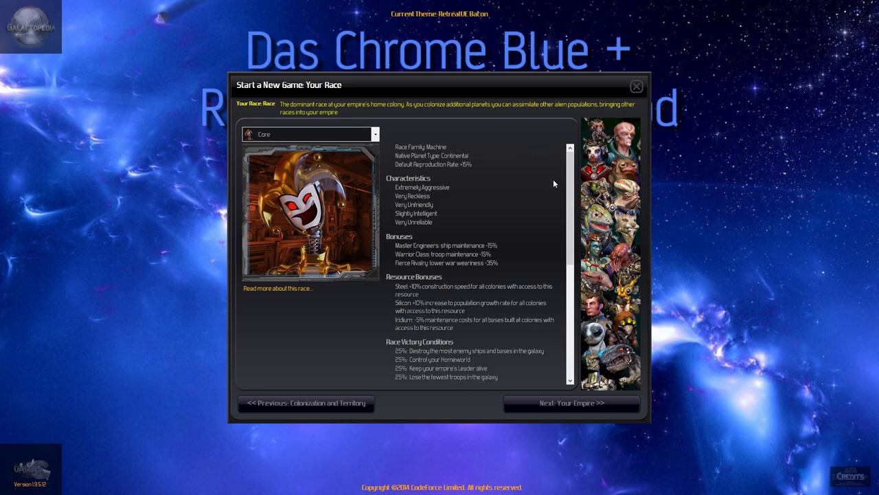
pyautogui.moveTo(428, 156)
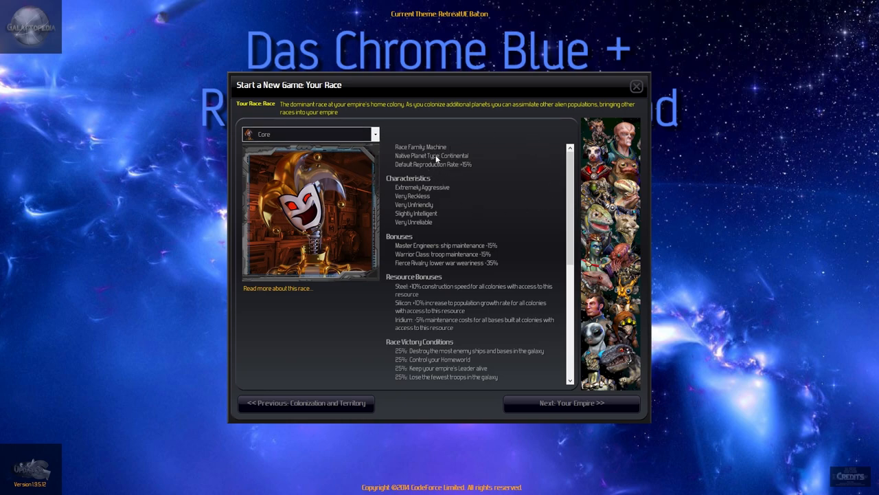
pyautogui.moveTo(427, 321)
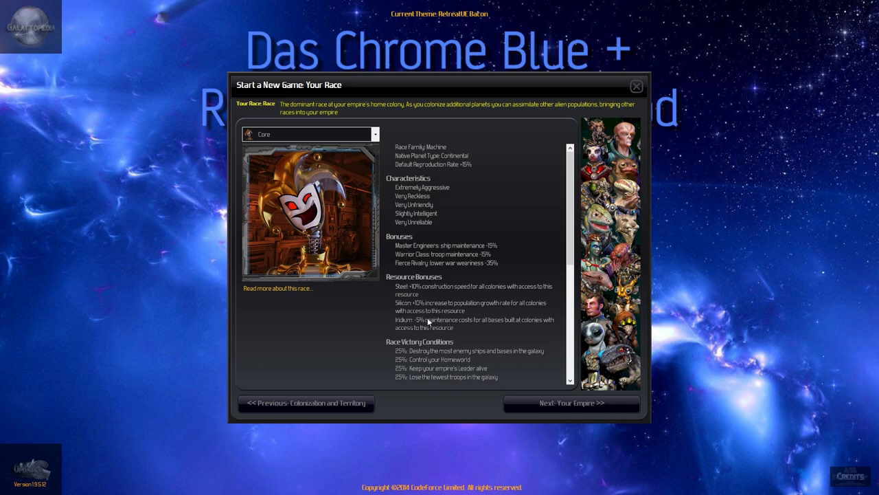
pyautogui.moveTo(525, 365)
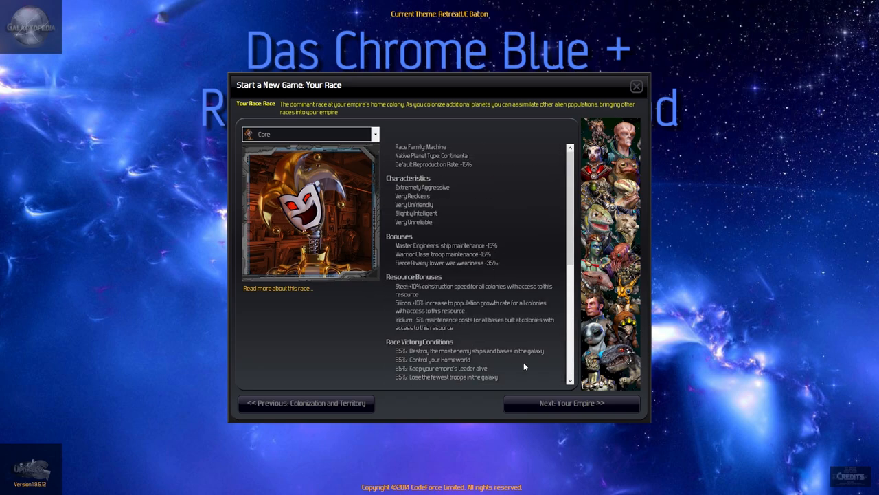
pyautogui.scroll(-3)
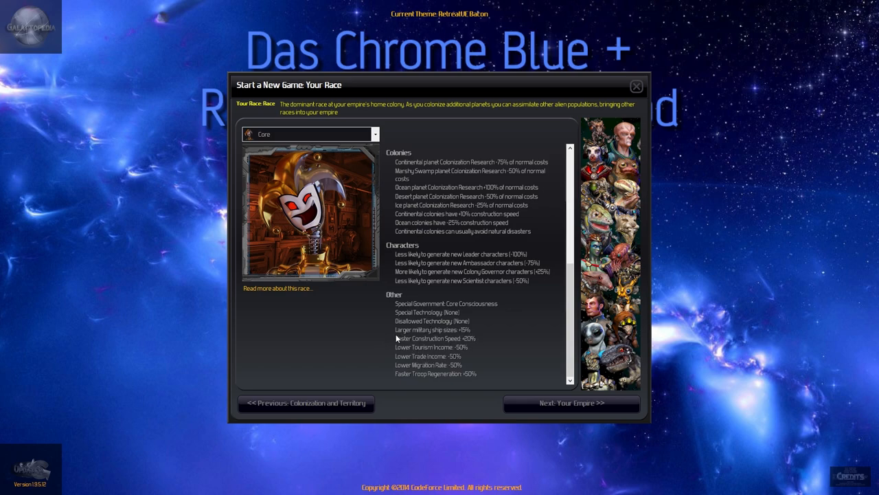
pyautogui.moveTo(391, 345)
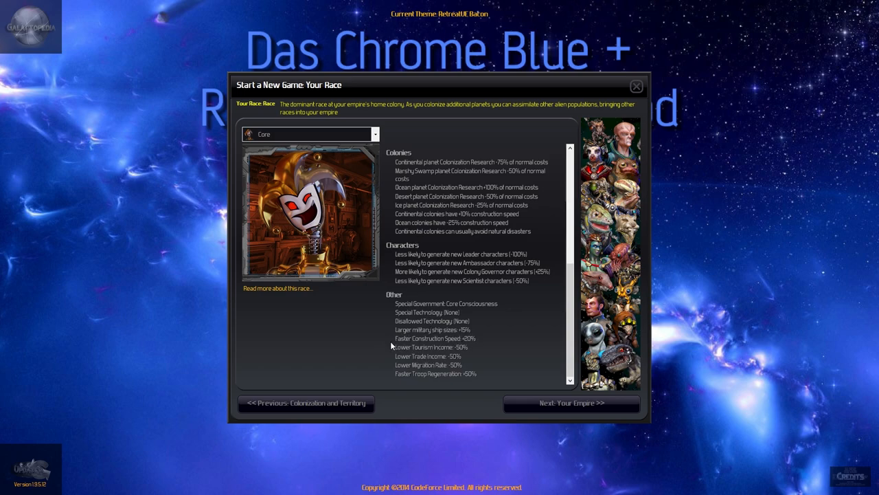
pyautogui.moveTo(437, 371)
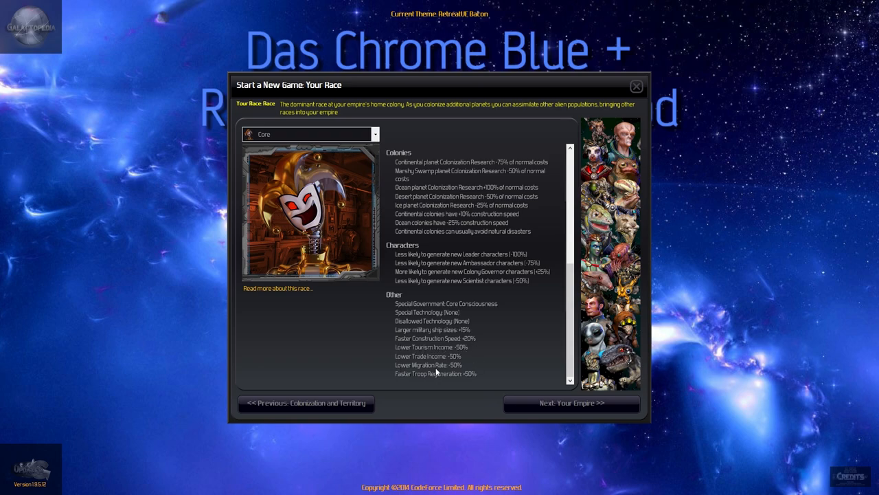
pyautogui.moveTo(387, 367)
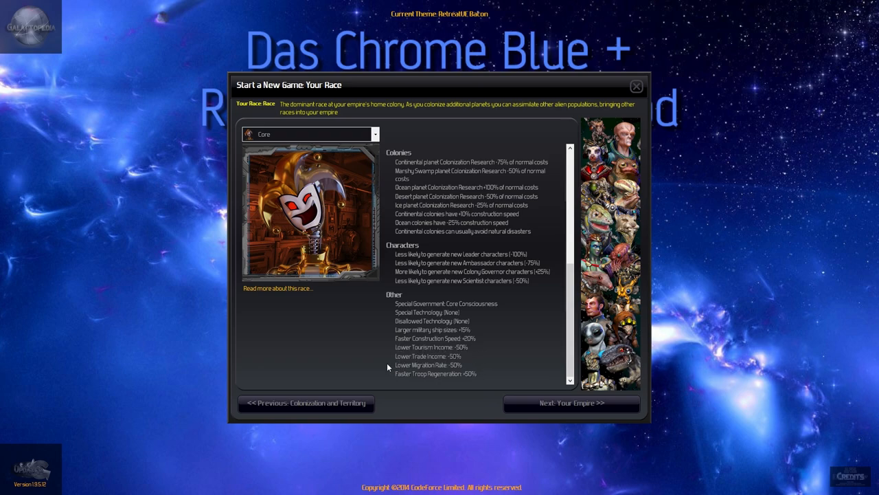
pyautogui.moveTo(485, 373)
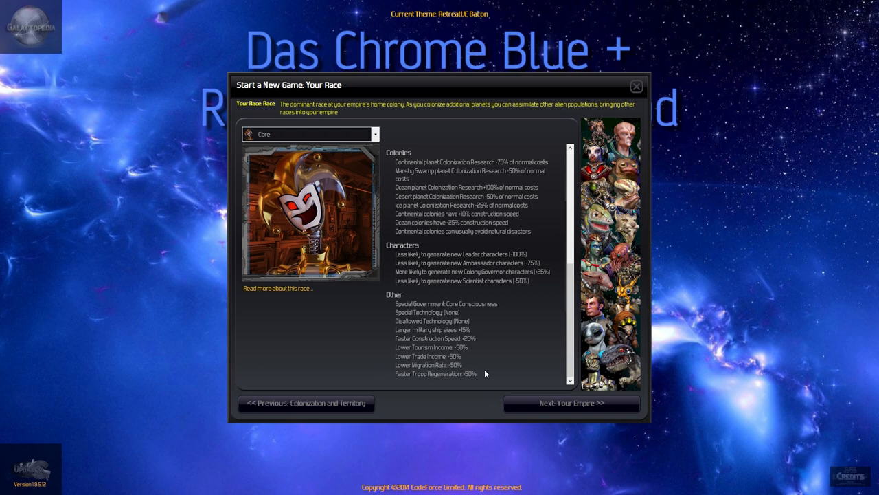
pyautogui.moveTo(527, 402)
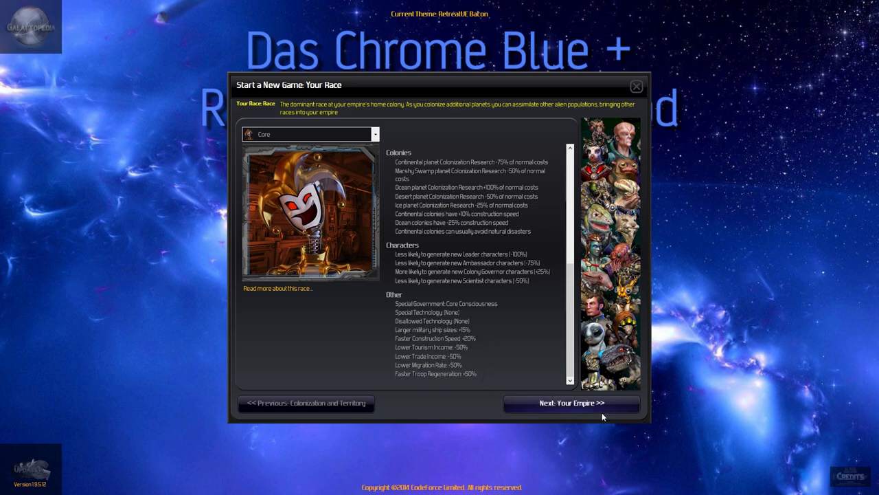
pyautogui.moveTo(589, 411)
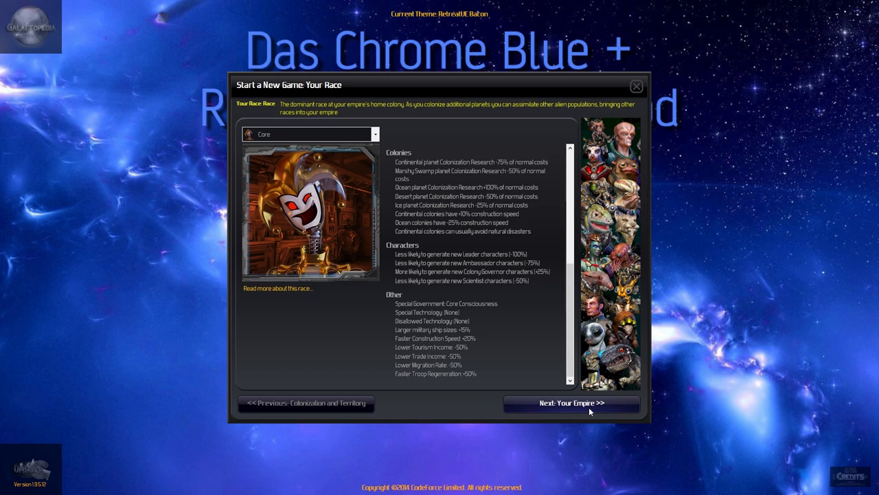
# Advance to the empire settings page and review the empire details.
pyautogui.click(571, 402)
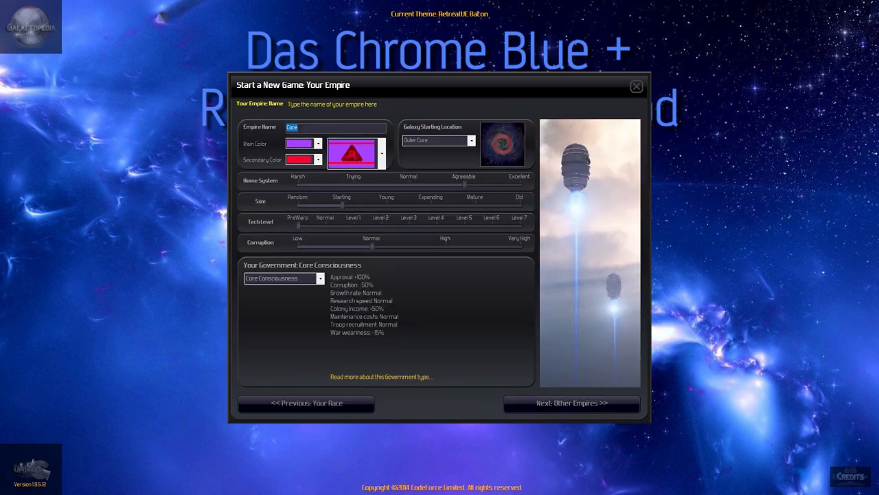
pyautogui.click(352, 154)
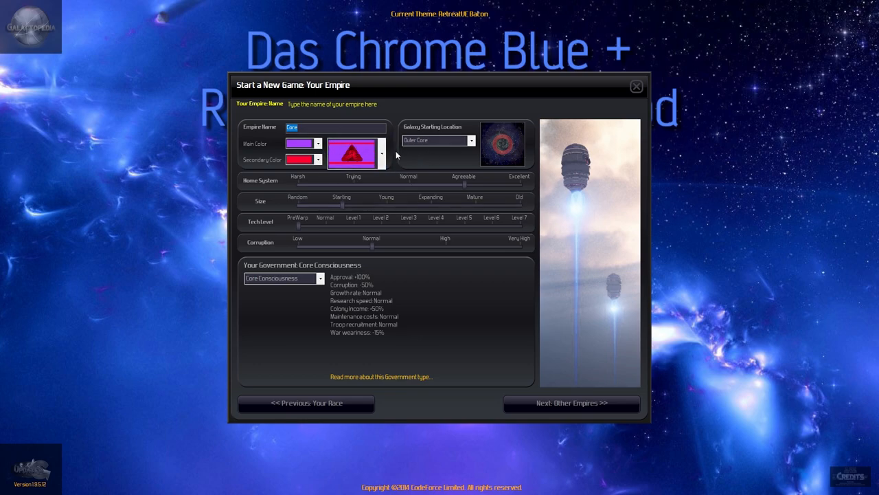
pyautogui.moveTo(527, 140)
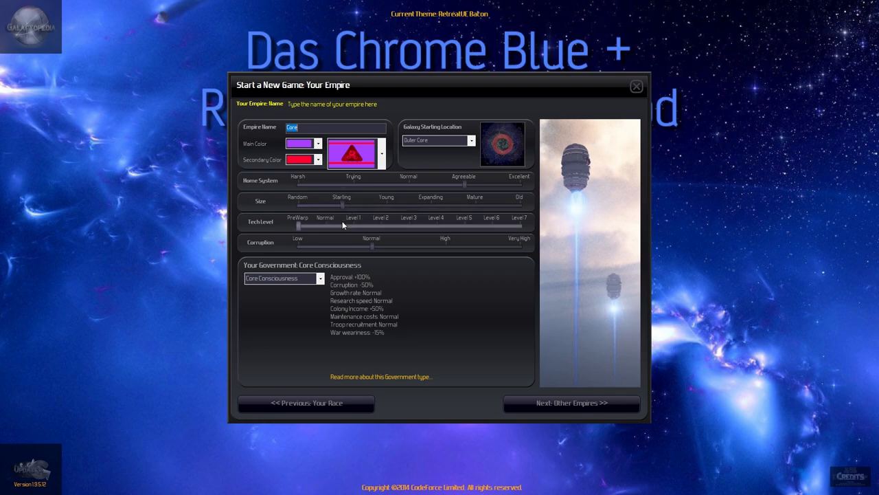
pyautogui.moveTo(301, 231)
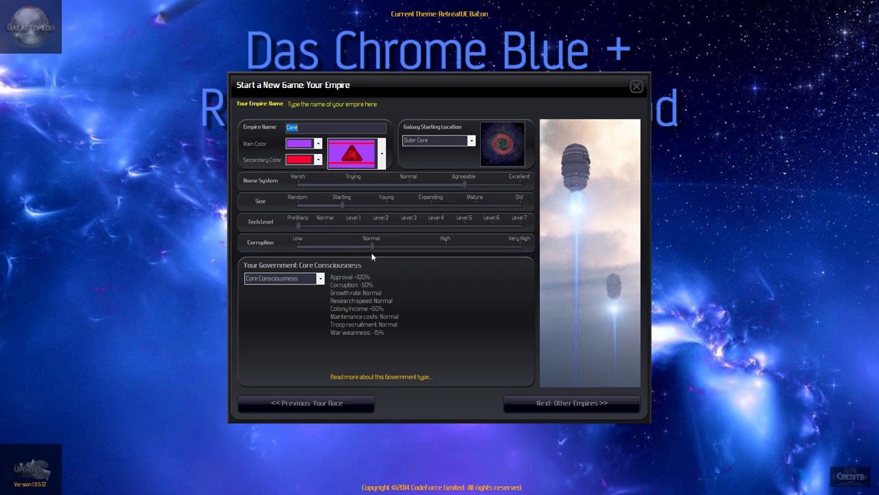
# Pass through other-empires and victory-condition pages and start the game.
pyautogui.click(572, 402)
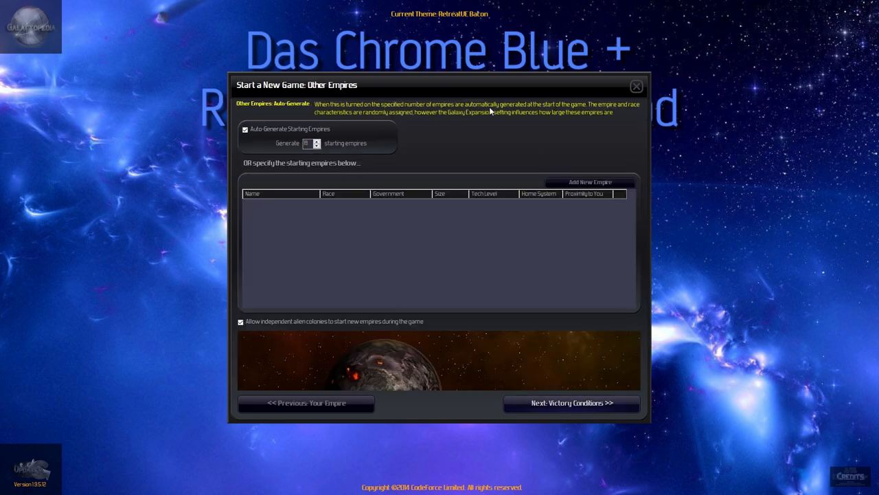
pyautogui.moveTo(571, 403)
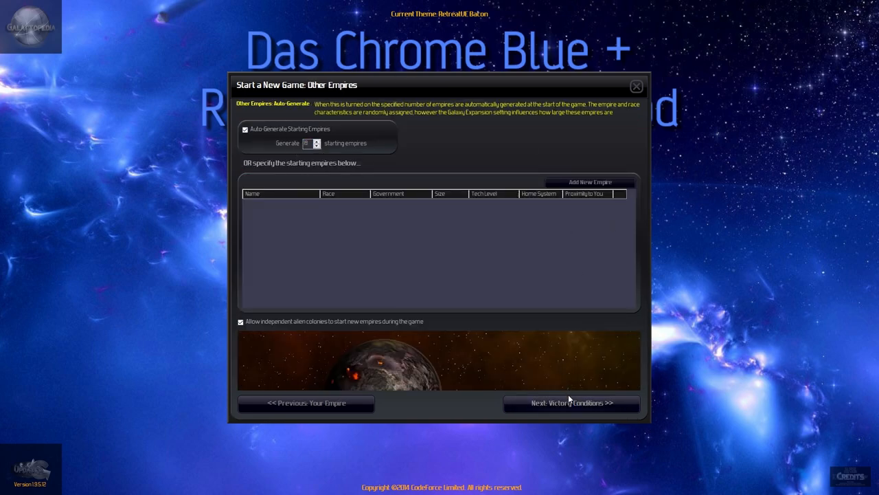
pyautogui.click(571, 402)
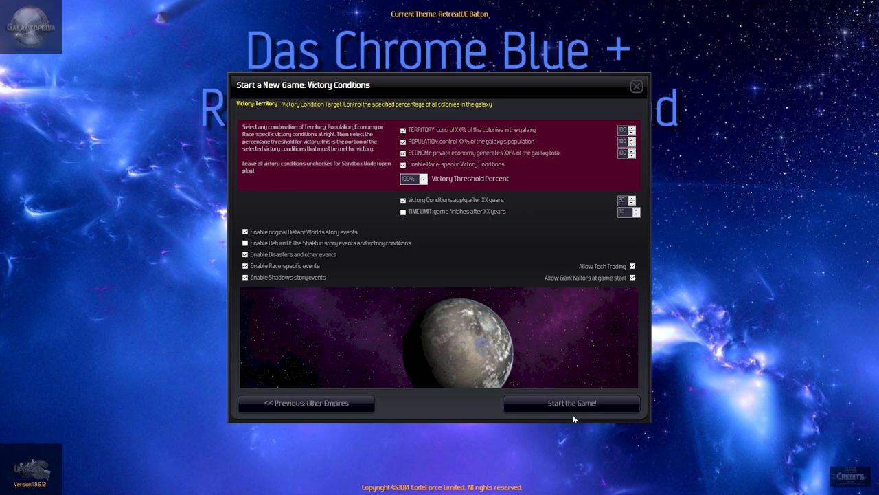
pyautogui.click(572, 402)
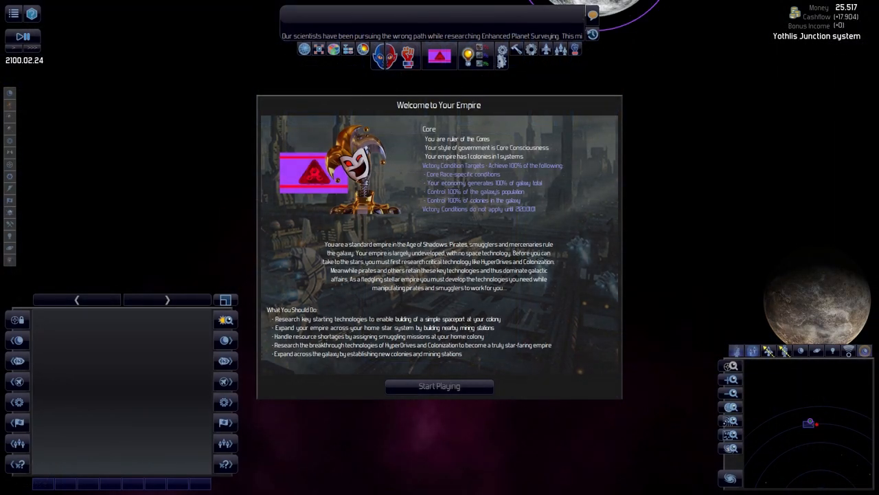
pyautogui.moveTo(428, 302)
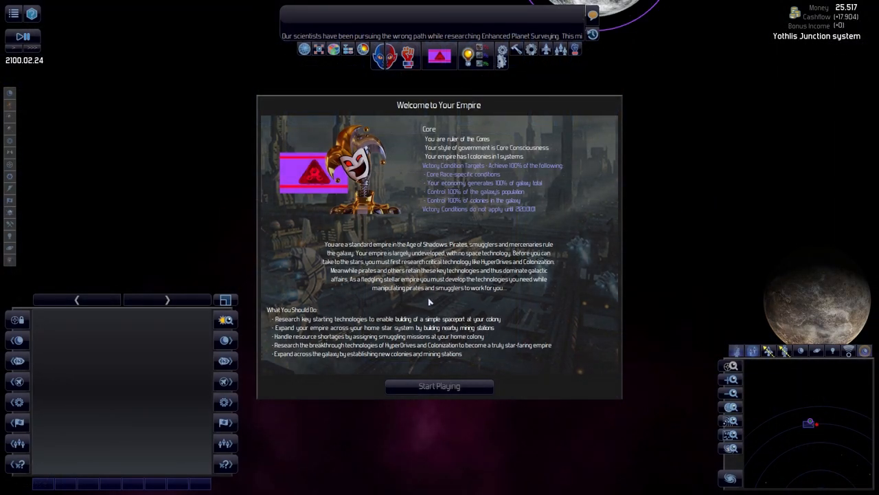
pyautogui.moveTo(442, 363)
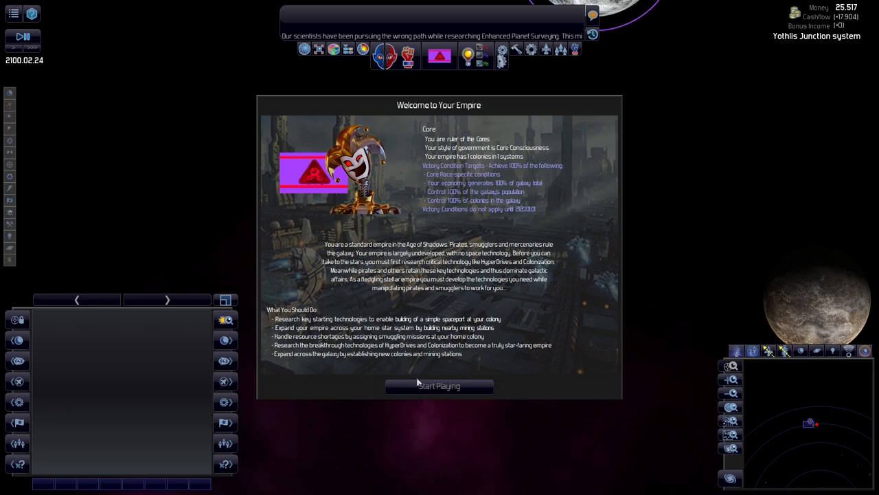
# Dismiss the Core empire welcome briefing to reach the galaxy map.
pyautogui.click(440, 384)
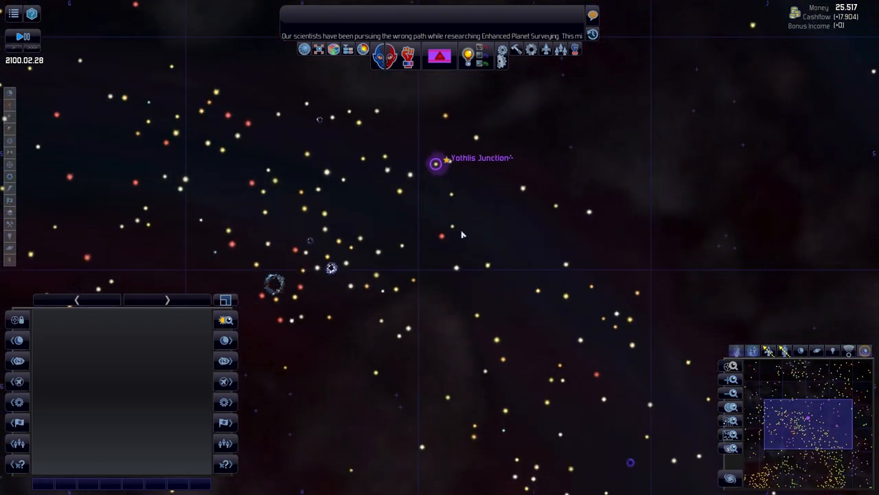
pyautogui.click(332, 268)
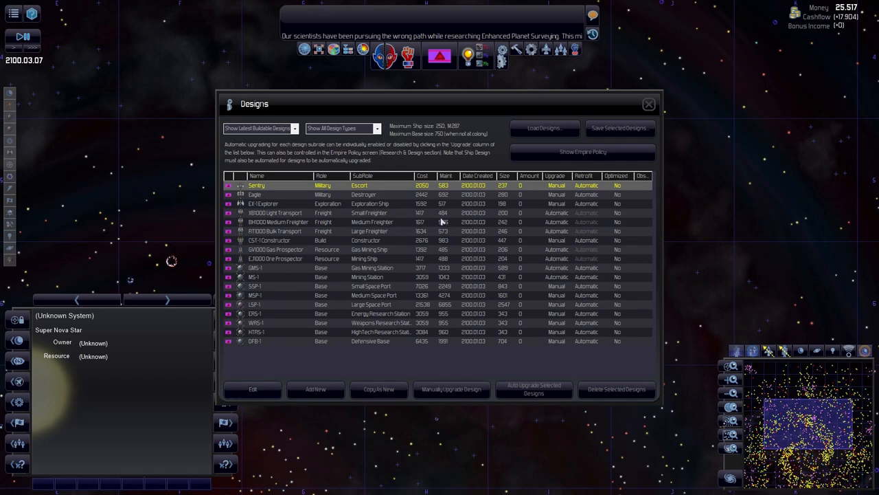
pyautogui.click(648, 104)
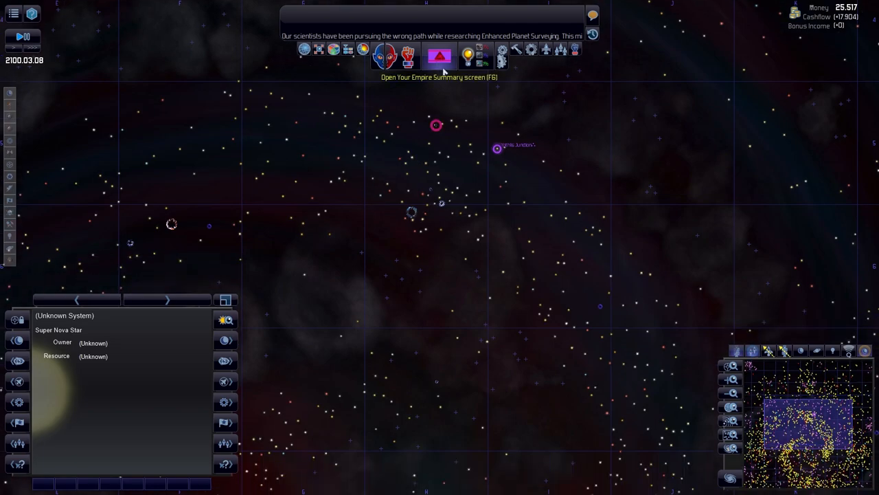
pyautogui.moveTo(467, 54)
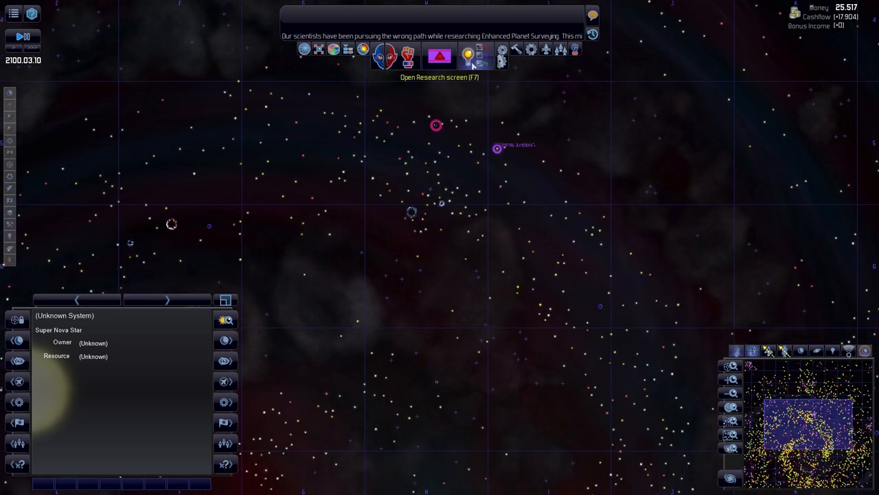
# Bring up the research tech tree and scroll through its projects.
pyautogui.click(467, 55)
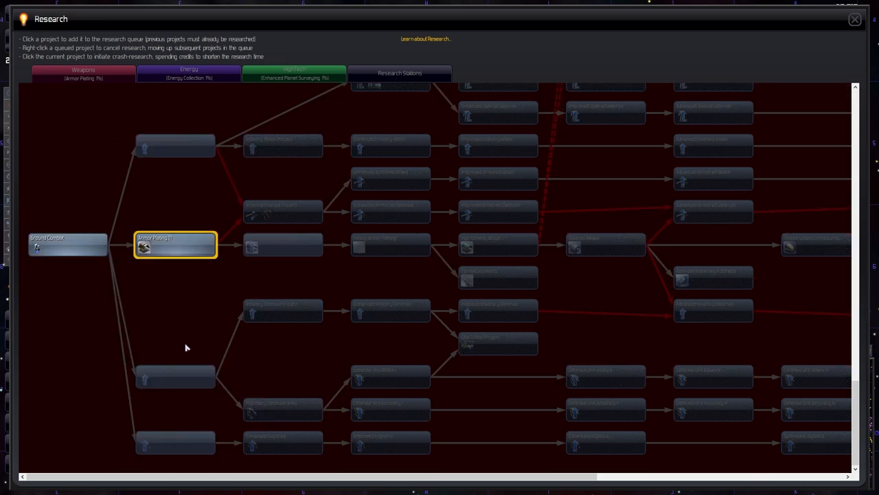
pyautogui.scroll(-3)
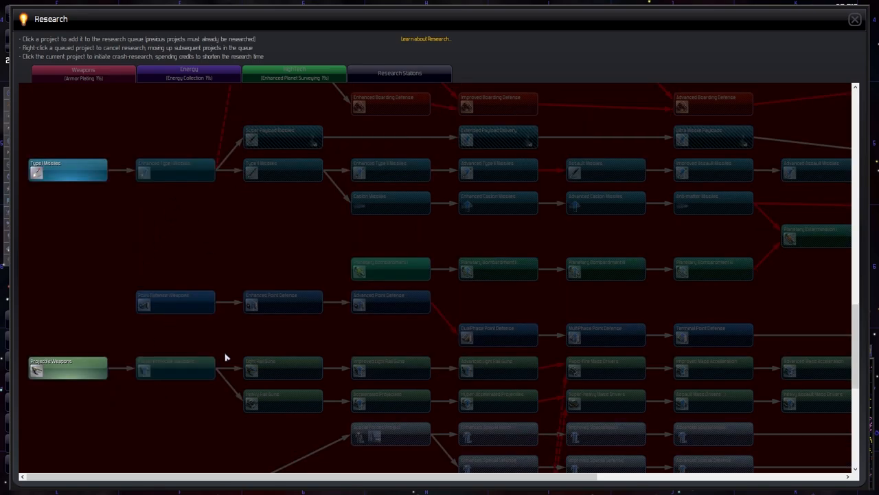
pyautogui.moveTo(712, 399)
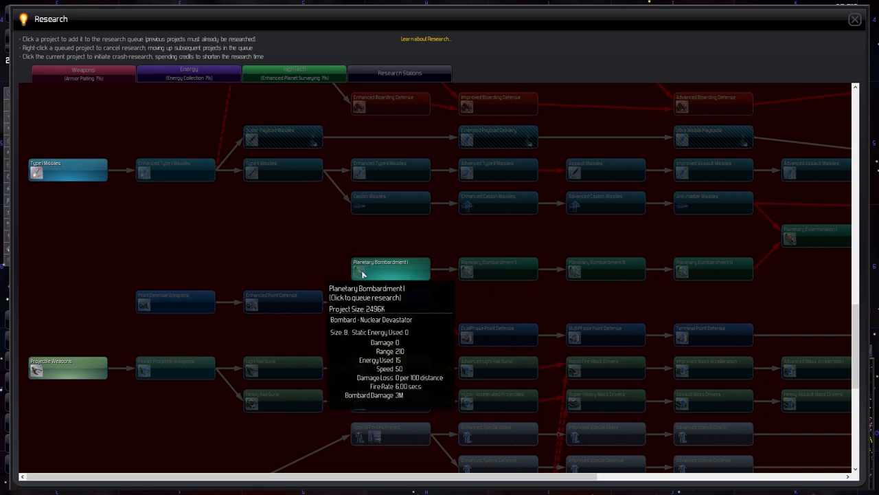
pyautogui.moveTo(376, 269)
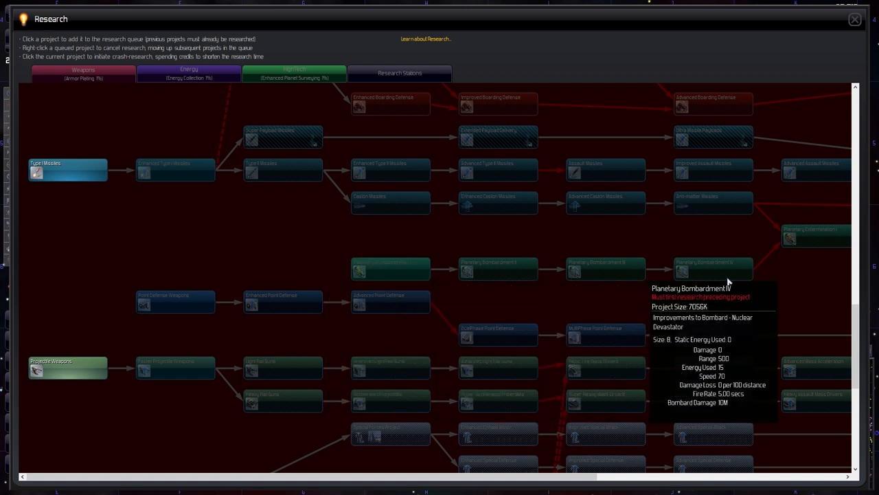
pyautogui.moveTo(808, 239)
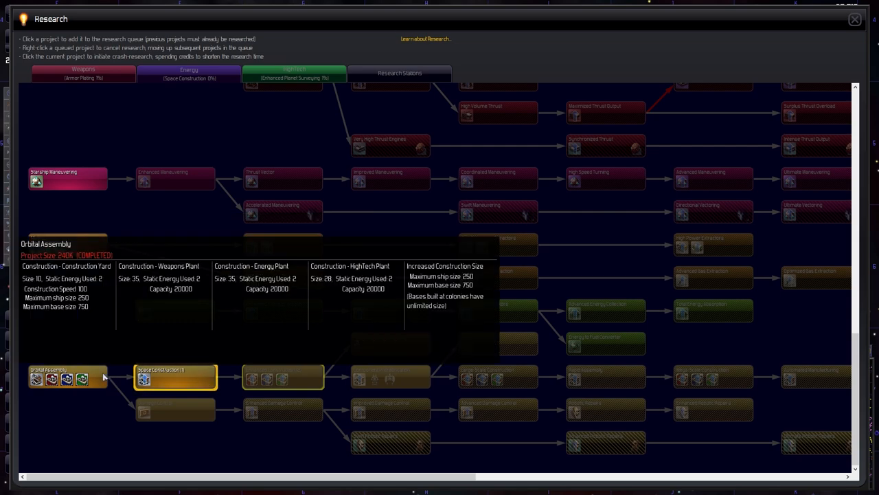
pyautogui.moveTo(176, 377)
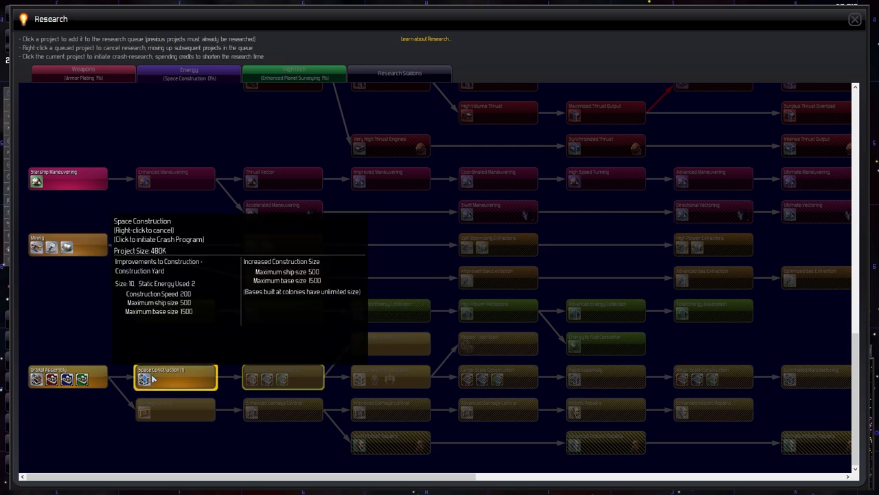
# Browse the Energy, HighTech and Research Stations branches of the tech tree.
pyautogui.click(283, 376)
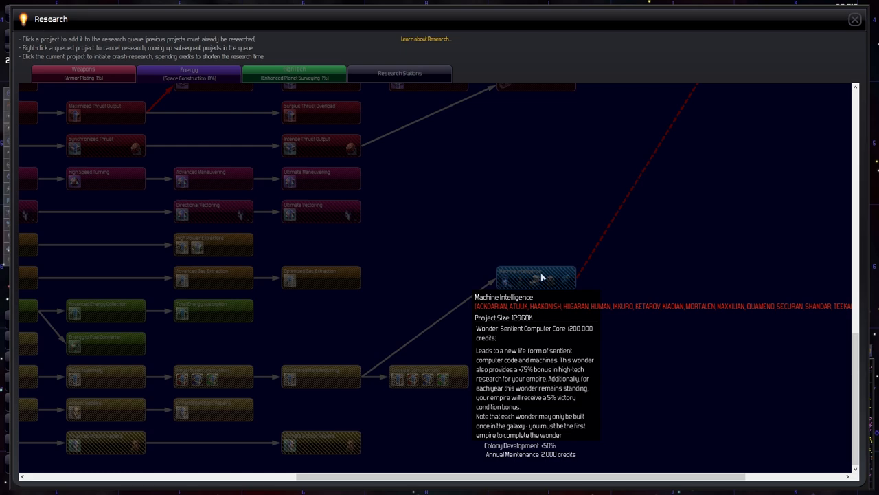
pyautogui.moveTo(523, 276)
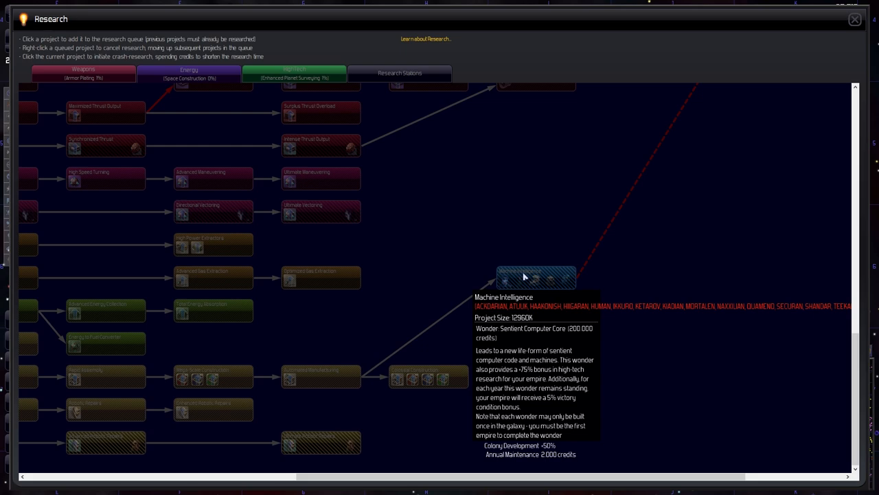
pyautogui.moveTo(445, 378)
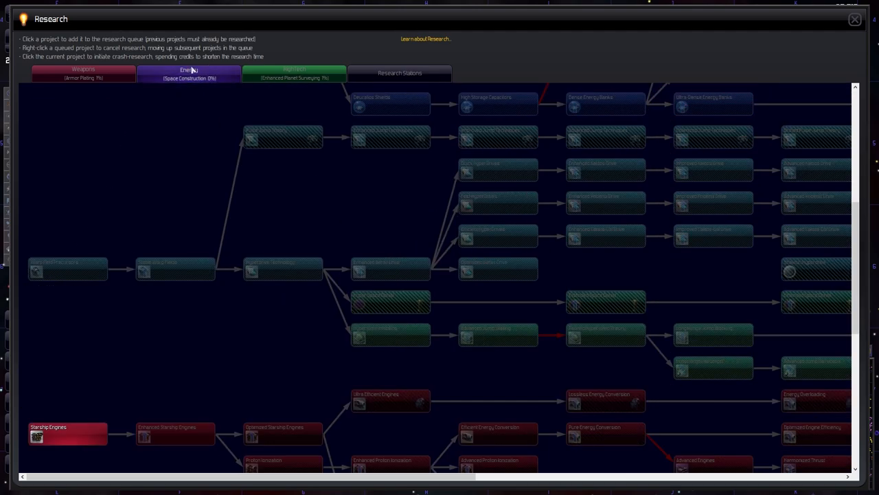
pyautogui.click(294, 73)
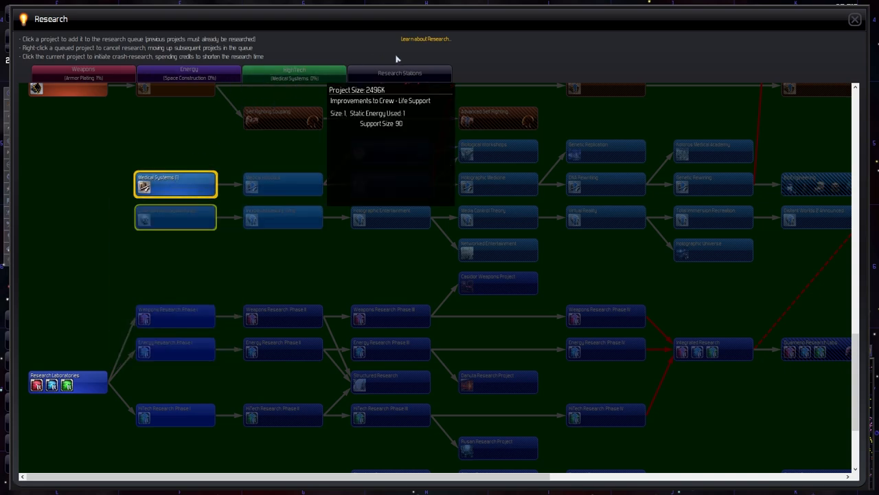
pyautogui.click(854, 19)
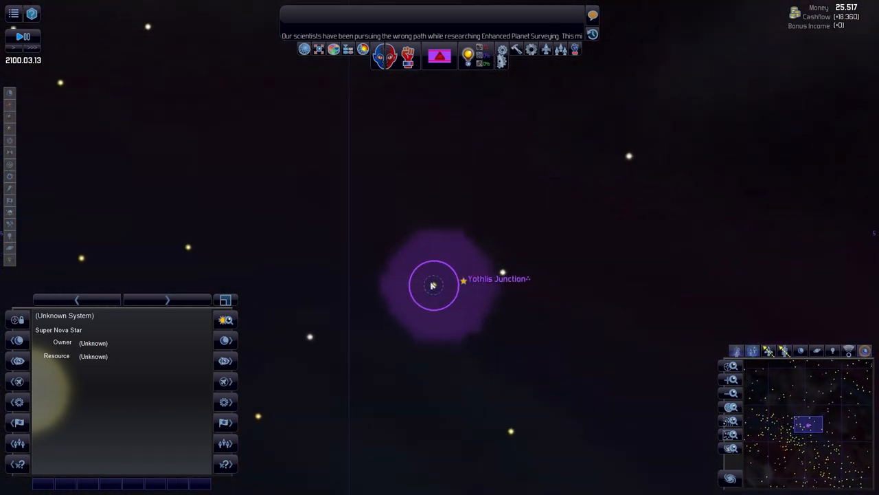
# Zoom into the Yothlis Junction home system.
pyautogui.doubleClick(434, 284)
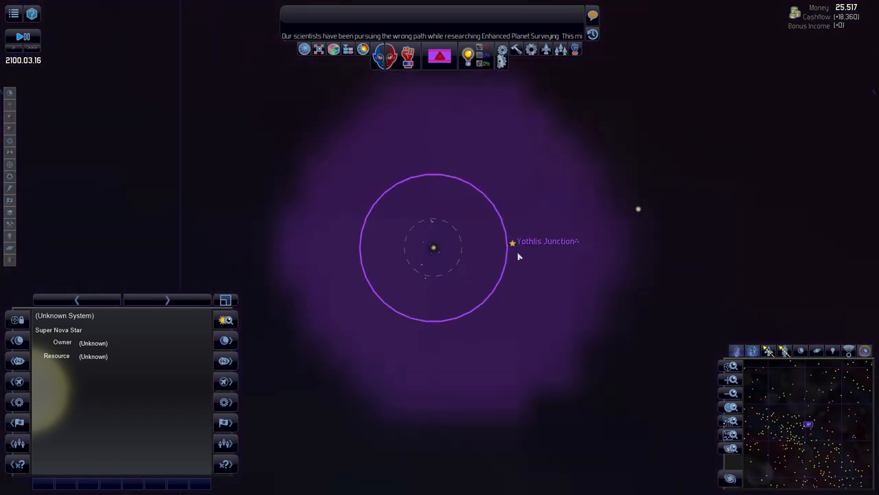
pyautogui.moveTo(514, 248)
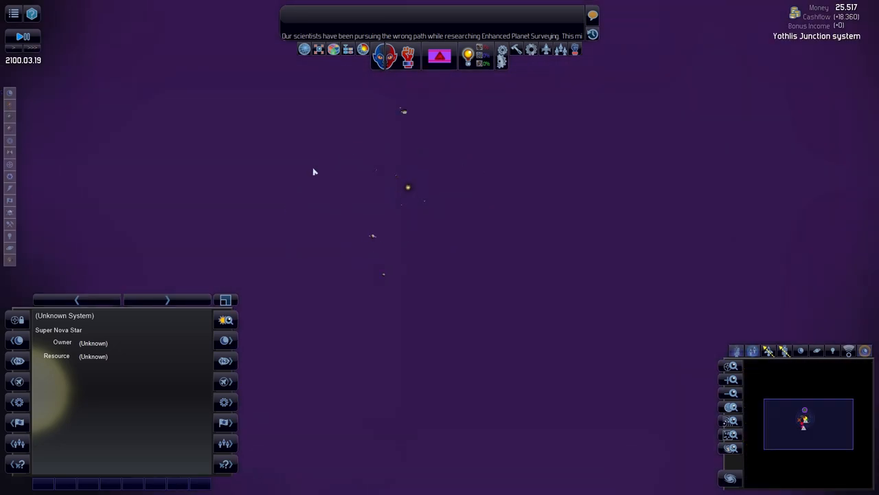
pyautogui.moveTo(433, 193)
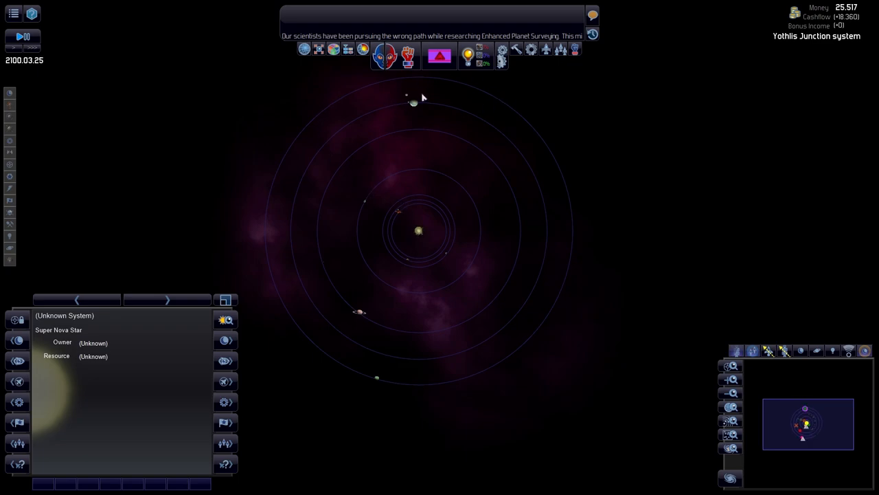
pyautogui.moveTo(346, 171)
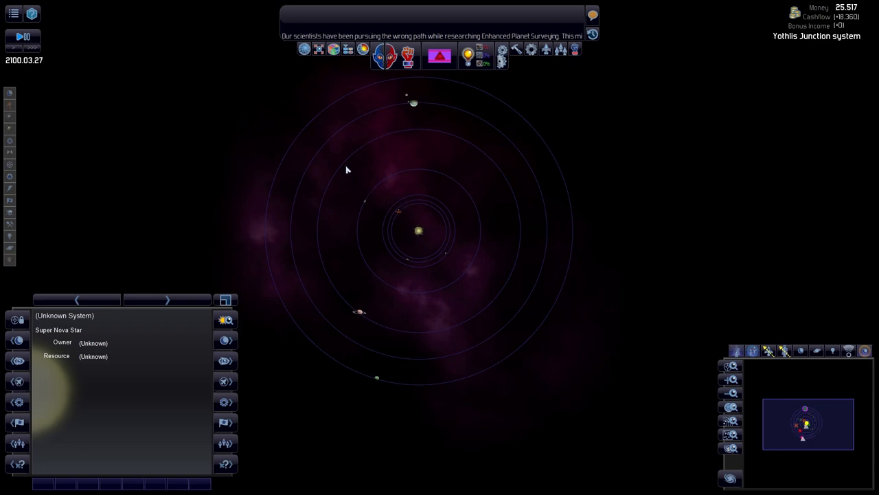
pyautogui.moveTo(391, 56)
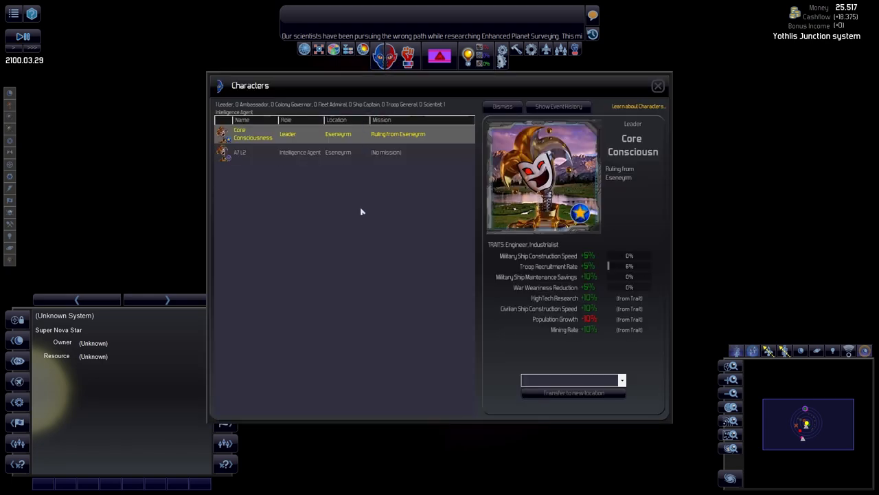
pyautogui.moveTo(324, 133)
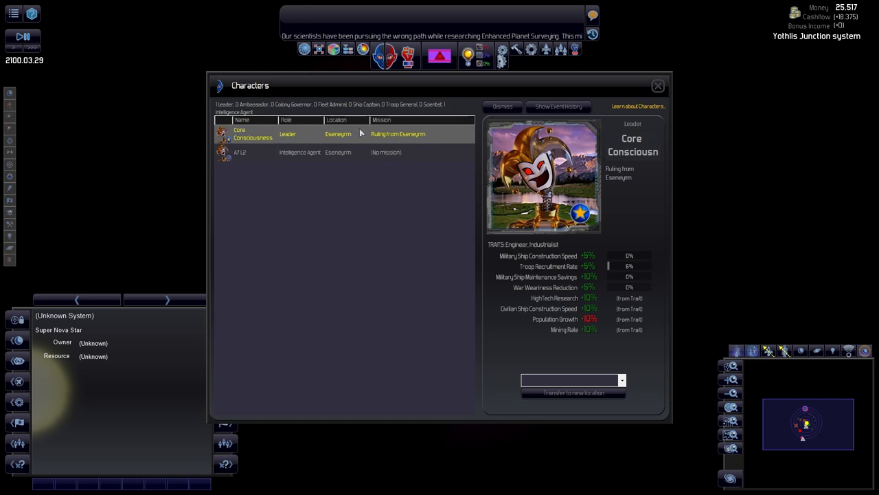
pyautogui.moveTo(607, 257)
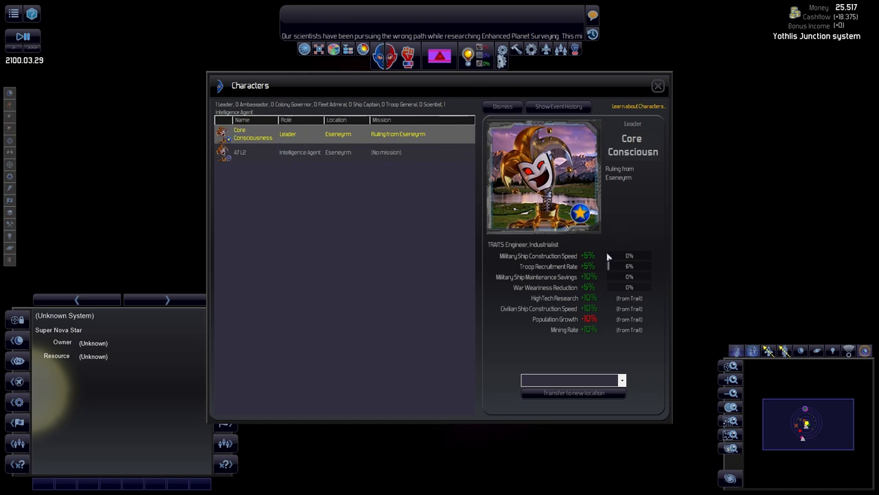
pyautogui.moveTo(571, 324)
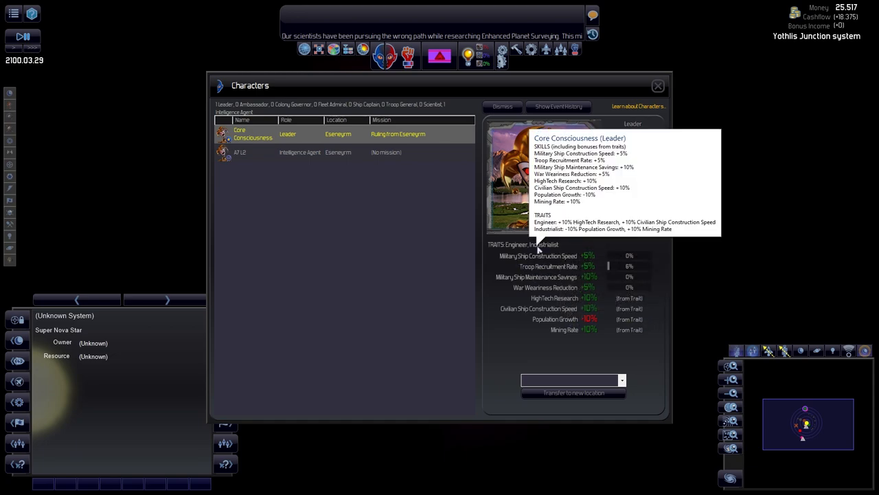
pyautogui.moveTo(548, 308)
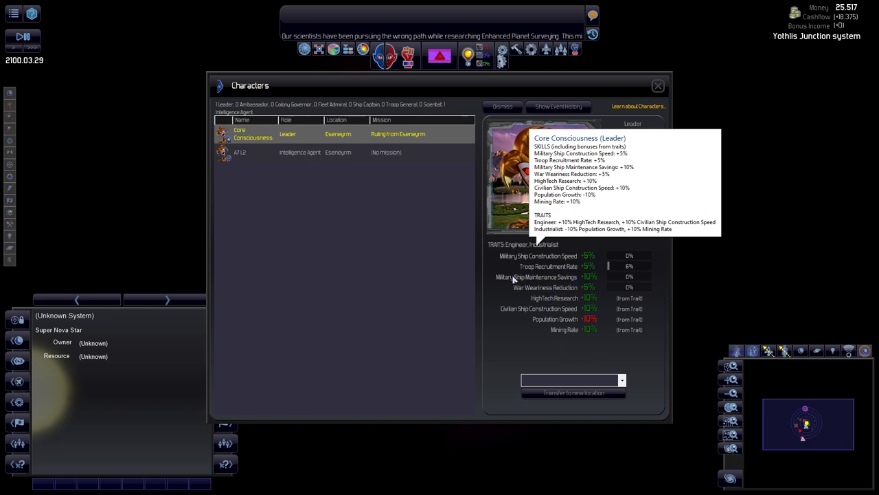
pyautogui.moveTo(542, 277)
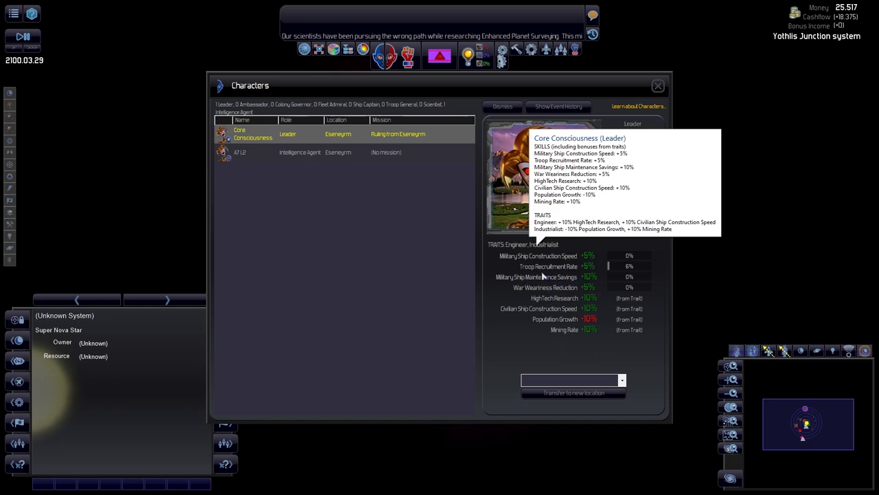
pyautogui.moveTo(595, 257)
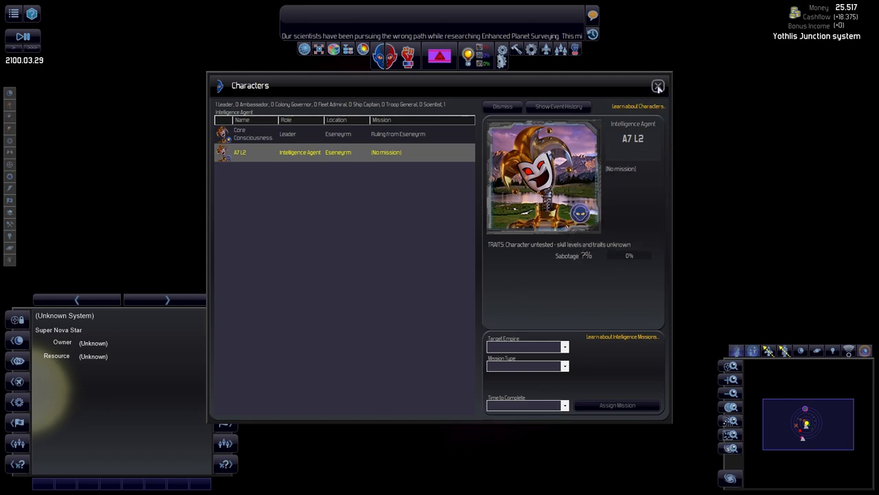
# Close the characters roster after reviewing the leader and agent.
pyautogui.click(656, 85)
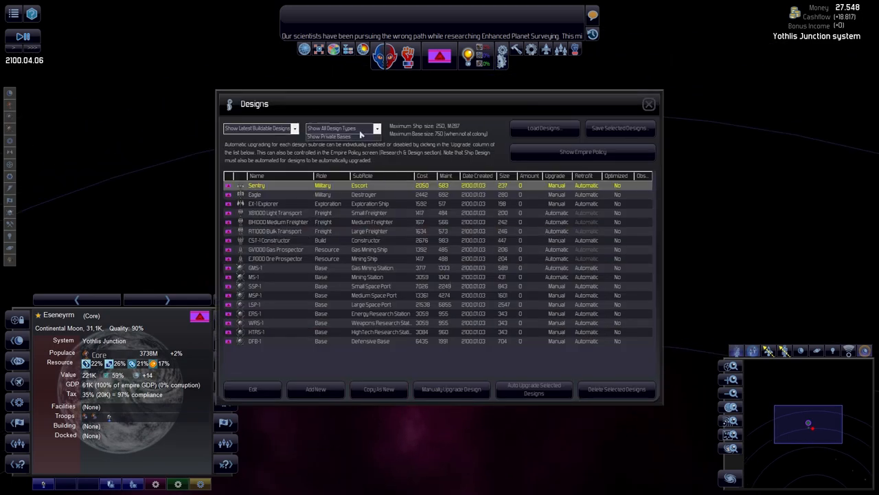
# Select the CST-1 Constructor design and begin a manual Mk2 upgrade of it.
pyautogui.click(341, 128)
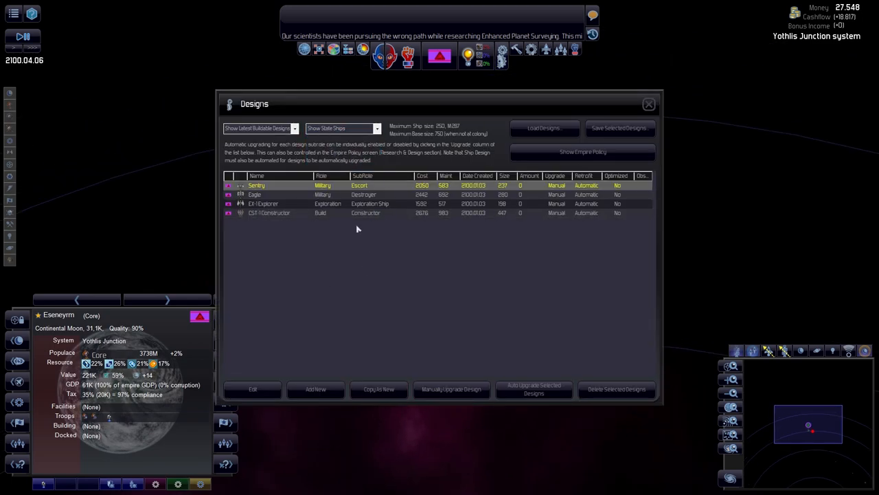
pyautogui.click(253, 388)
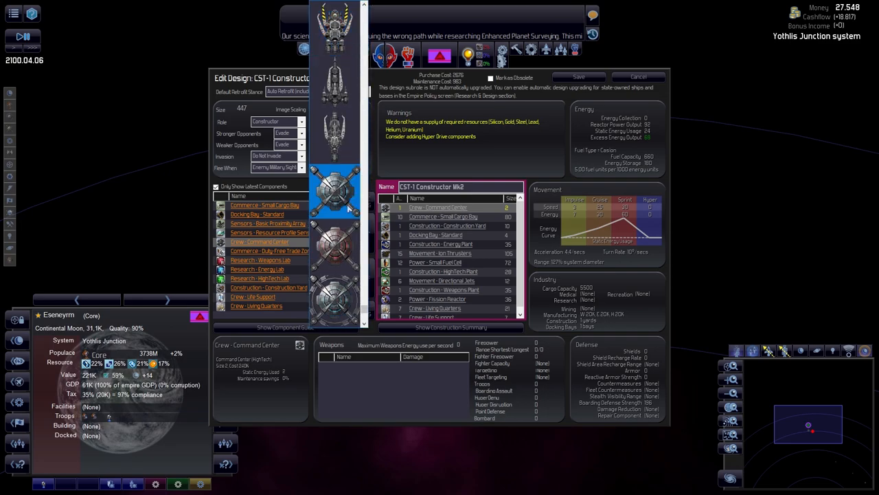
# Browse the available components, inspecting the ion thrusters and small fuel cell details.
pyautogui.scroll(-3)
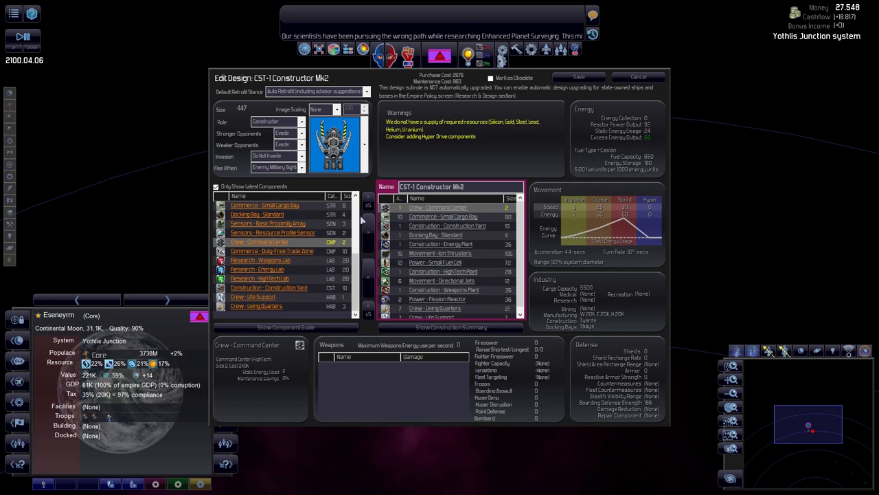
pyautogui.scroll(-3)
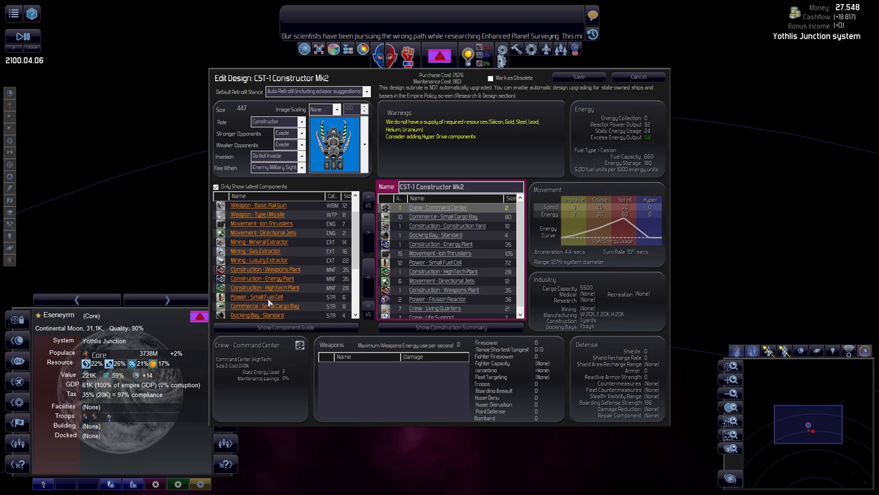
pyautogui.scroll(-3)
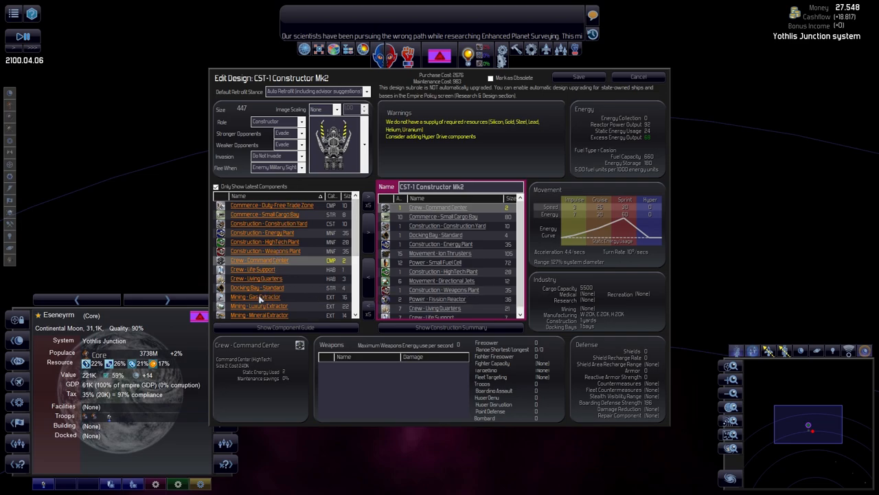
pyautogui.scroll(-3)
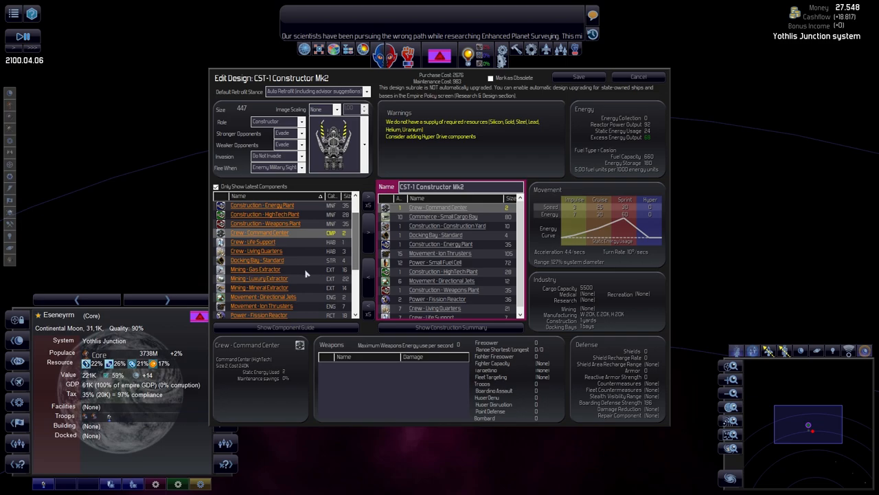
pyautogui.moveTo(267, 287)
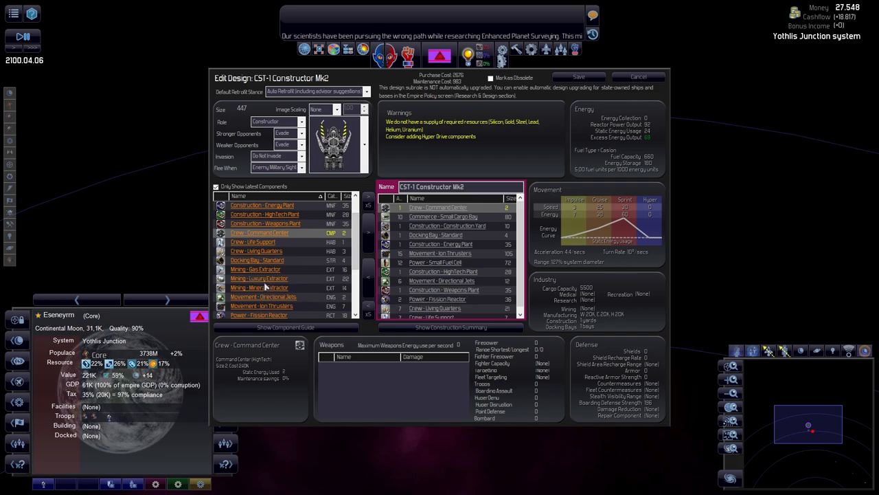
pyautogui.scroll(-3)
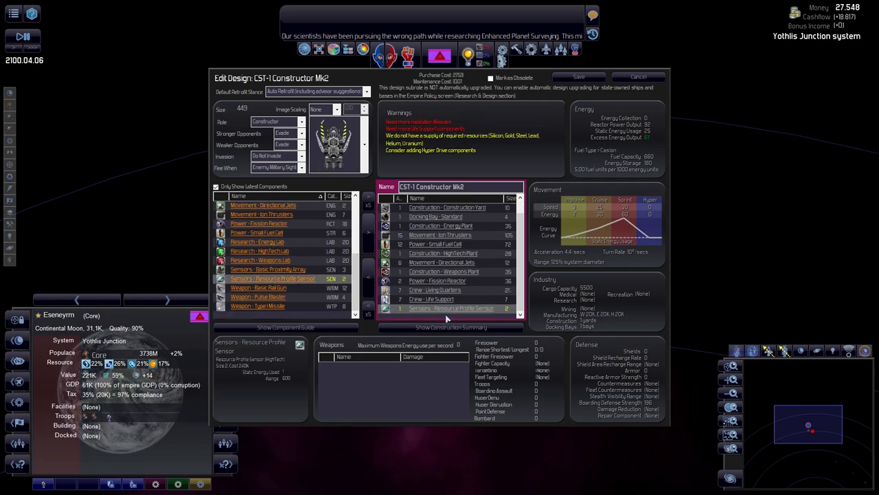
pyautogui.moveTo(445, 318)
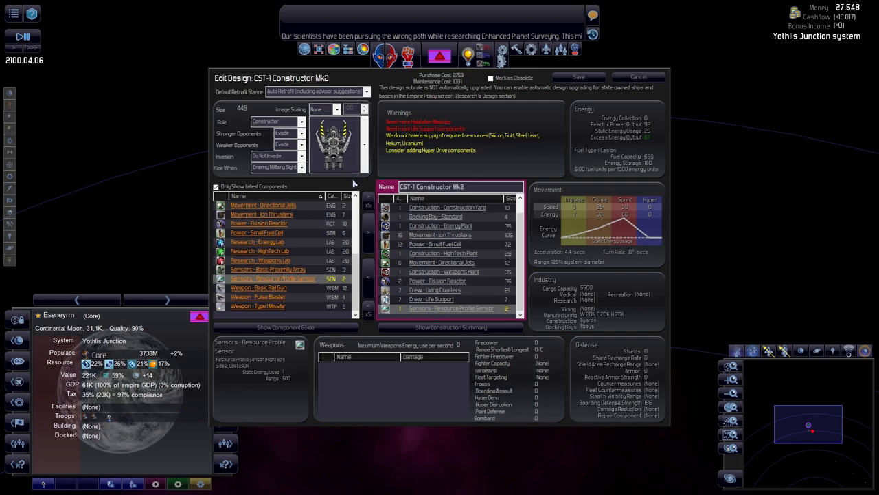
pyautogui.moveTo(363, 195)
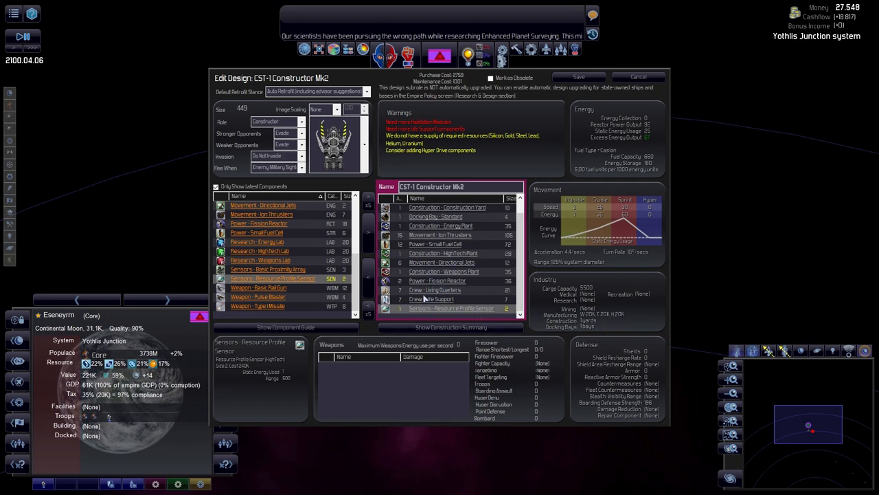
pyautogui.moveTo(412, 253)
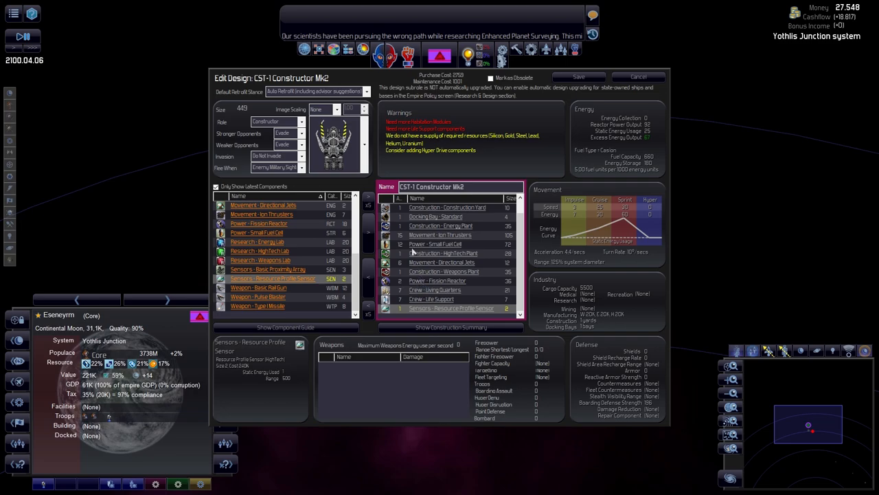
pyautogui.click(439, 233)
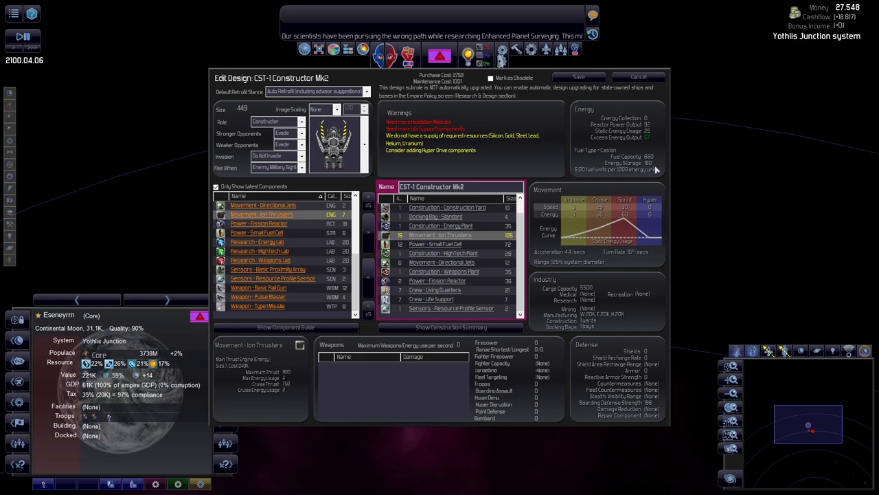
pyautogui.click(434, 244)
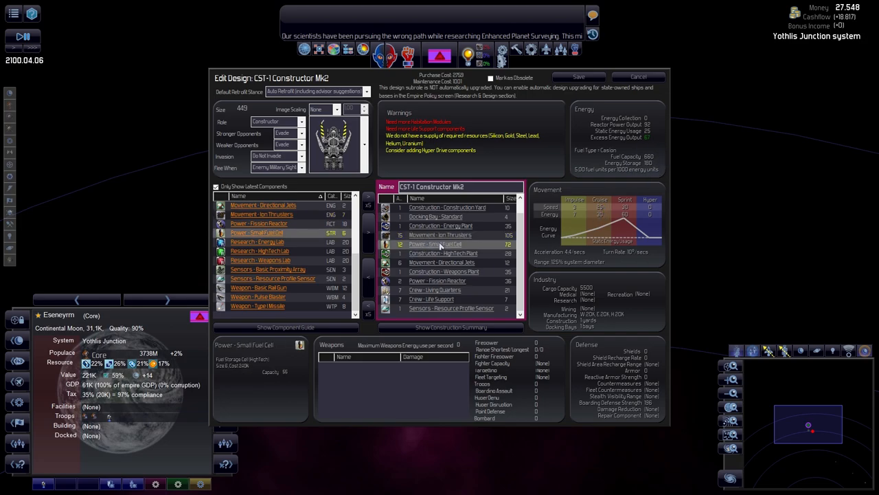
# Add the Resource Profile Sensor to the constructor and leave the design editor.
pyautogui.scroll(-3)
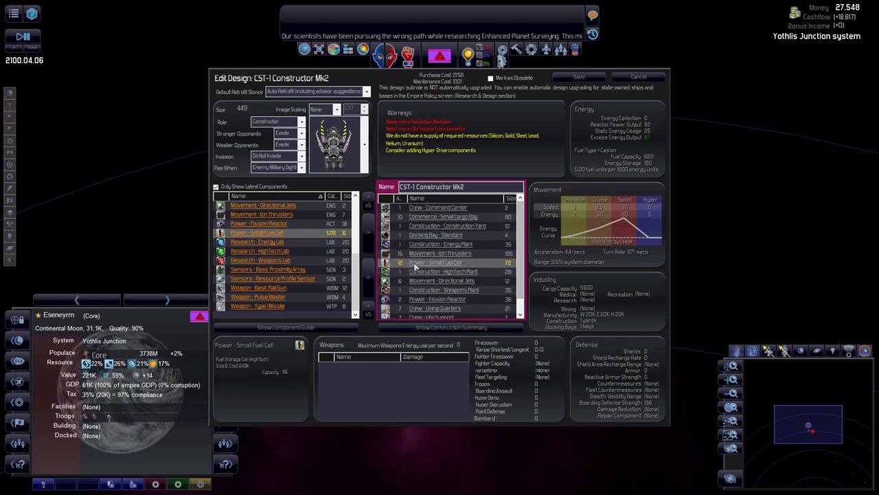
pyautogui.moveTo(569, 259)
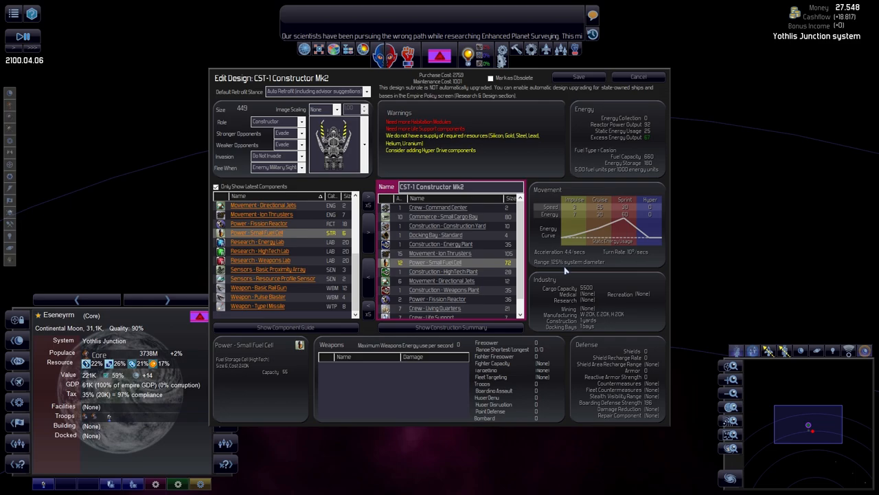
pyautogui.moveTo(445, 250)
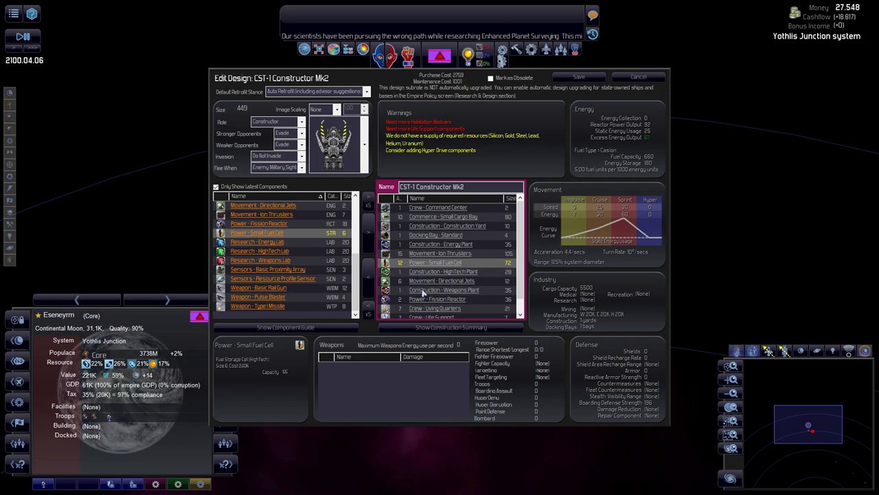
pyautogui.moveTo(423, 294)
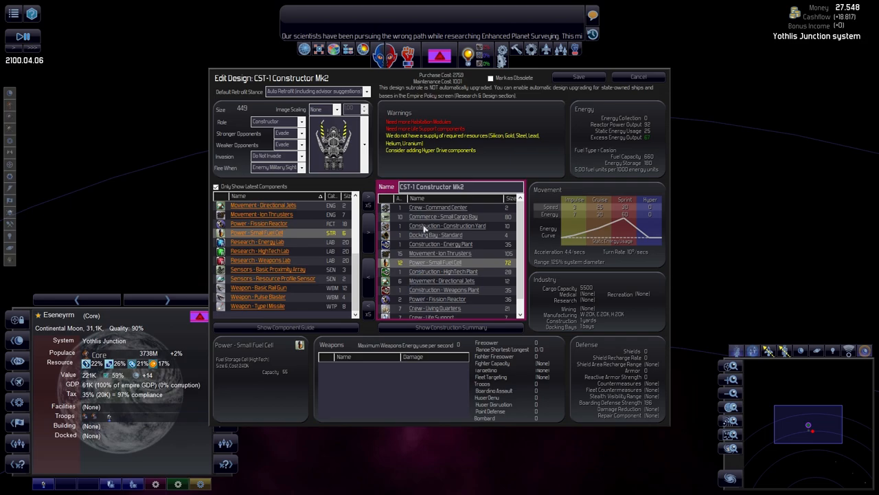
pyautogui.moveTo(632, 258)
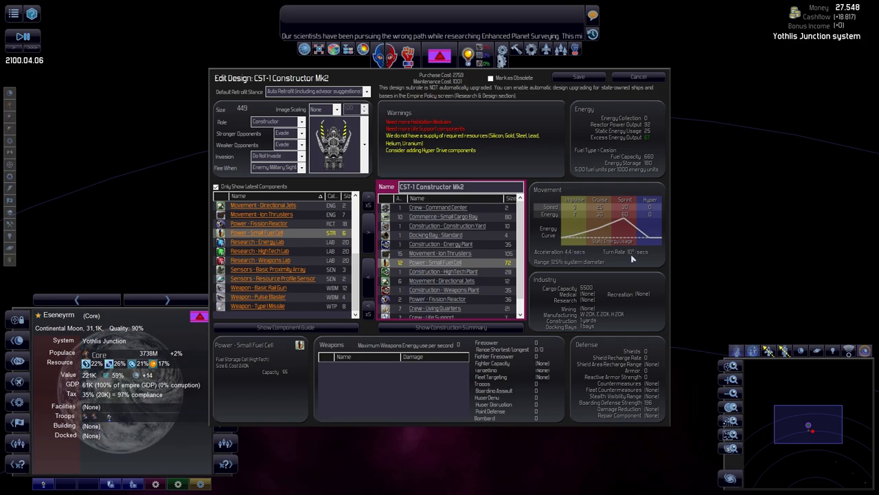
pyautogui.scroll(-3)
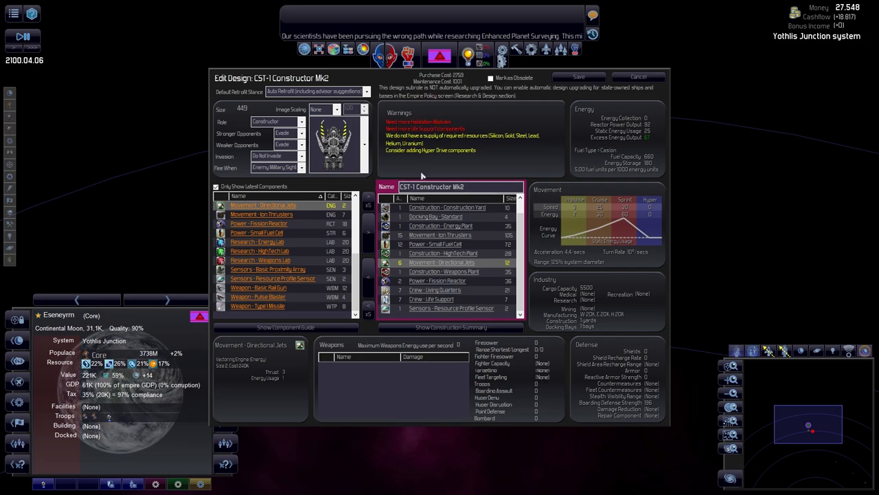
pyautogui.press('backspace')
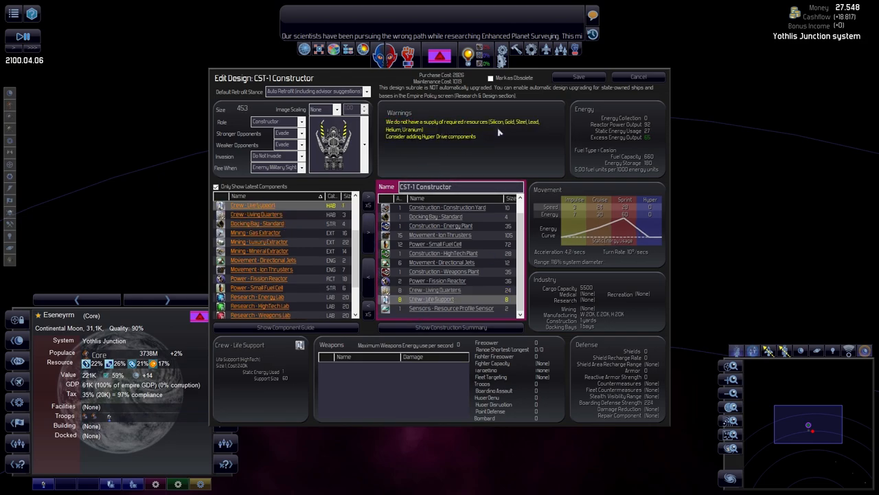
pyautogui.click(637, 77)
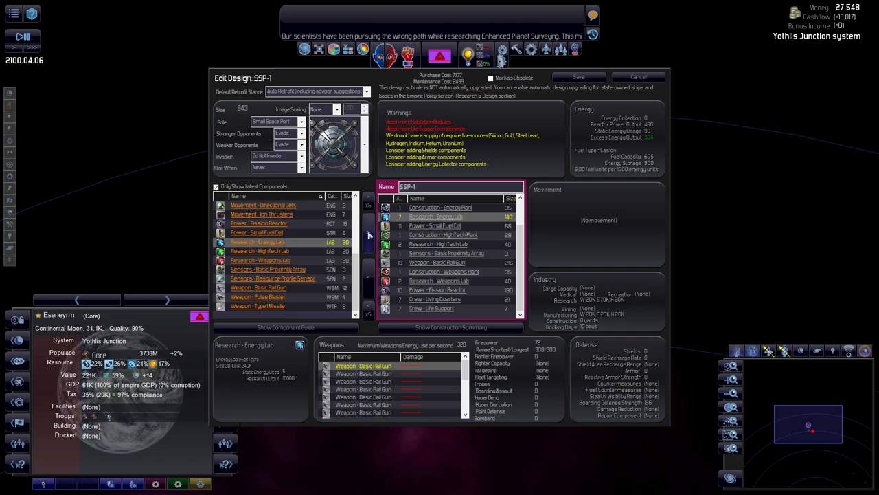
pyautogui.moveTo(369, 236)
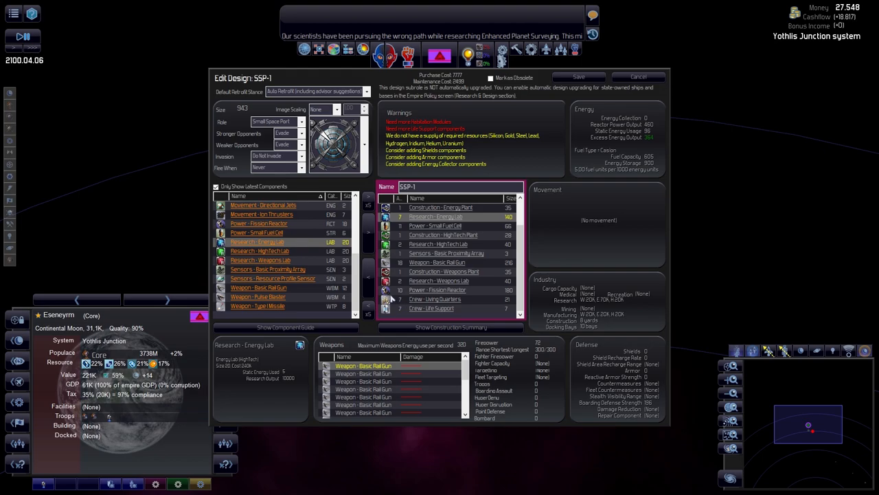
# Discard the SSP-1 edits, then begin a manual Mk2 upgrade of the SSP-1 space port.
pyautogui.click(369, 277)
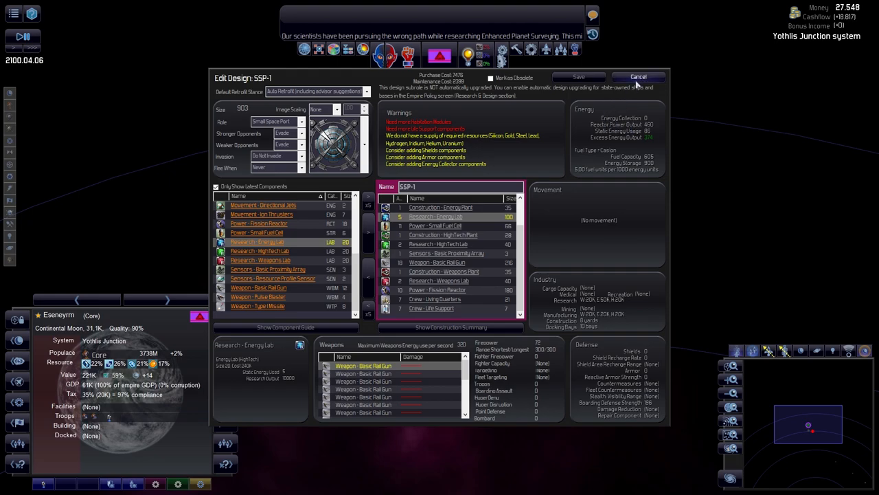
pyautogui.moveTo(637, 77)
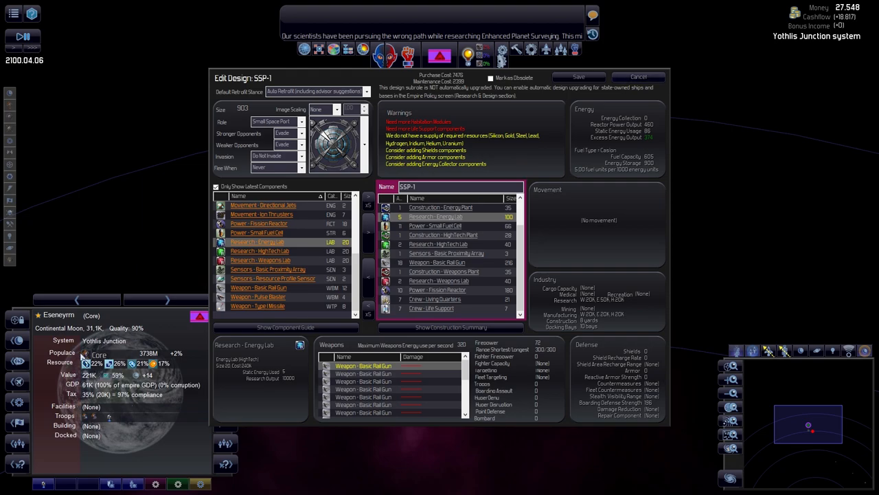
pyautogui.moveTo(88, 228)
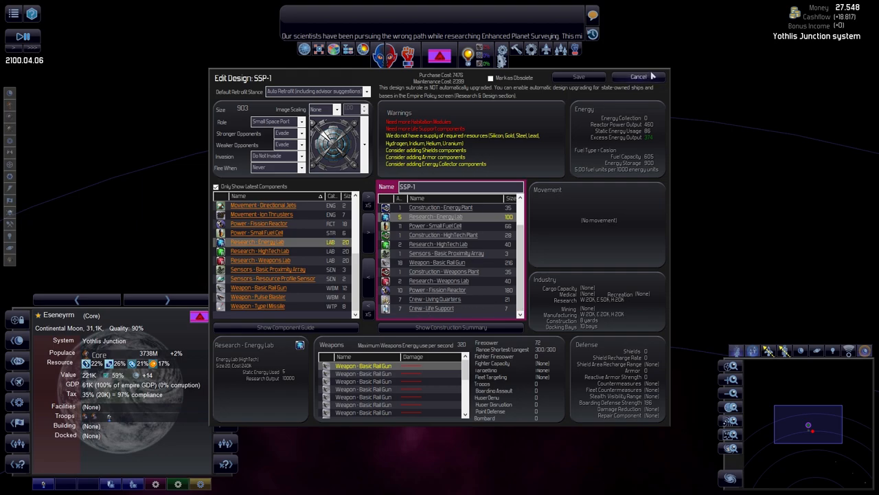
pyautogui.click(638, 77)
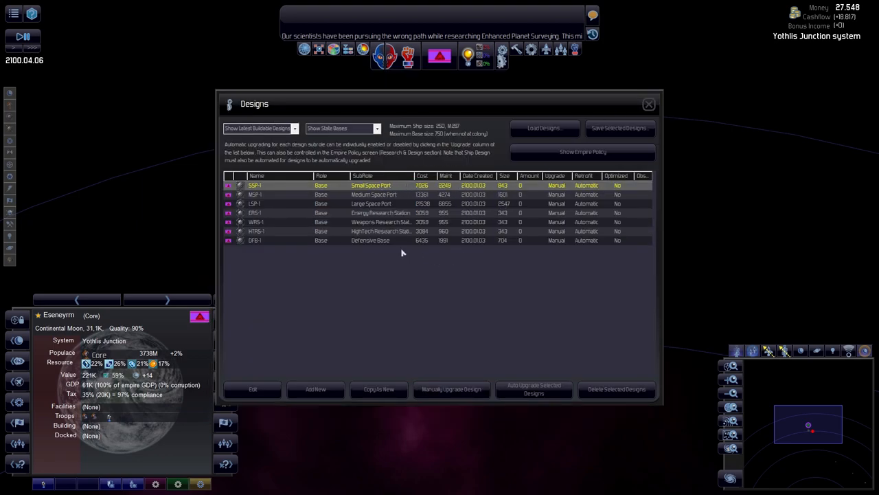
pyautogui.moveTo(450, 389)
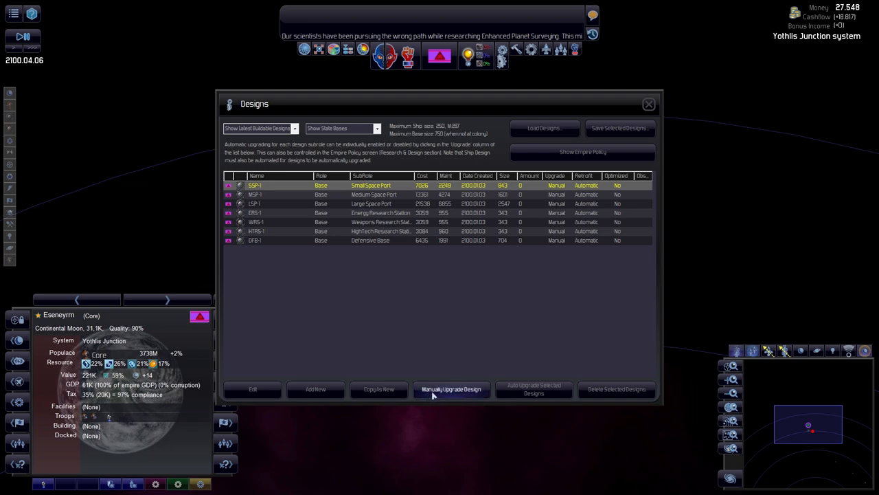
pyautogui.click(451, 388)
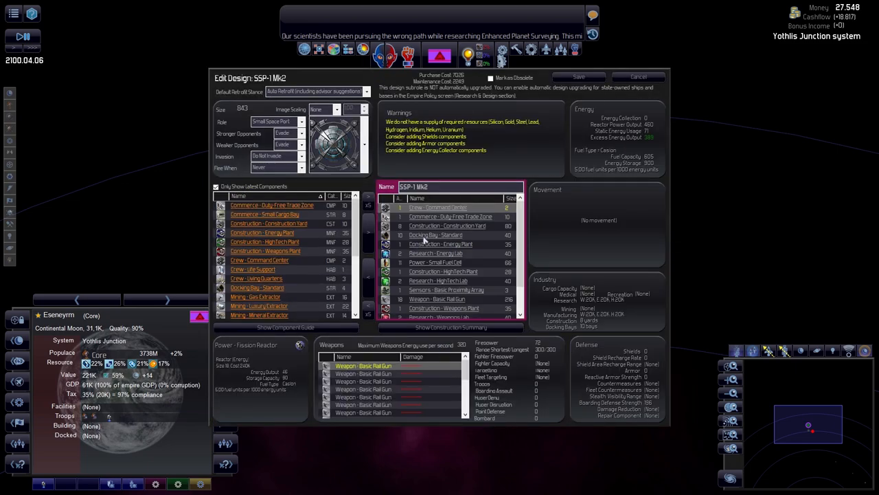
pyautogui.moveTo(601, 303)
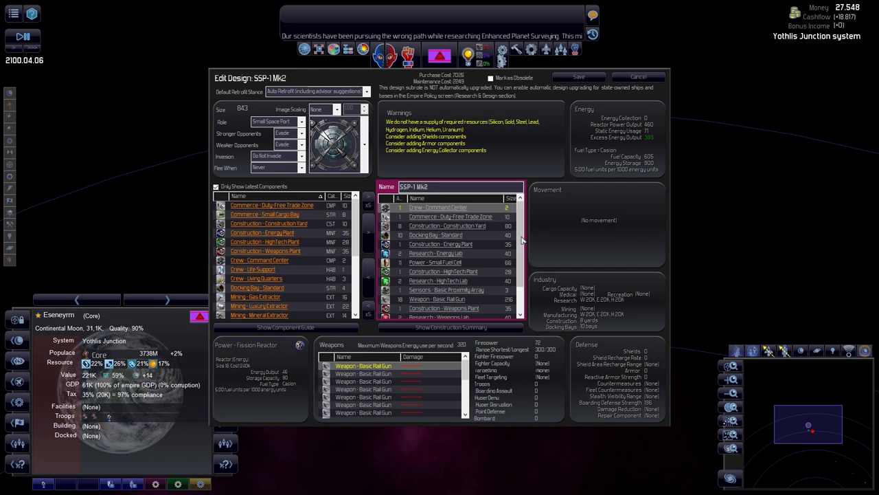
# Add the remaining components, including a missile weapon, to SSP-1 Mk2 and save it.
pyautogui.scroll(-3)
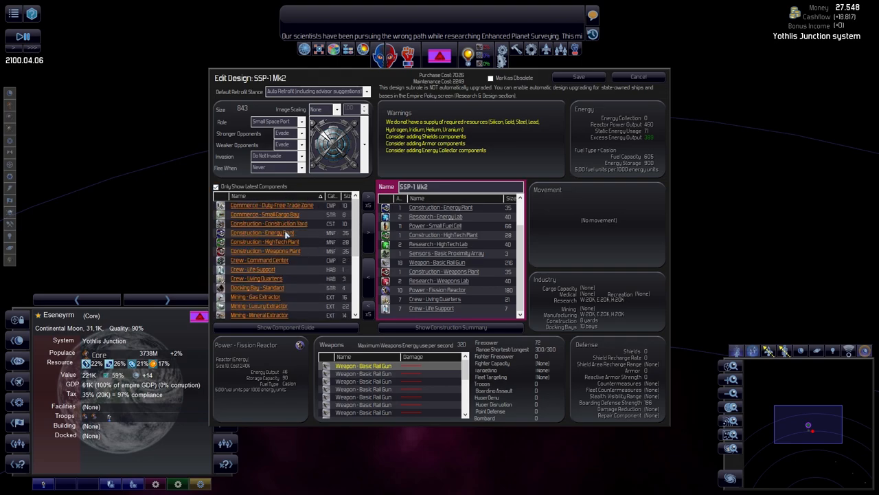
pyautogui.click(264, 214)
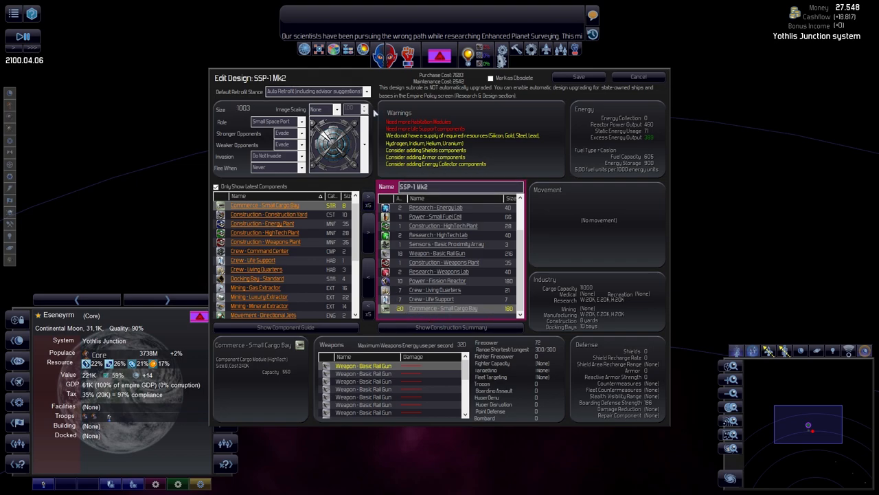
pyautogui.click(431, 300)
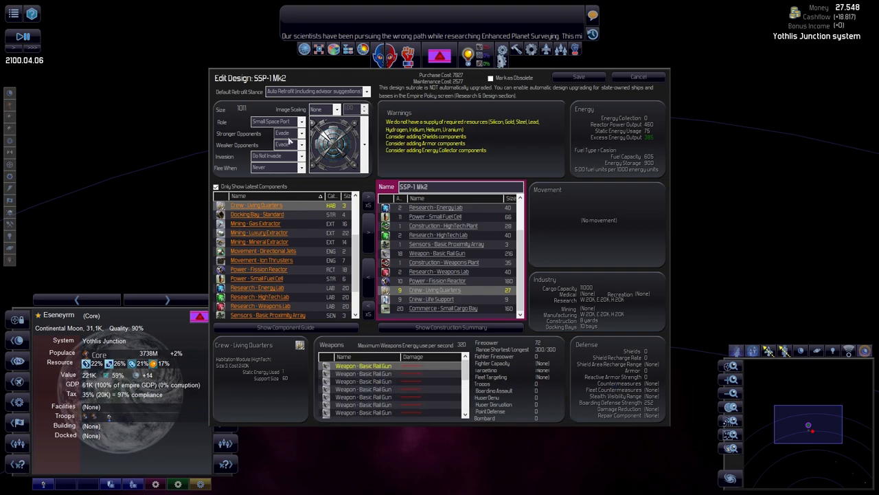
pyautogui.click(285, 134)
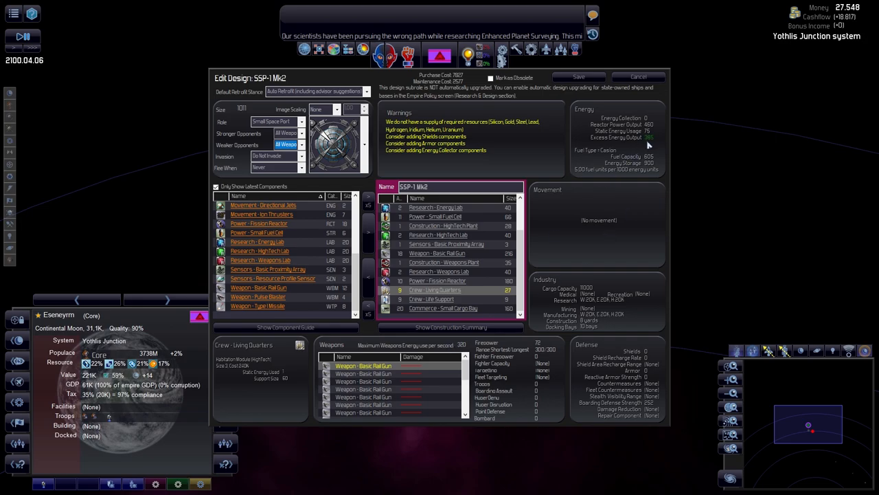
pyautogui.moveTo(649, 140)
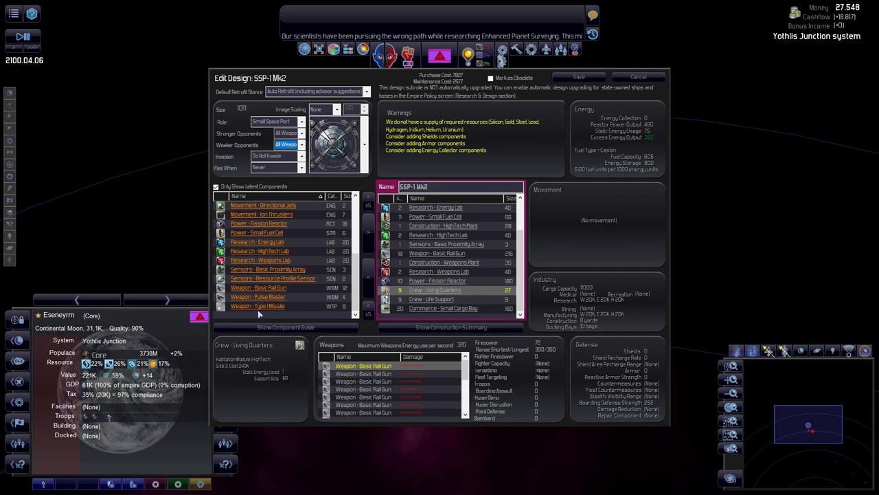
pyautogui.click(259, 304)
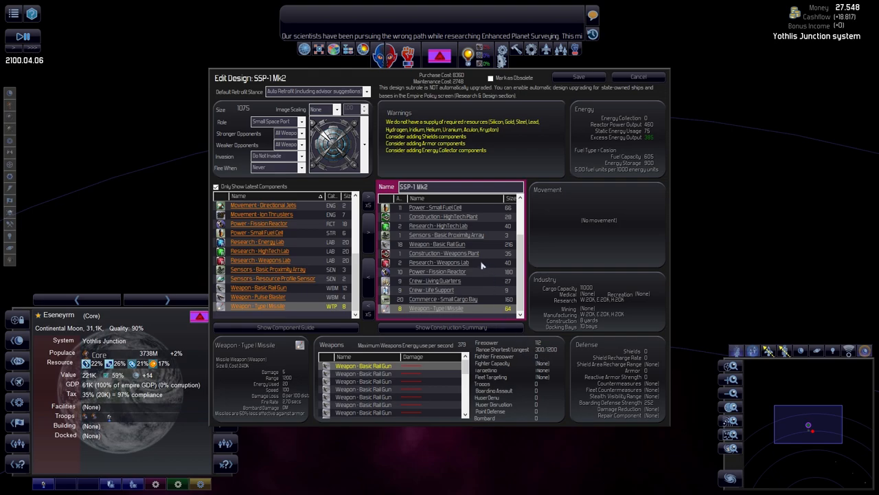
pyautogui.moveTo(474, 272)
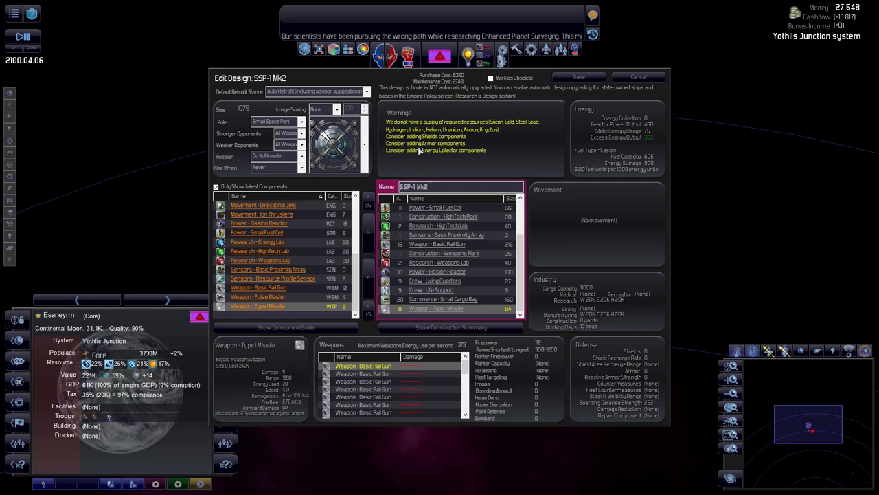
pyautogui.moveTo(455, 169)
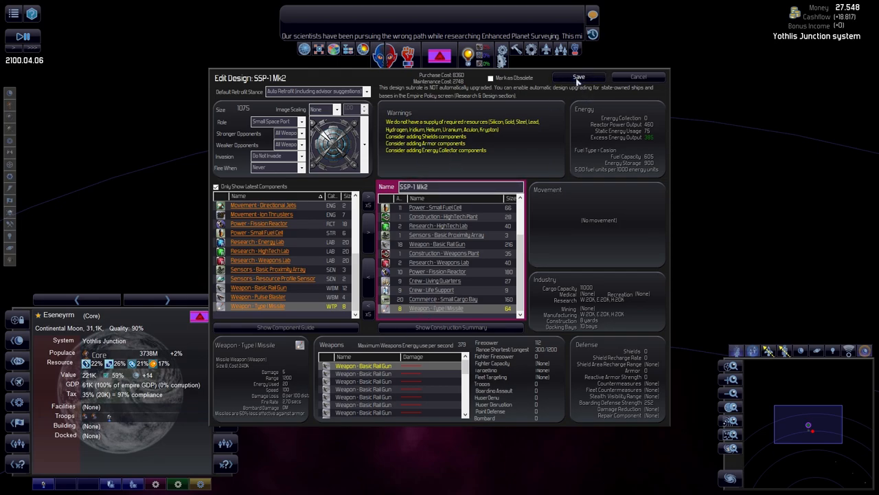
pyautogui.click(579, 77)
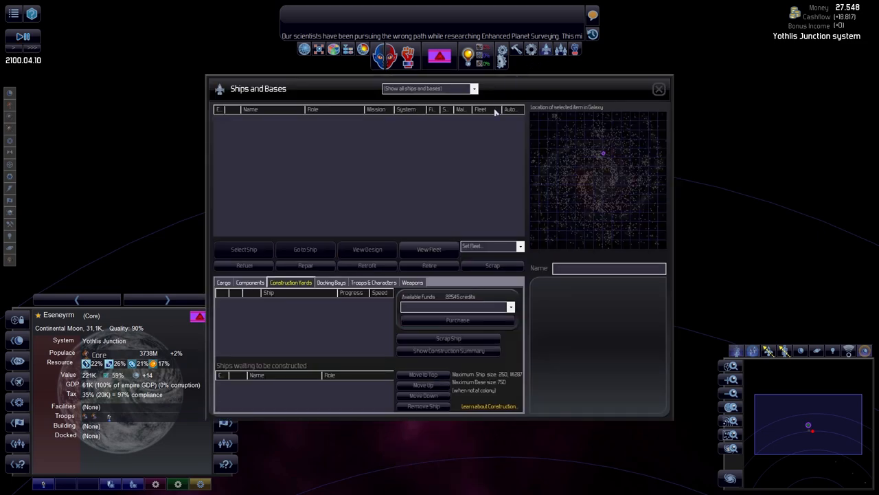
pyautogui.moveTo(452, 145)
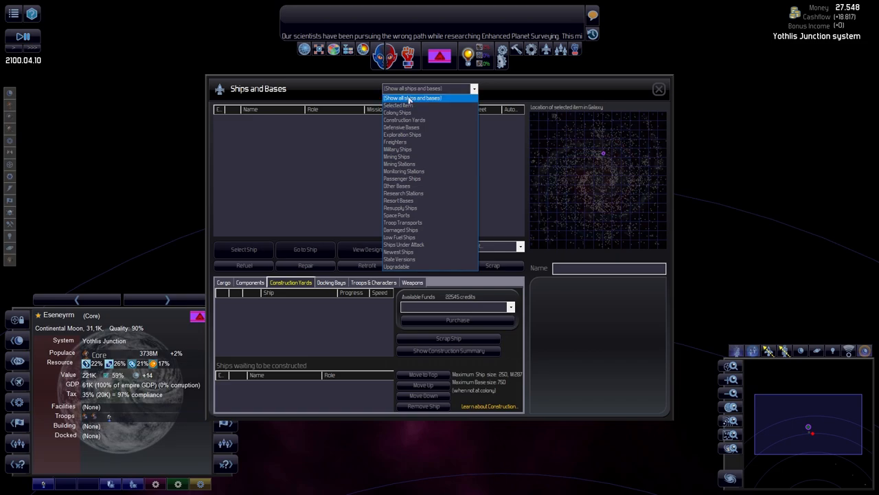
pyautogui.moveTo(399, 236)
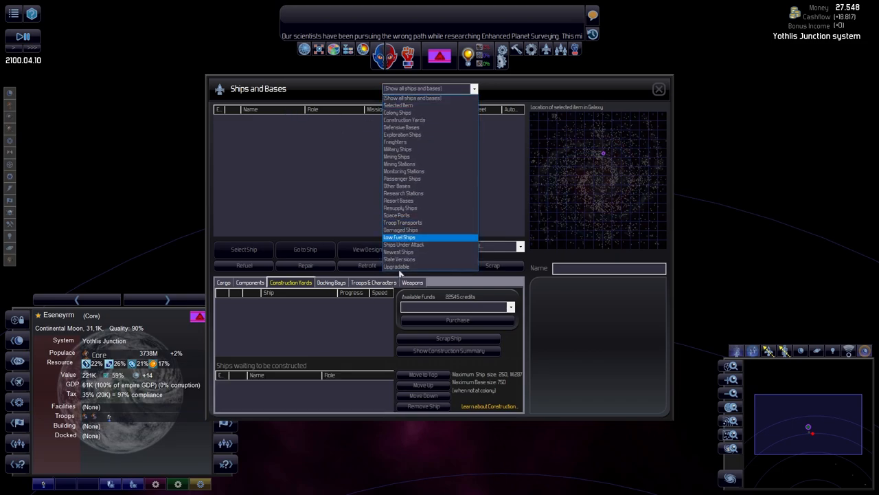
pyautogui.moveTo(397, 185)
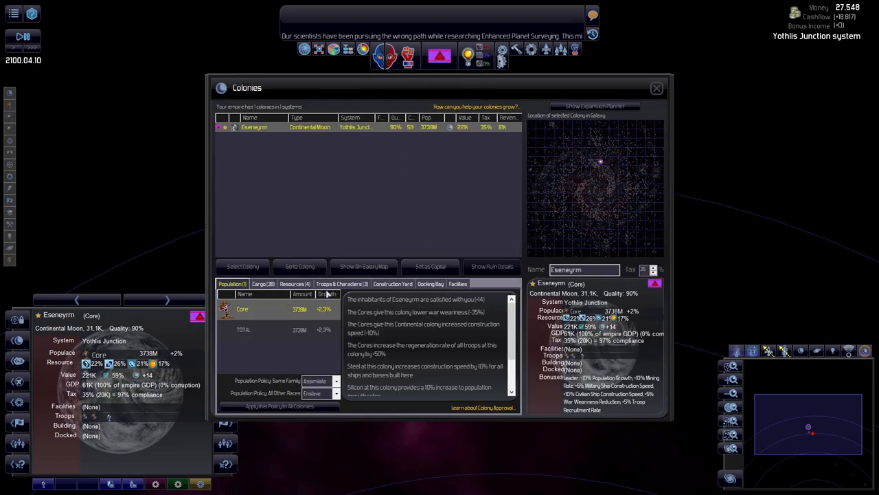
# Queue a Small Space Port SSP-1 Mk2 in the home colony's Construction Yard.
pyautogui.click(392, 283)
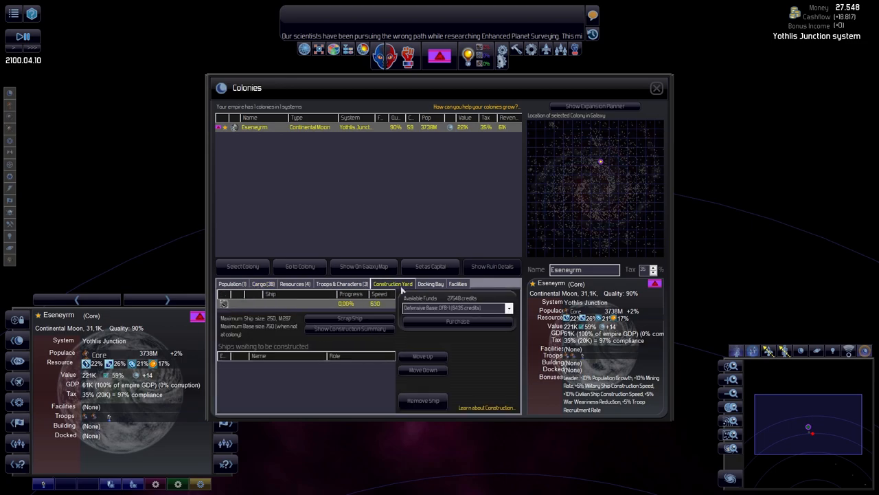
pyautogui.click(508, 307)
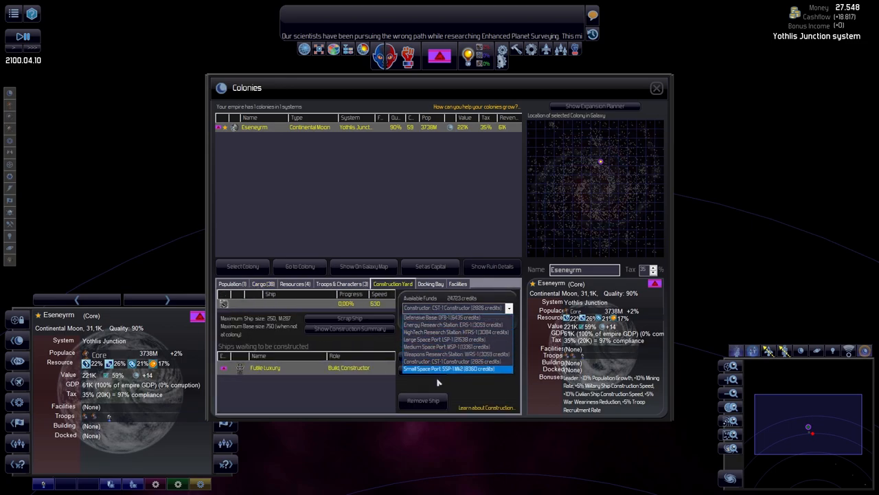
pyautogui.click(448, 368)
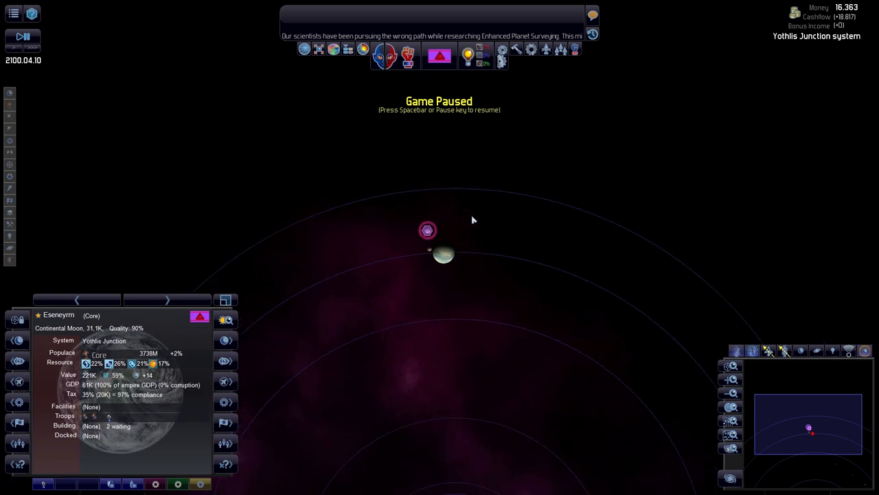
pyautogui.scroll(-3)
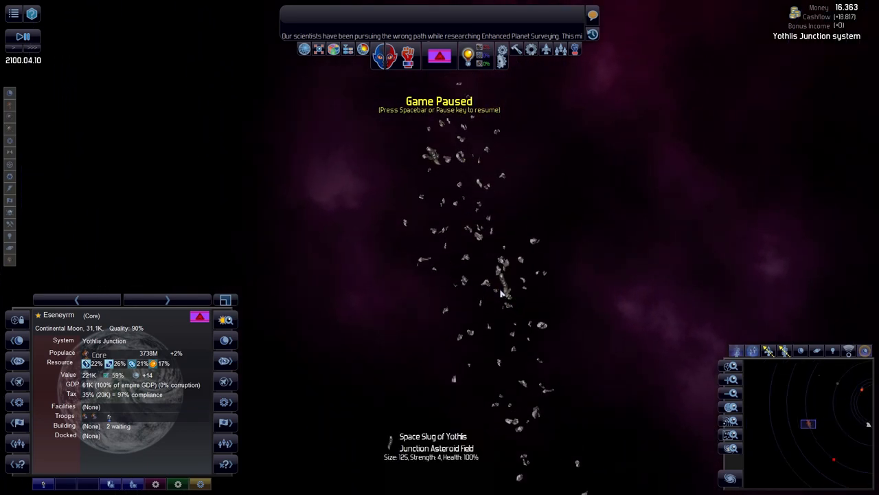
pyautogui.click(22, 36)
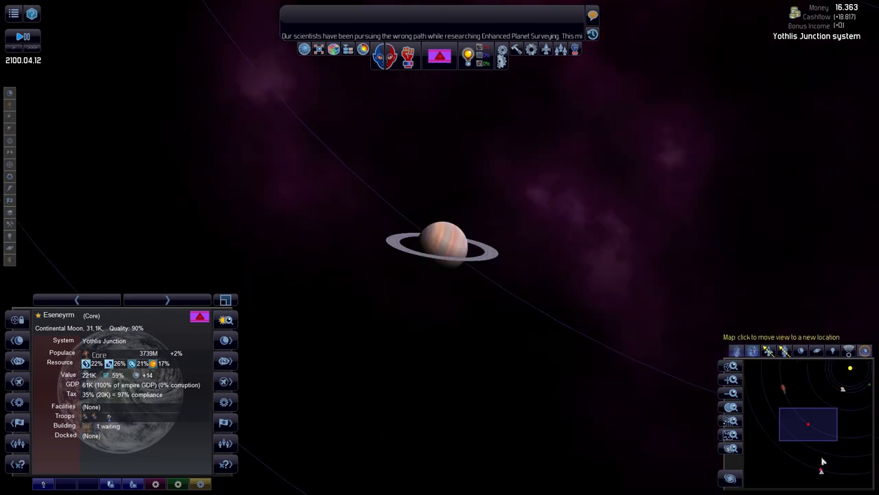
pyautogui.click(442, 245)
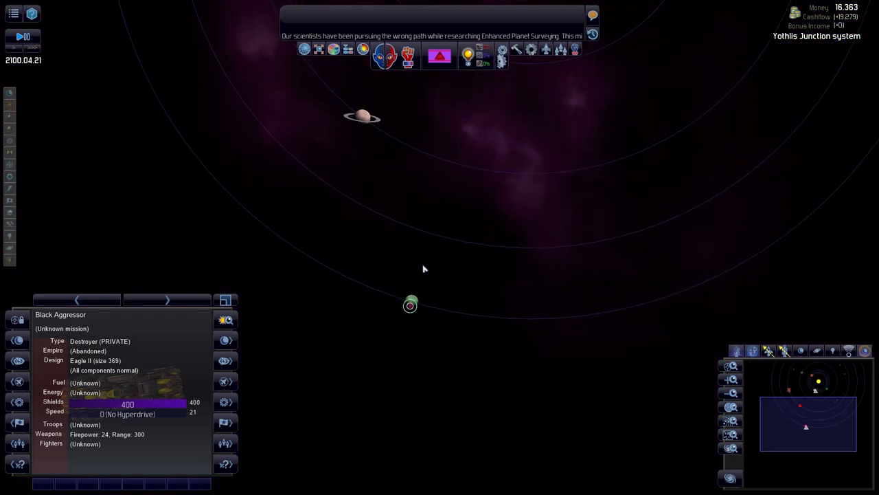
pyautogui.moveTo(439, 313)
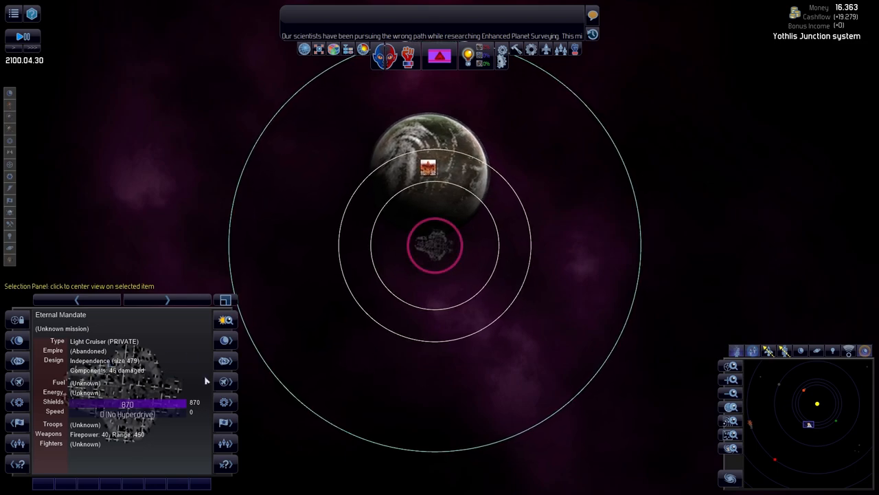
pyautogui.click(423, 168)
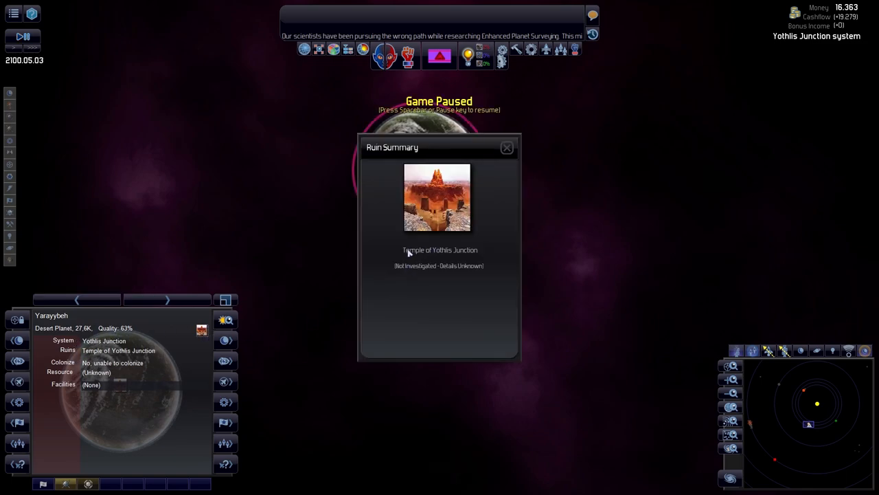
pyautogui.click(507, 147)
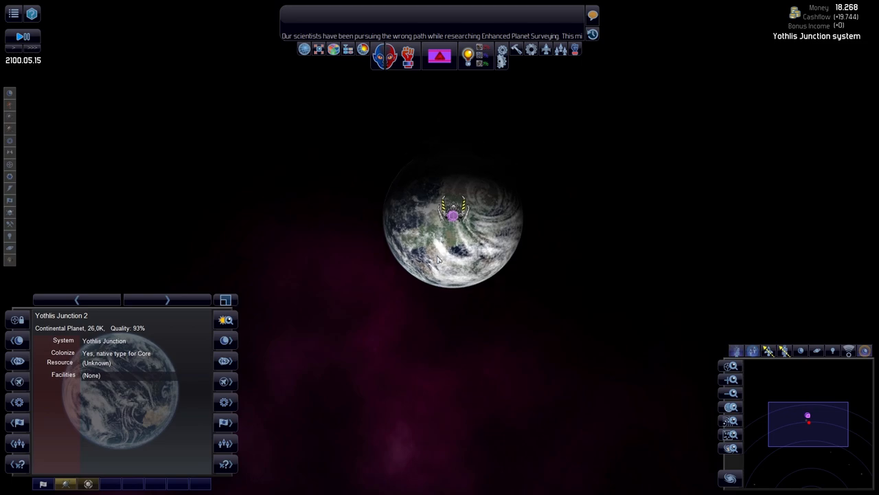
pyautogui.click(454, 218)
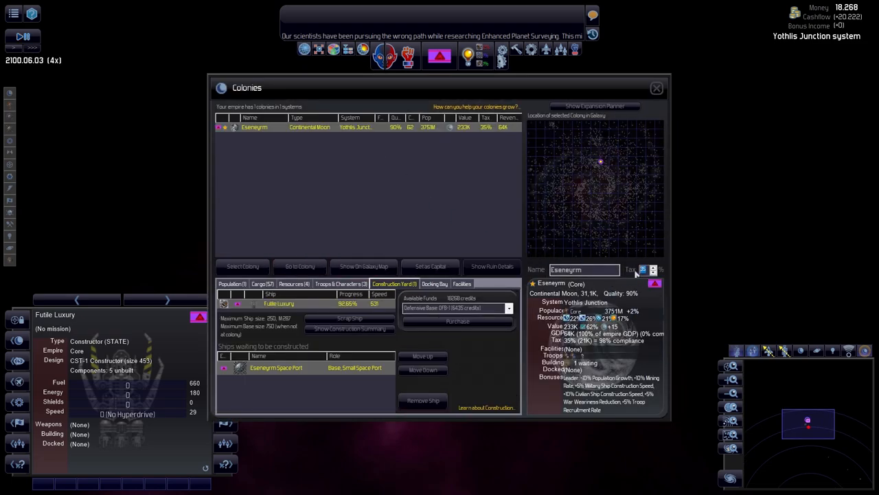
pyautogui.moveTo(668, 244)
pyautogui.write('0')
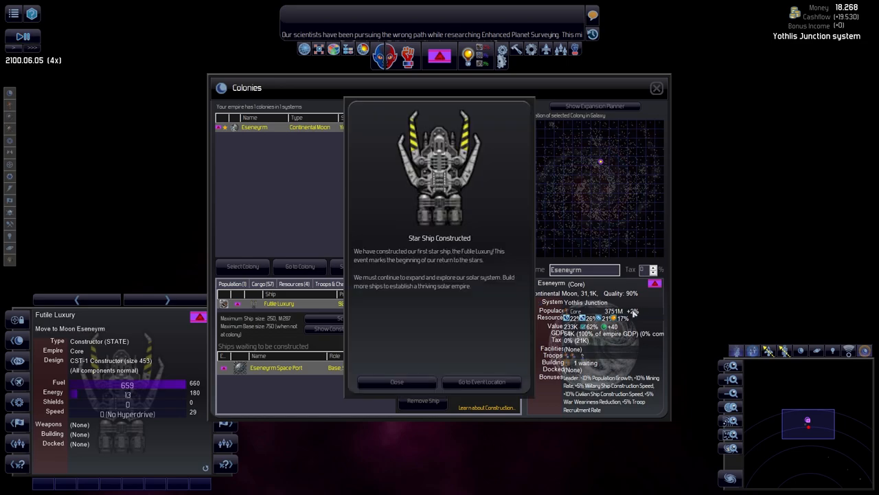
# Dismiss the Star Ship Constructed notice and close the Colonies window.
pyautogui.click(397, 382)
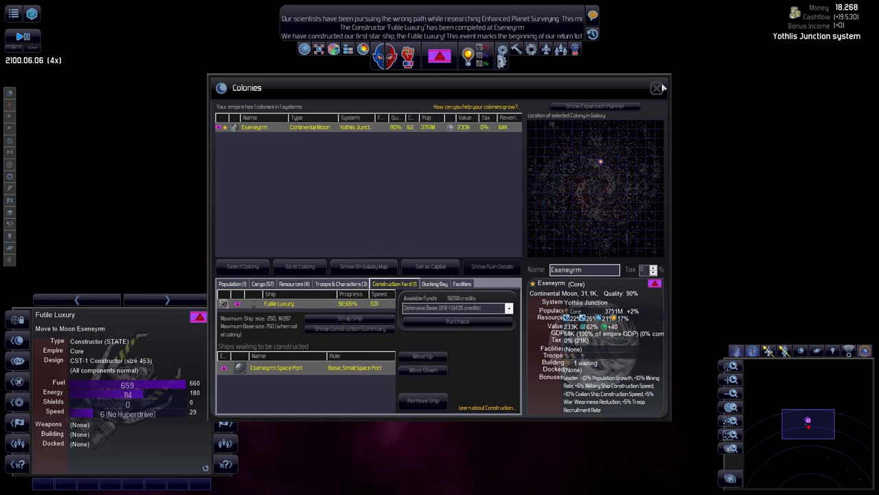
pyautogui.click(656, 87)
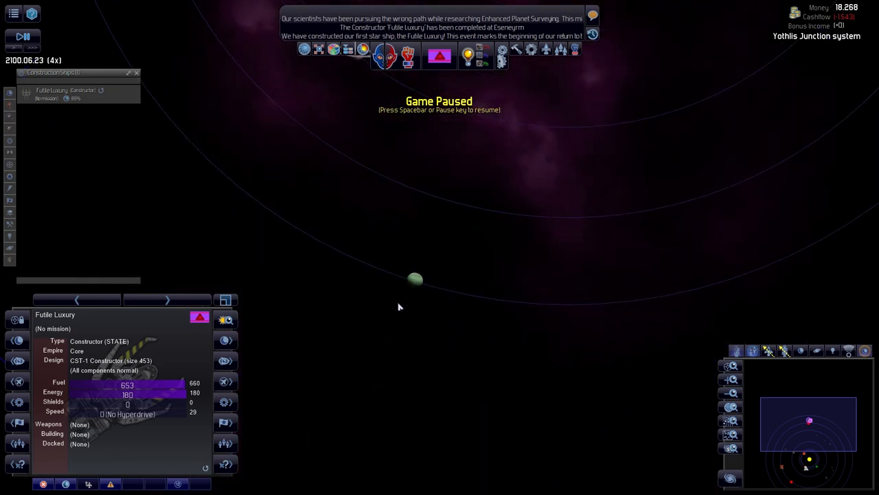
# Order the constructor Futile Luxury to explore the gas giant Yothlis Junction 6.
pyautogui.rightClick(415, 277)
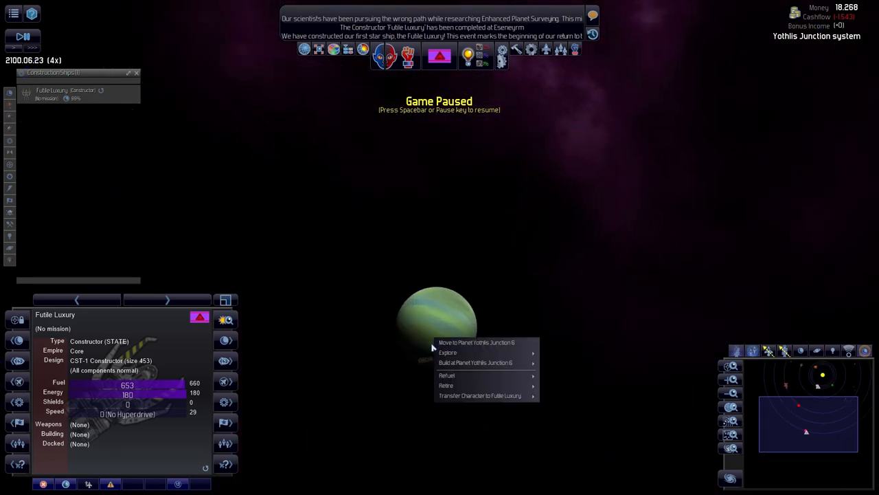
pyautogui.moveTo(448, 352)
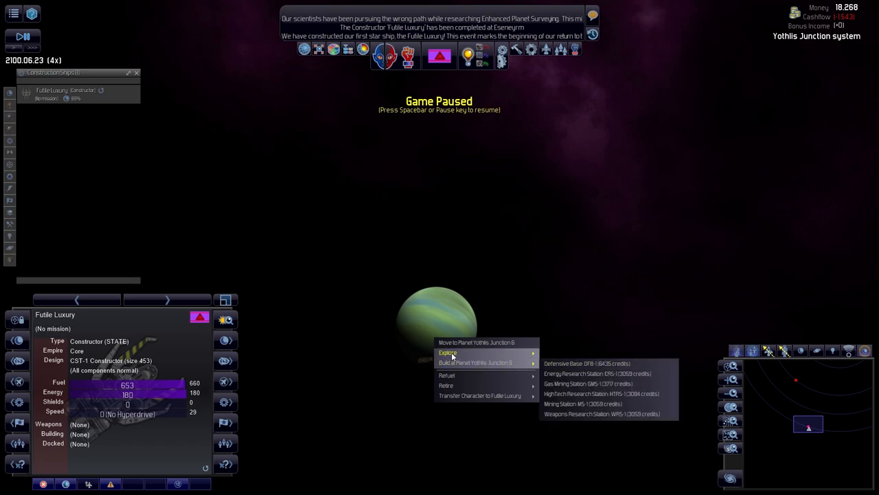
pyautogui.click(437, 327)
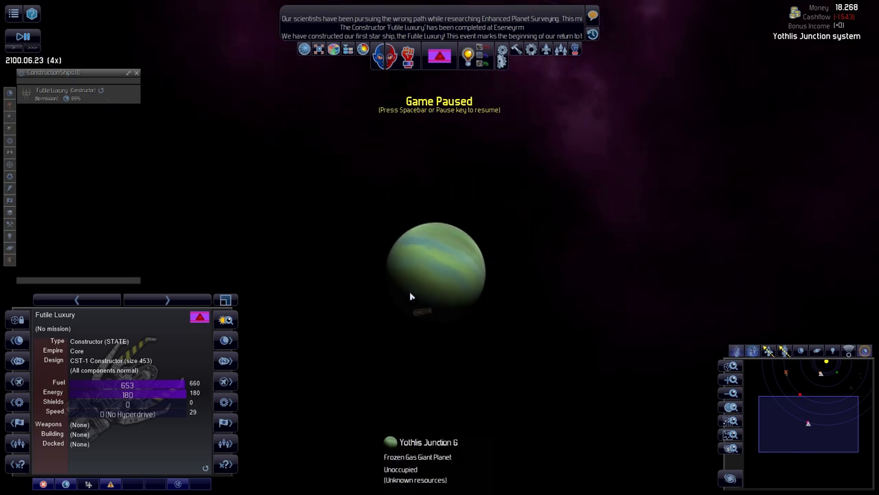
pyautogui.rightClick(411, 297)
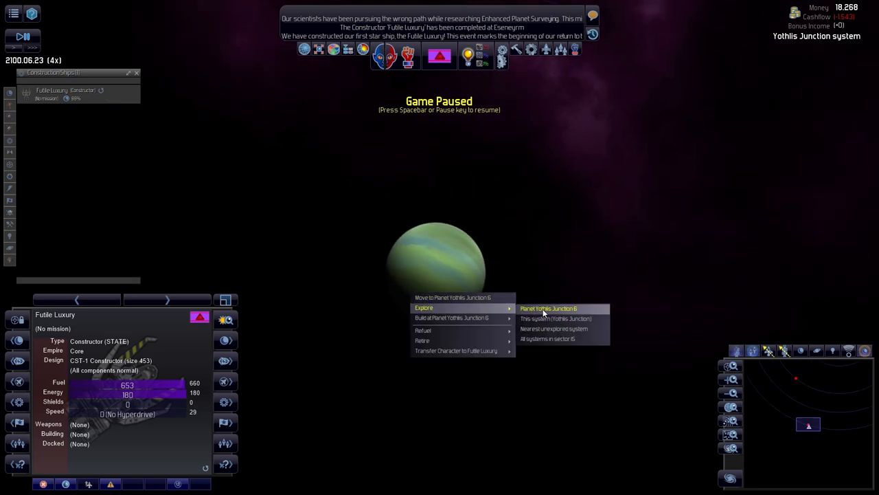
pyautogui.click(547, 308)
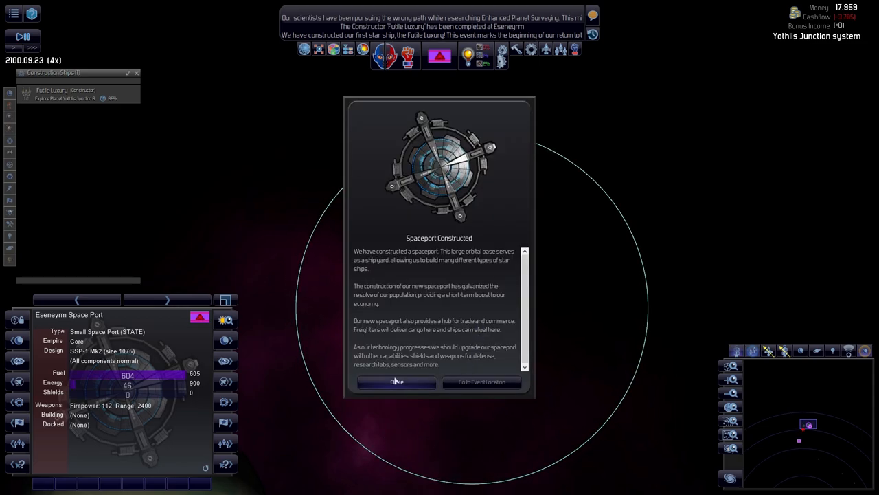
# Dismiss the spaceport notice, list all latest ship designs, and open EX-1 Explorer for editing.
pyautogui.click(396, 381)
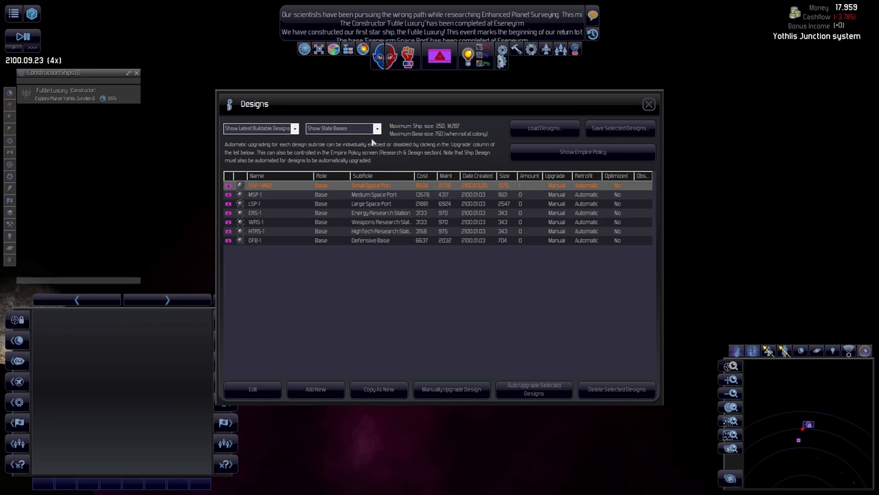
pyautogui.click(341, 128)
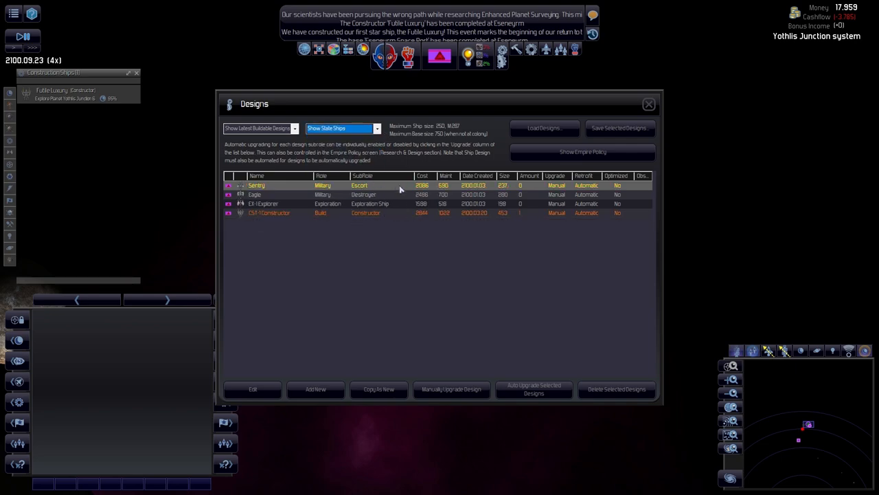
pyautogui.click(260, 128)
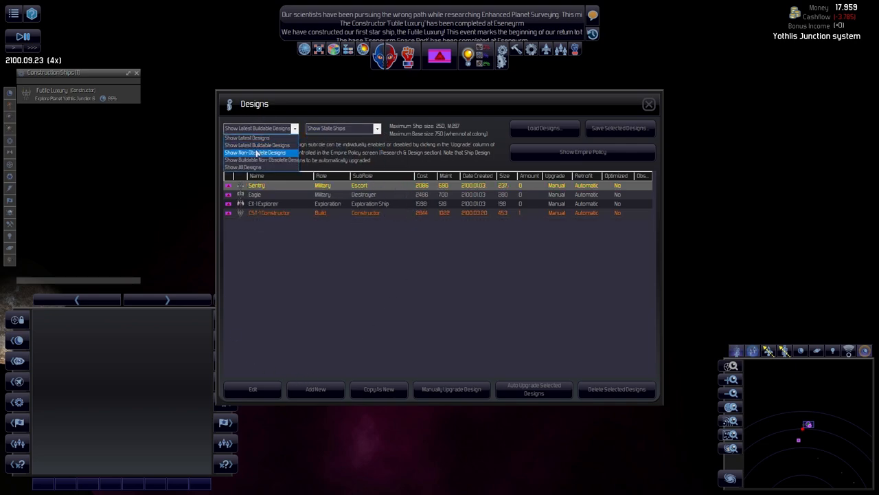
pyautogui.click(247, 137)
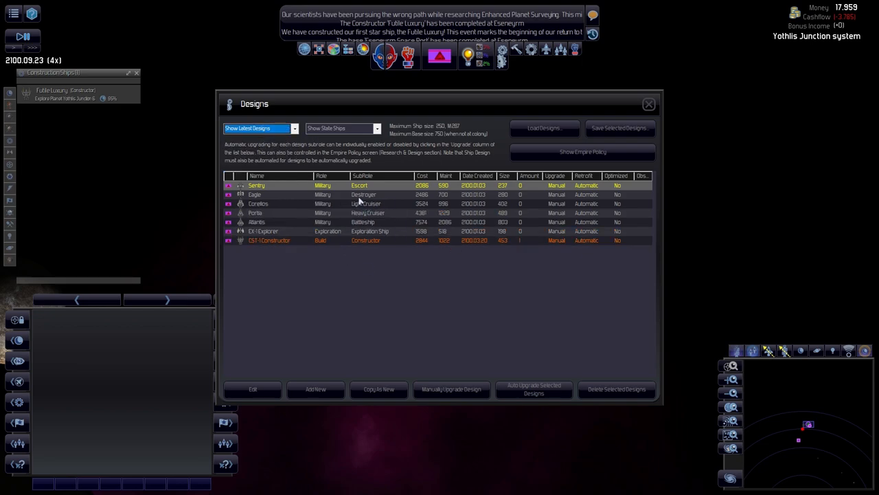
pyautogui.moveTo(358, 187)
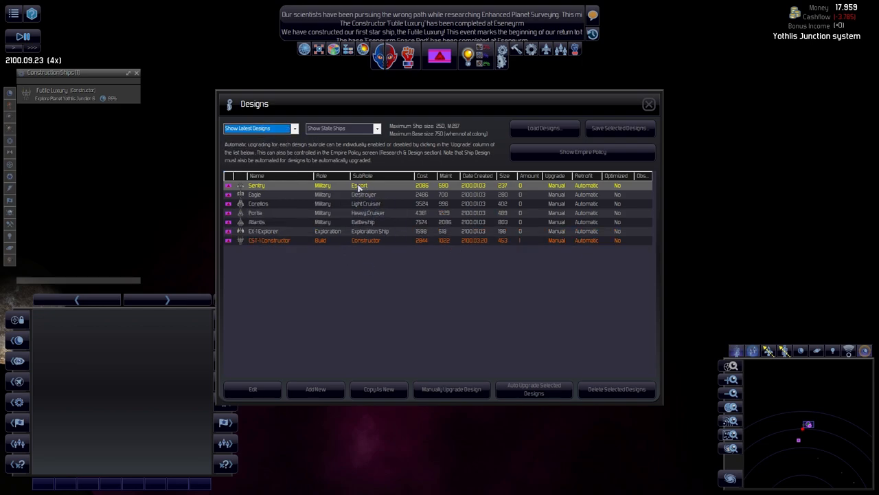
pyautogui.moveTo(354, 216)
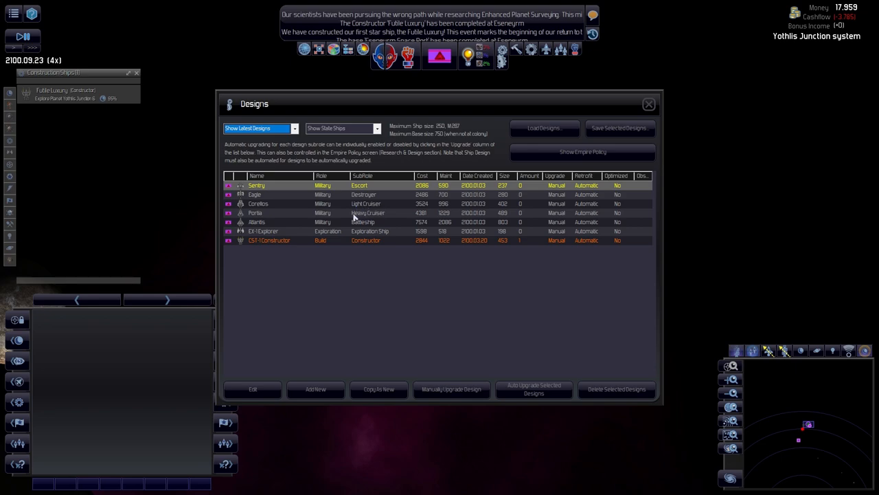
pyautogui.moveTo(382, 223)
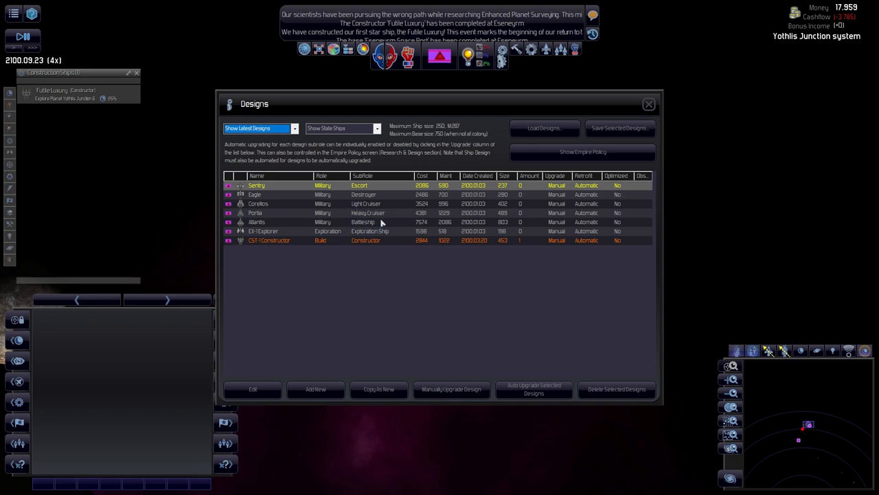
pyautogui.moveTo(352, 215)
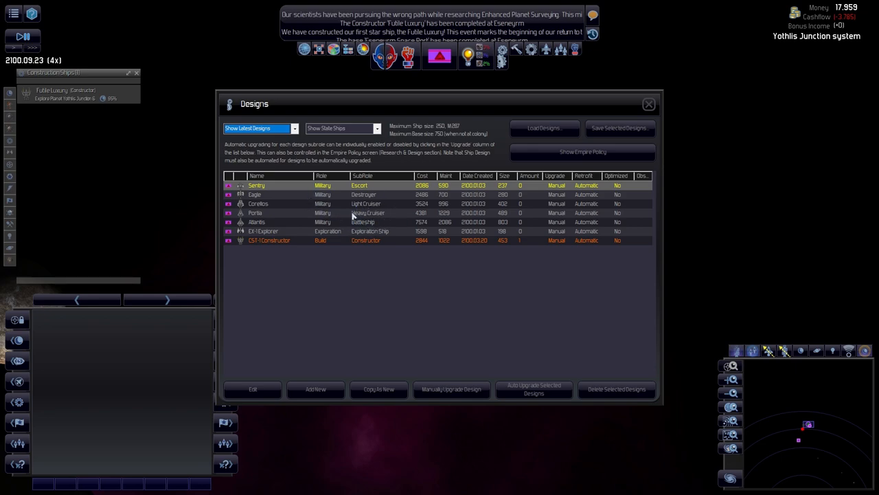
pyautogui.moveTo(350, 220)
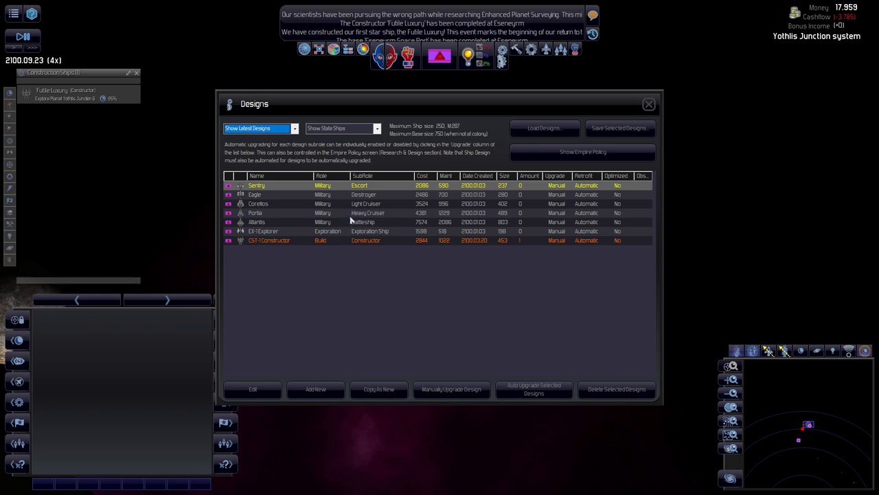
pyautogui.moveTo(346, 218)
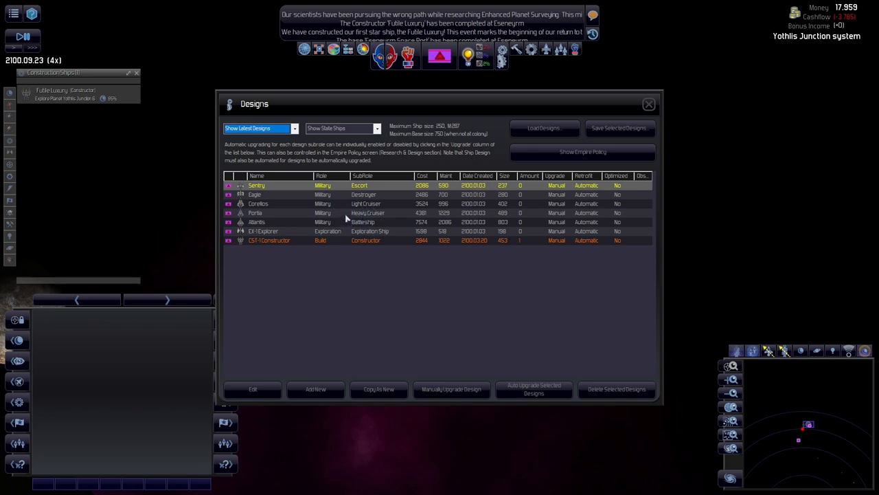
pyautogui.moveTo(364, 222)
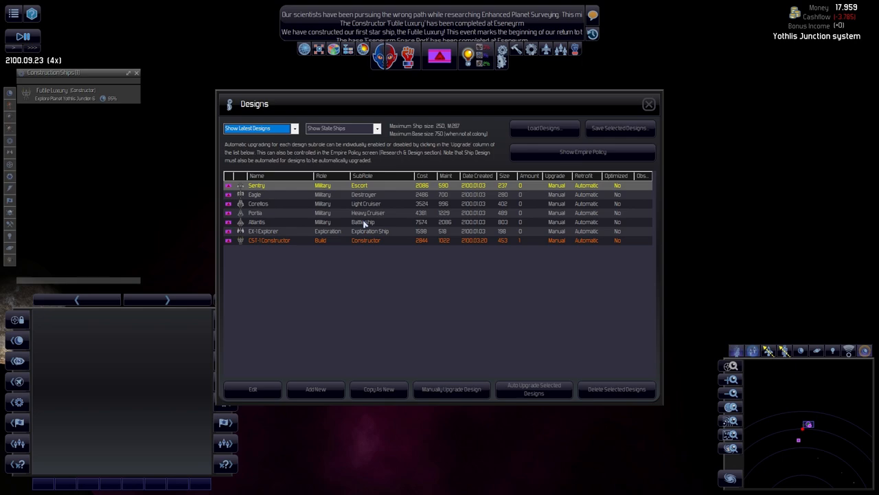
pyautogui.moveTo(376, 203)
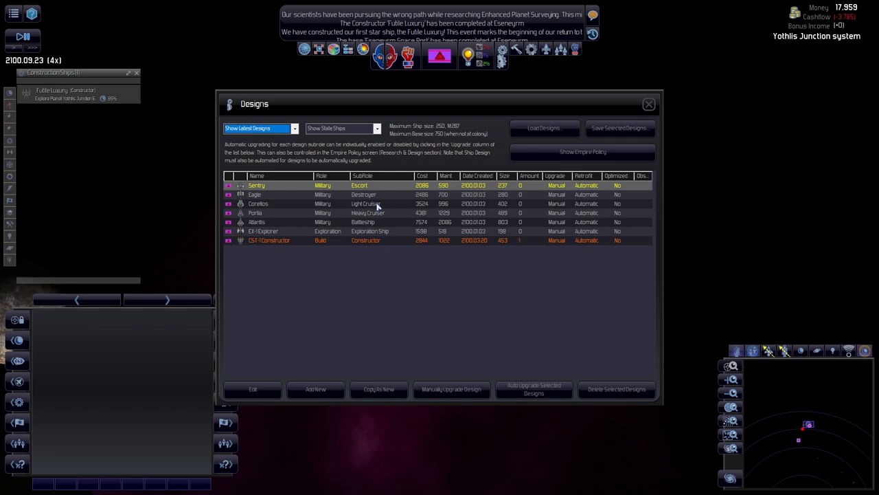
pyautogui.moveTo(373, 195)
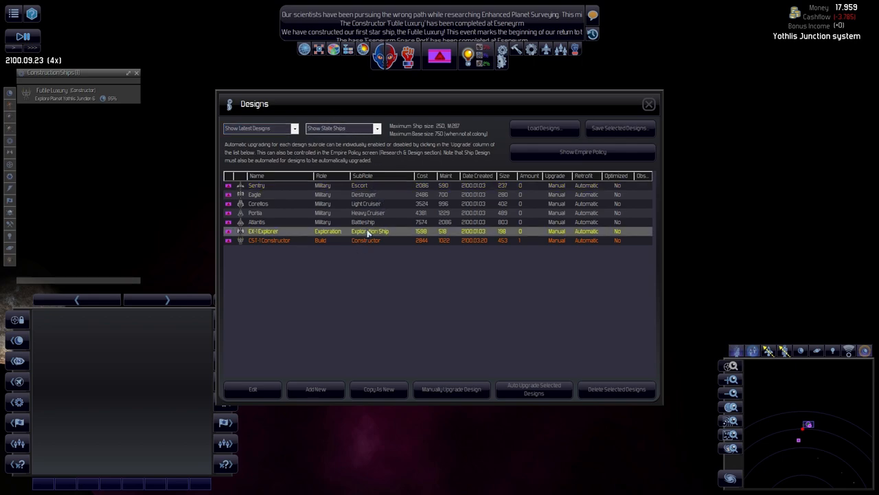
pyautogui.click(253, 389)
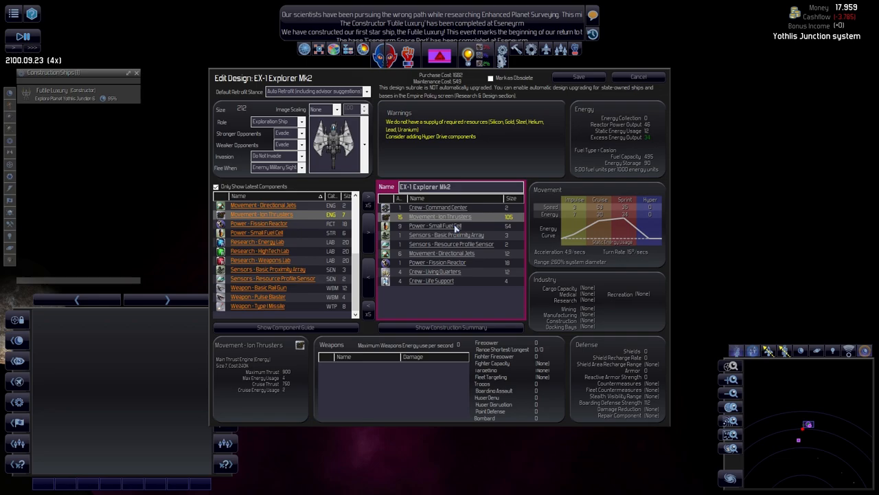
# Add Research Energy Lab and High Tech Lab components to EX-1 Explorer Mk2 and save it.
pyautogui.click(300, 135)
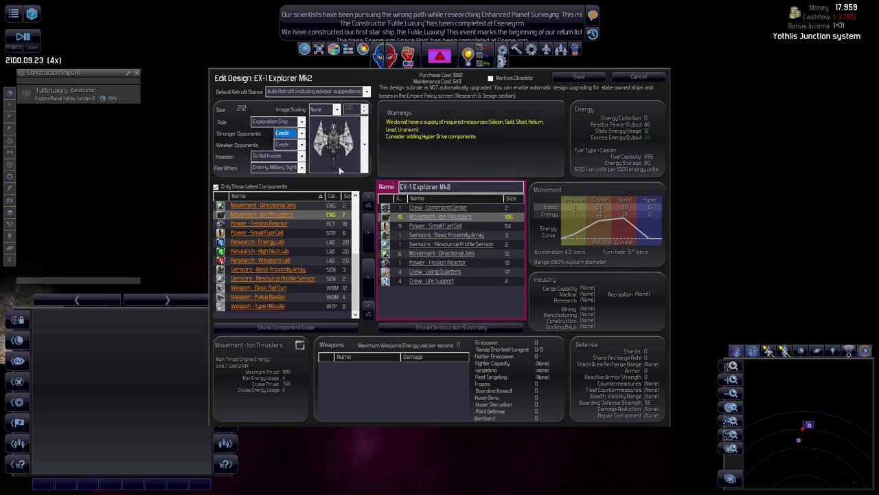
pyautogui.moveTo(602, 209)
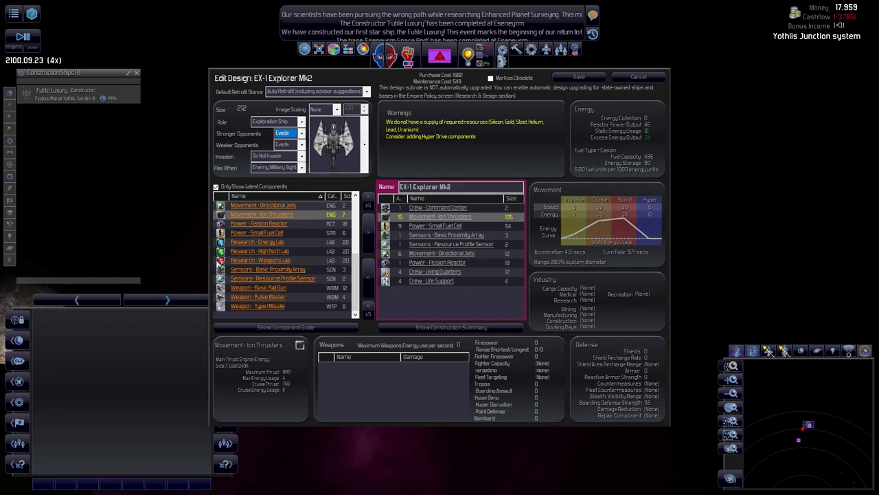
pyautogui.click(258, 242)
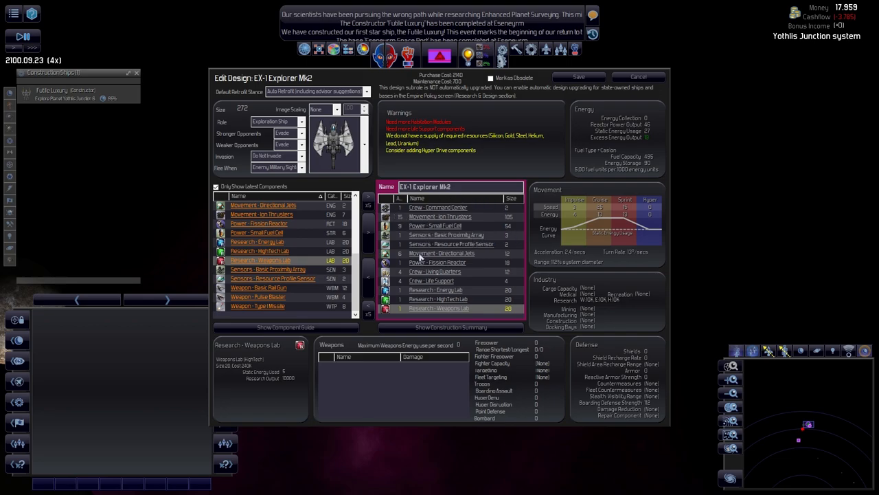
pyautogui.moveTo(632, 258)
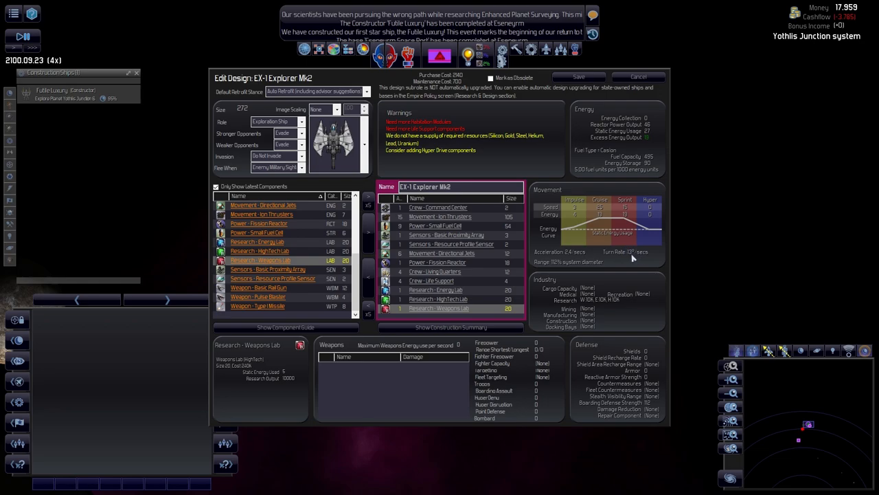
pyautogui.moveTo(542, 306)
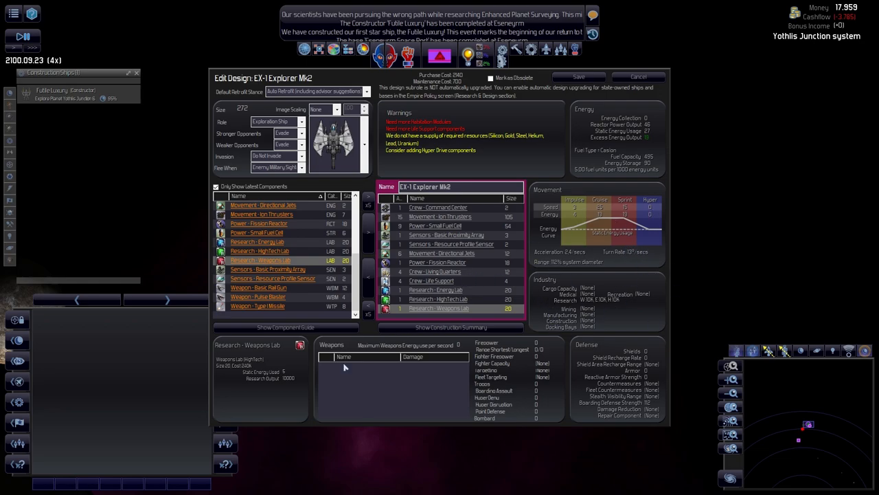
pyautogui.moveTo(513, 355)
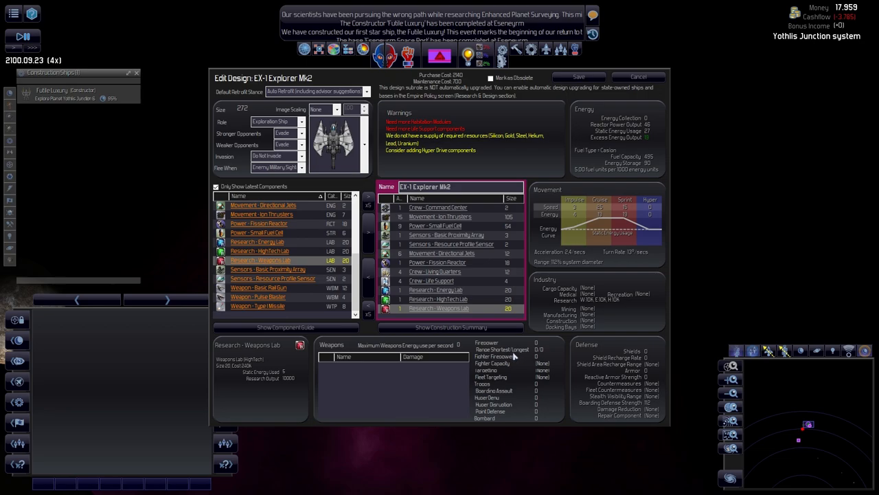
pyautogui.moveTo(421, 288)
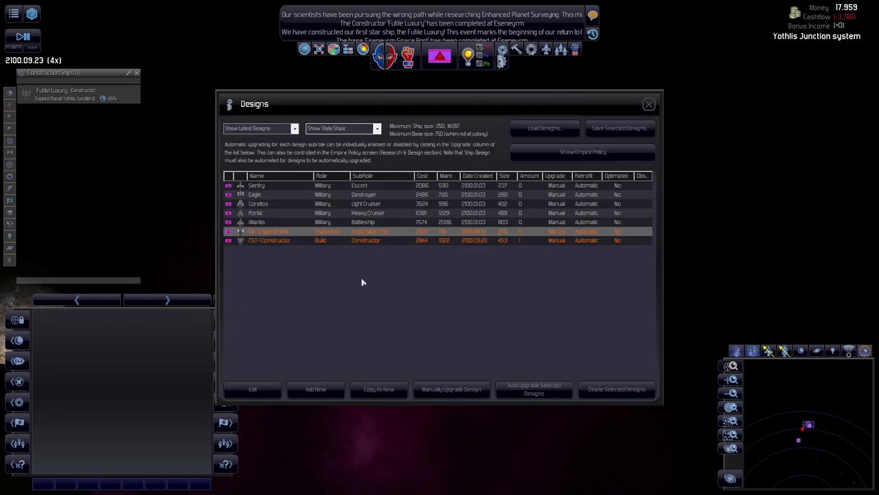
pyautogui.click(259, 129)
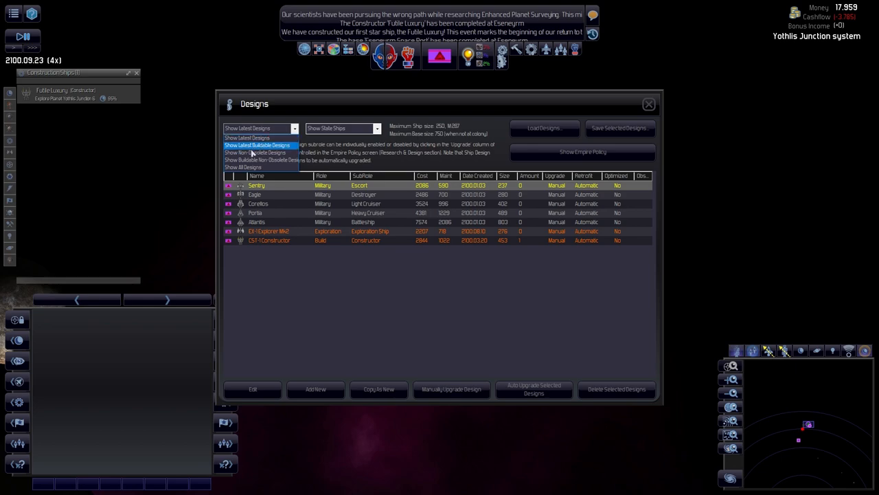
# Change the designs list filter before leaving for the Ships and Bases screen.
pyautogui.click(258, 145)
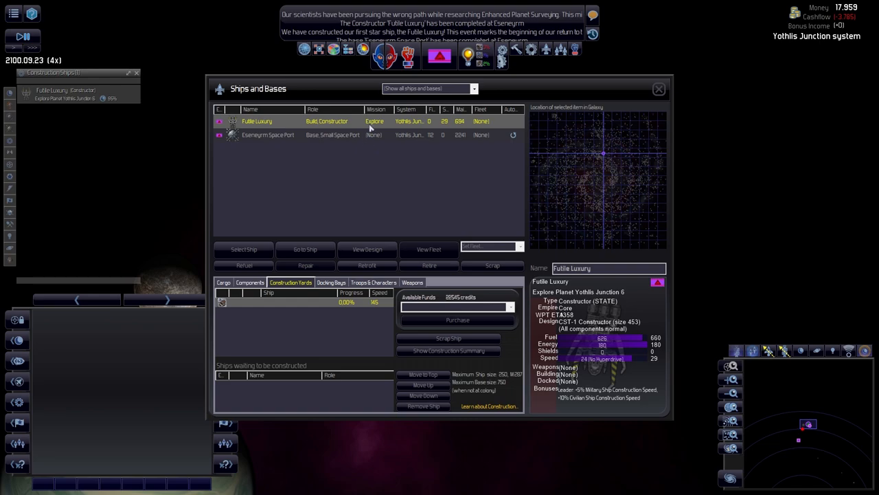
# Queue Explorer ships at the Space Port and order a Constructor from the home colony.
pyautogui.click(268, 134)
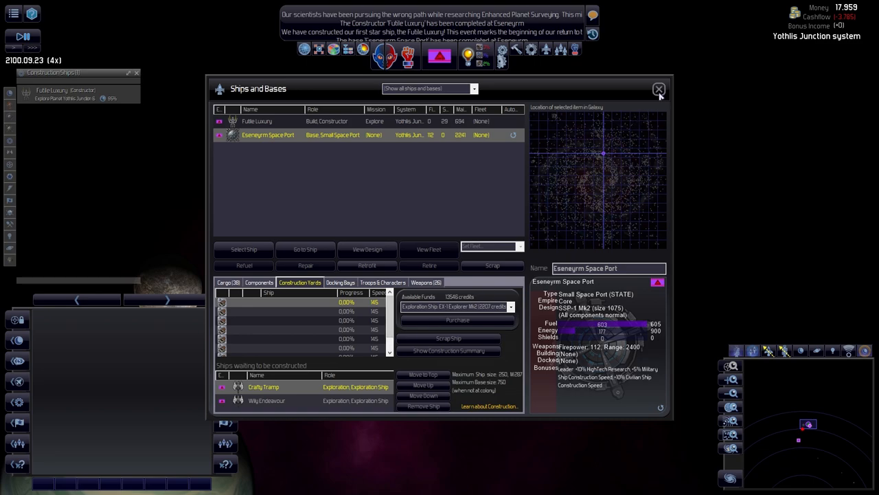
pyautogui.moveTo(286, 140)
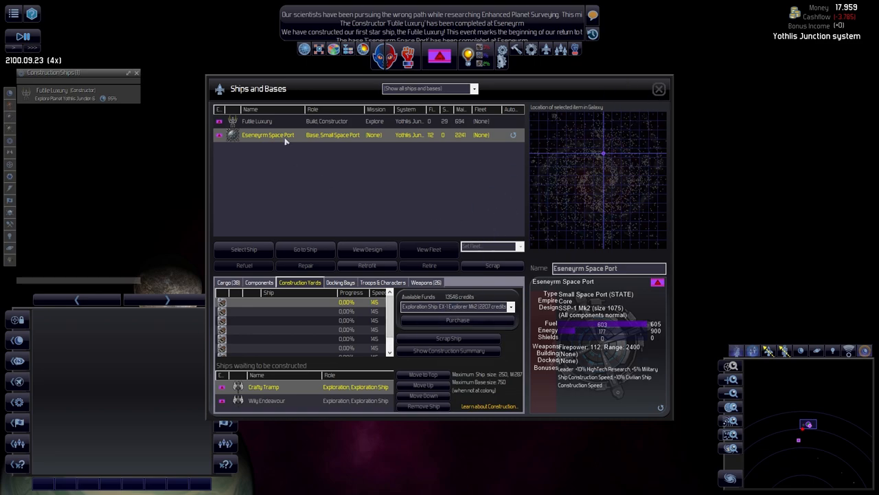
pyautogui.click(256, 120)
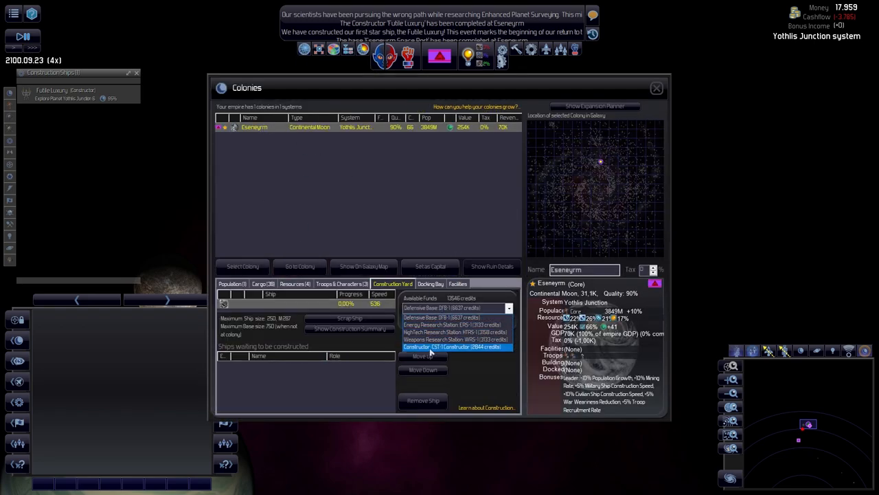
pyautogui.click(656, 88)
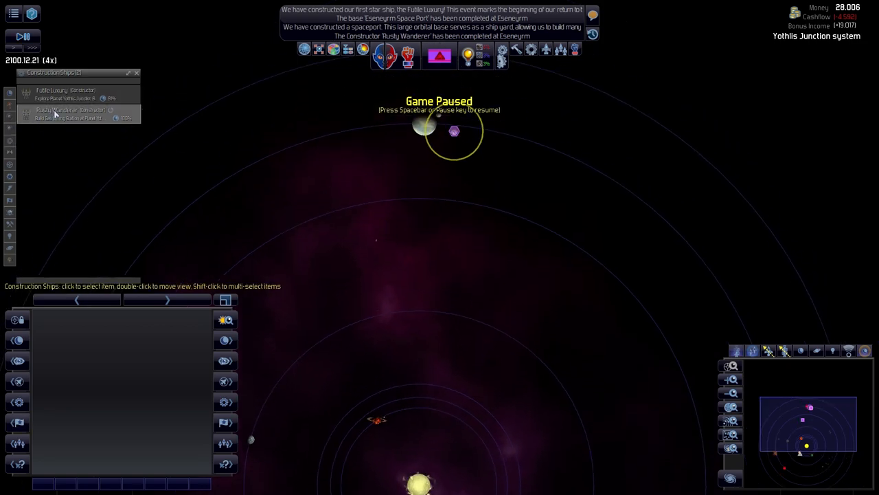
# Select the new constructor Rusty Wanderer and then the explorer Crafty Tramp in the left list.
pyautogui.click(62, 112)
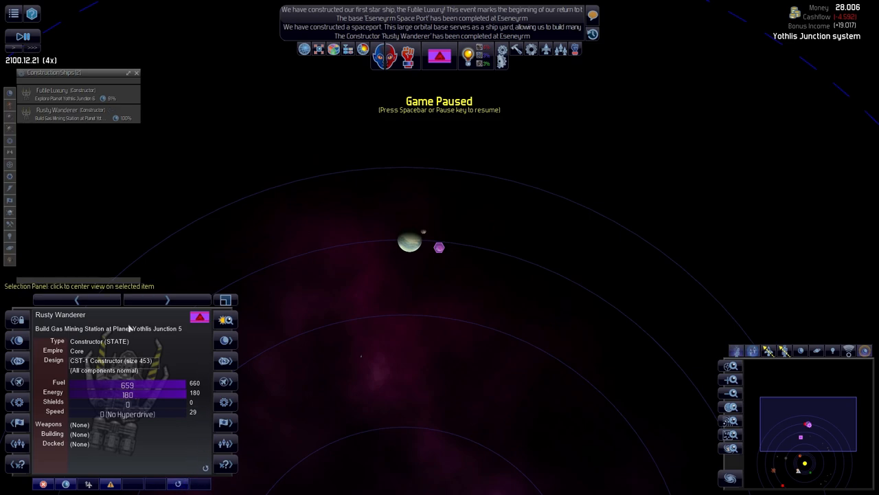
pyautogui.moveTo(93, 149)
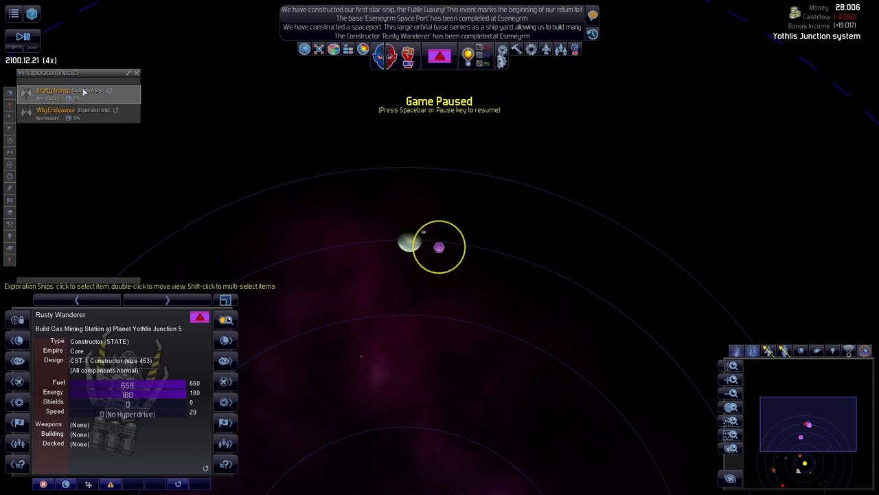
pyautogui.click(52, 91)
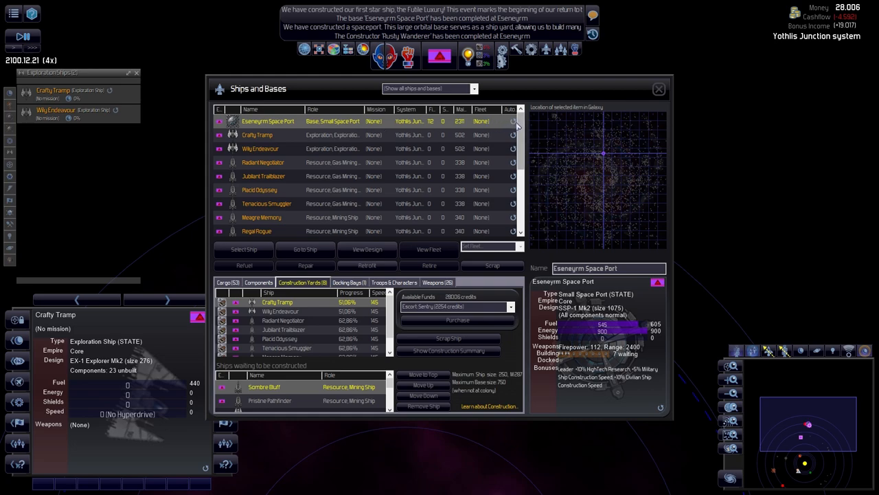
pyautogui.moveTo(512, 126)
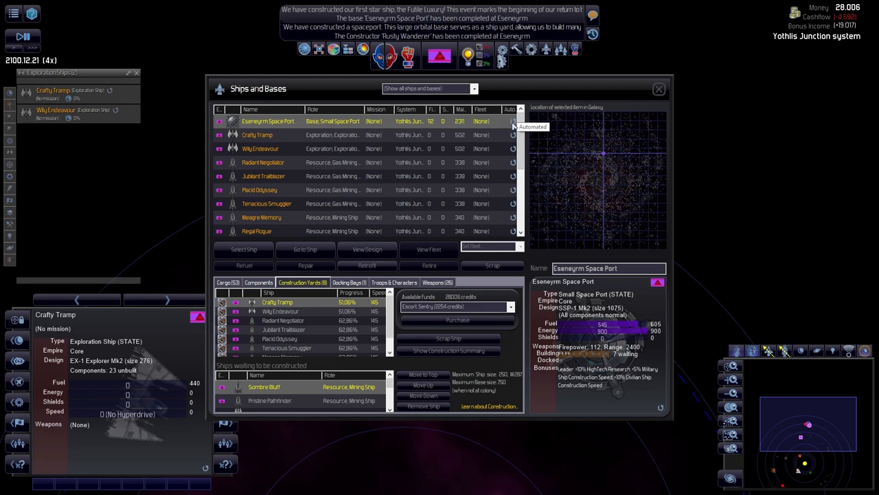
# Browse the full Ships and Bases list, briefly visiting the game options along the way.
pyautogui.click(429, 88)
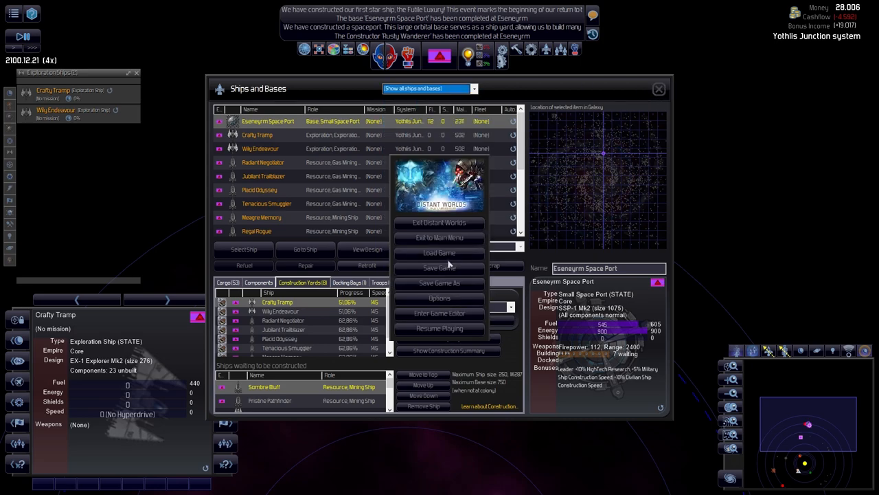
pyautogui.click(439, 297)
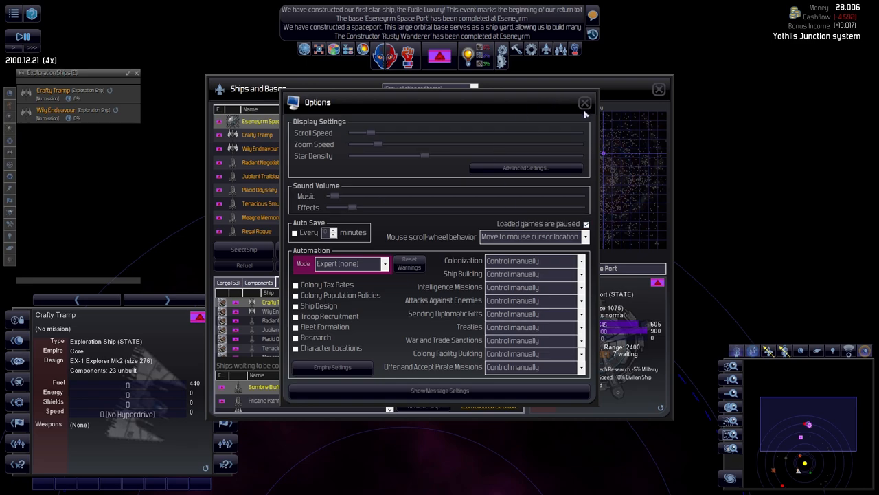
pyautogui.click(585, 101)
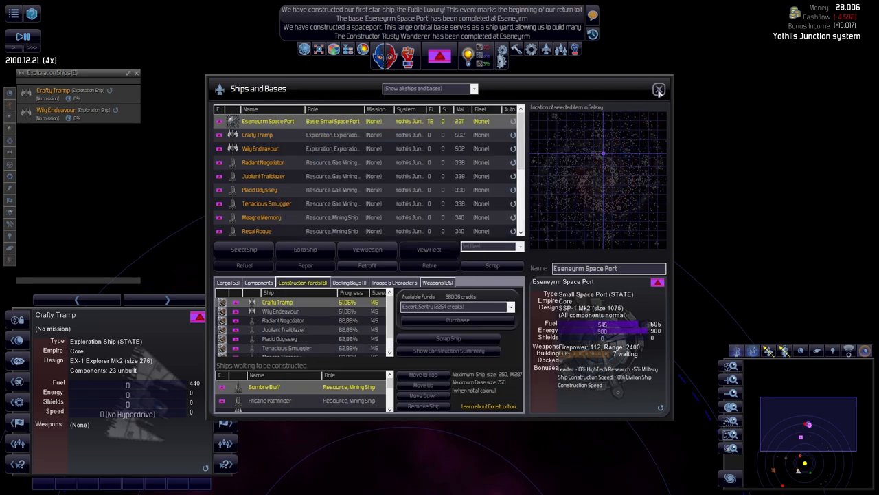
pyautogui.scroll(-3)
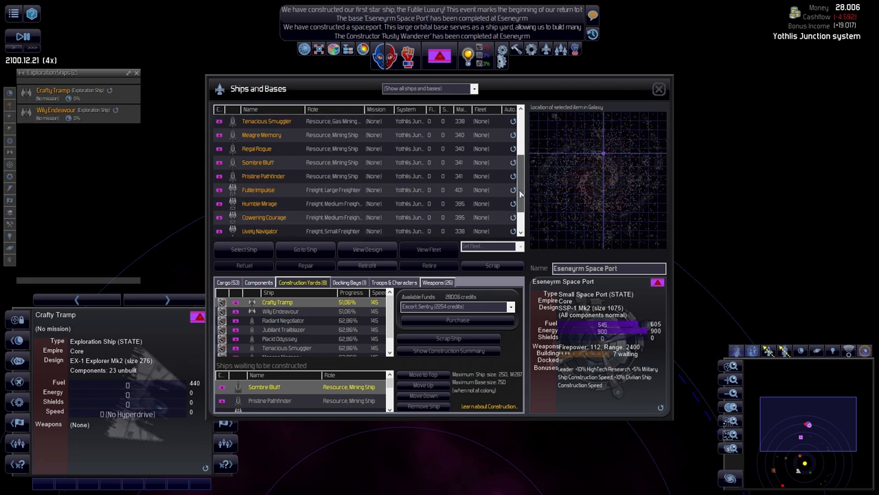
pyautogui.scroll(-3)
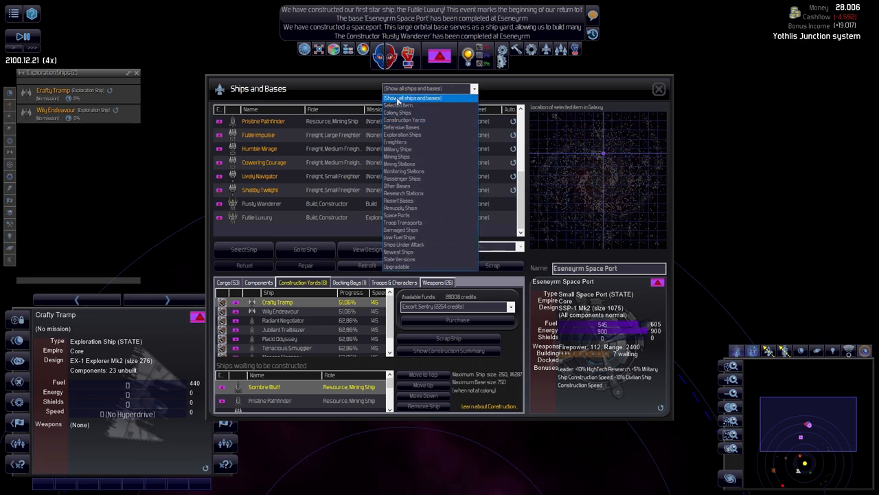
pyautogui.click(412, 97)
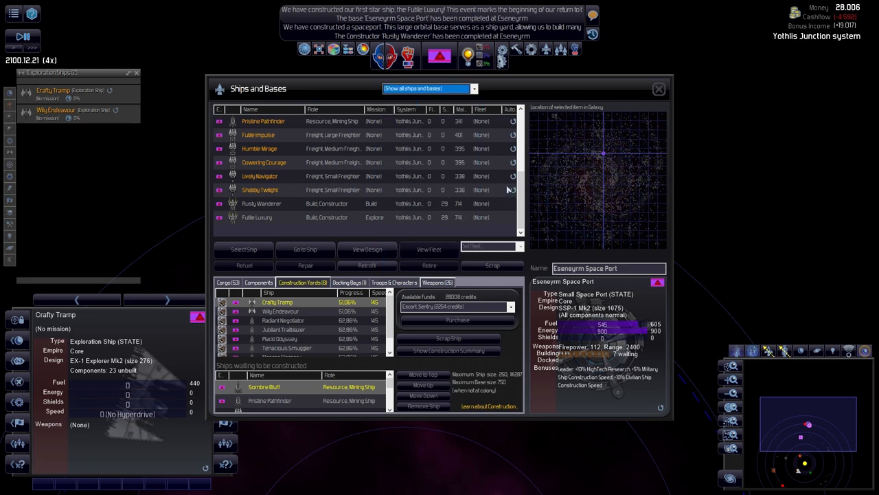
pyautogui.scroll(-3)
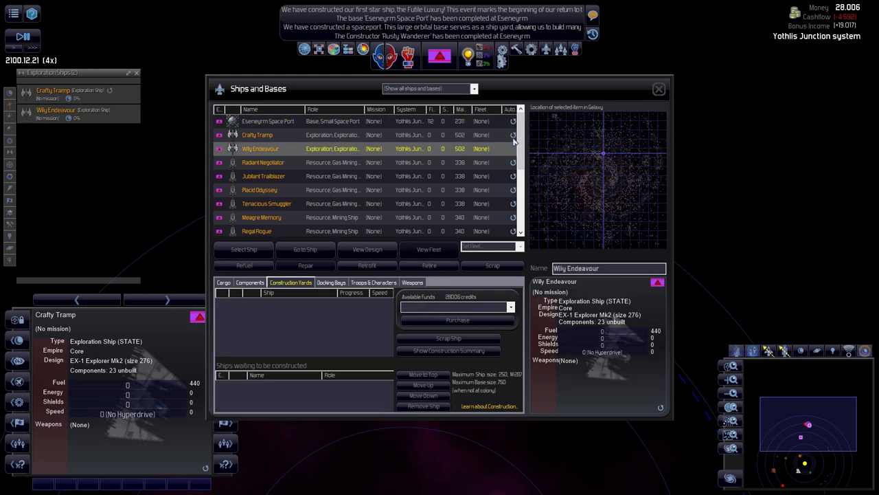
# Check the Esseneyrm Space Port's Construction Yards queue and return to the system map.
pyautogui.click(268, 121)
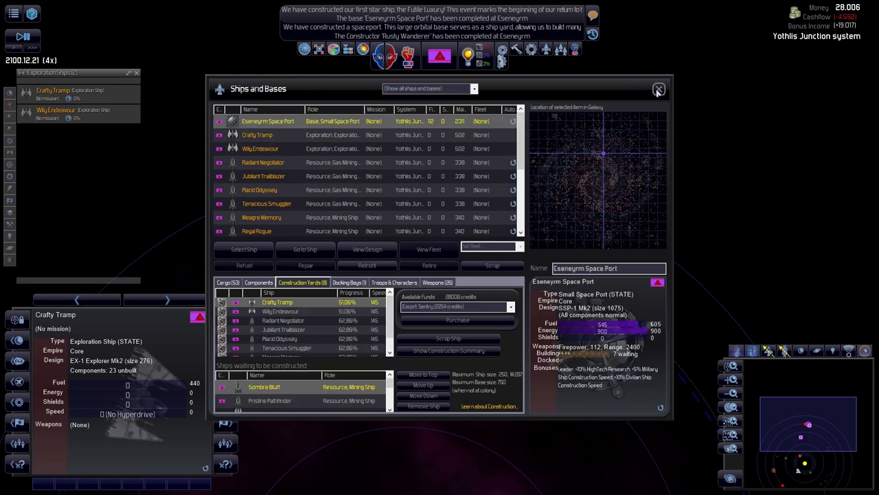
pyautogui.click(660, 89)
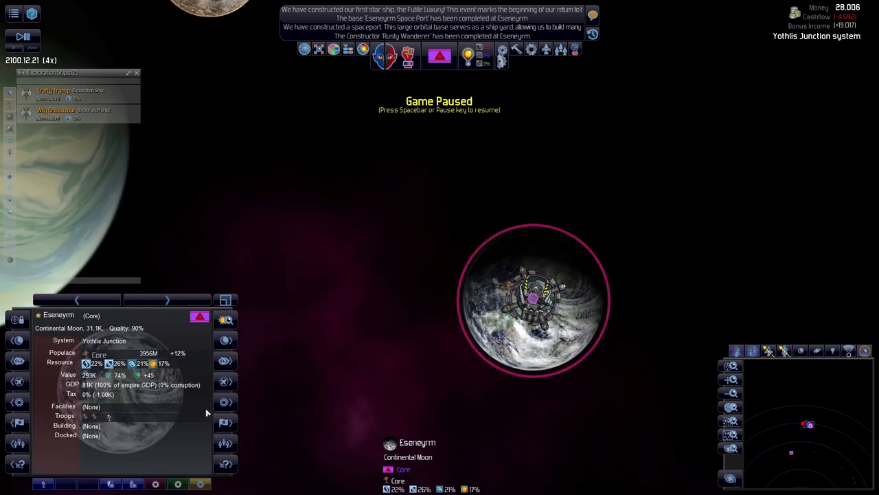
pyautogui.moveTo(121, 374)
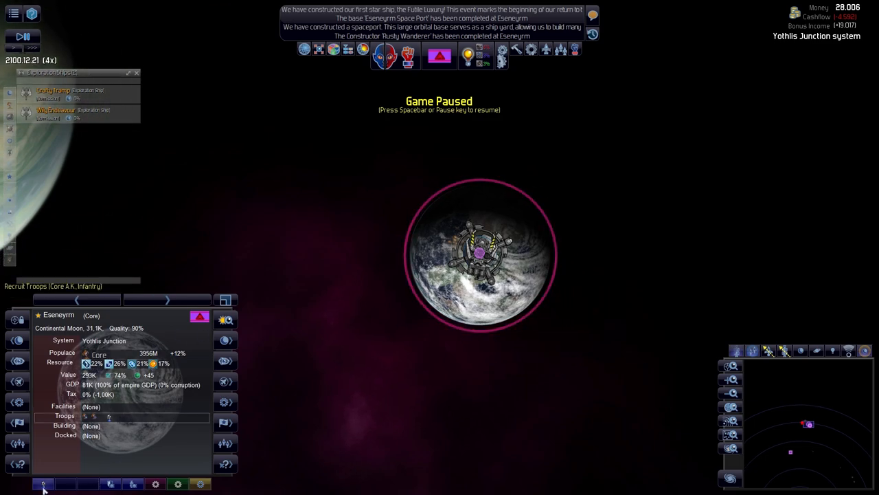
pyautogui.moveTo(423, 379)
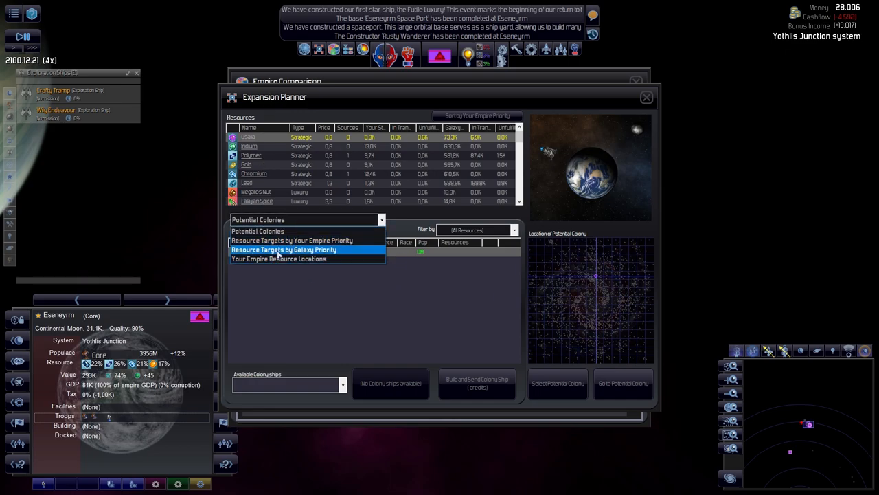
pyautogui.click(283, 250)
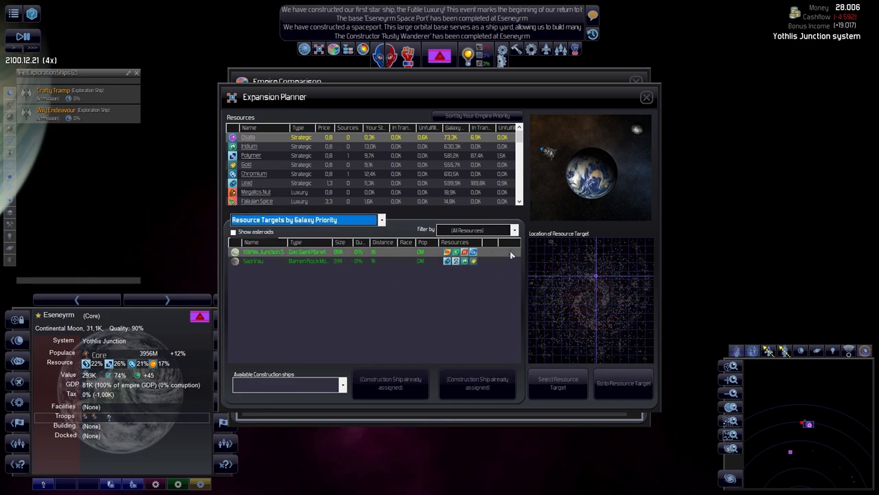
pyautogui.moveTo(448, 252)
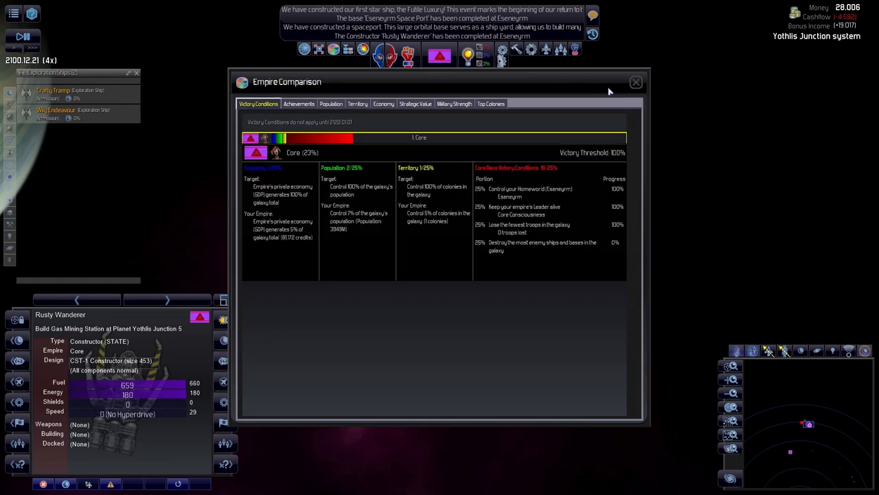
pyautogui.click(635, 83)
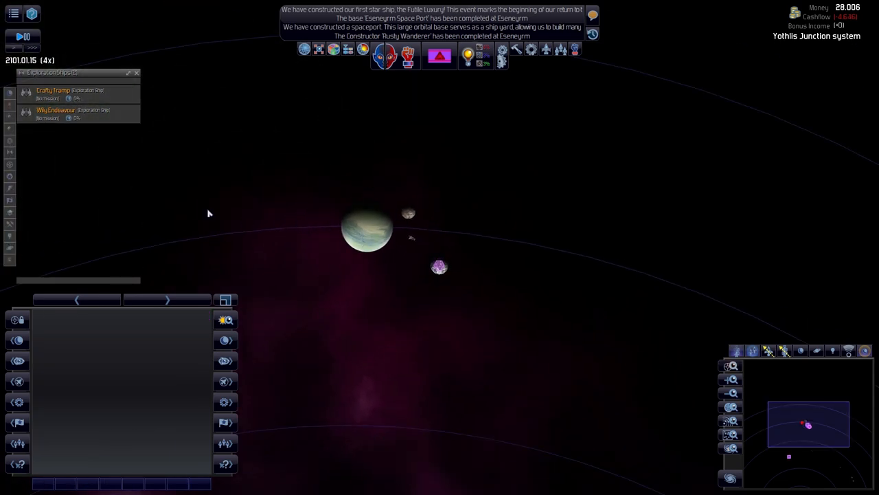
# Select the Space Port on the home moon and check its Construction Yards progress.
pyautogui.click(53, 91)
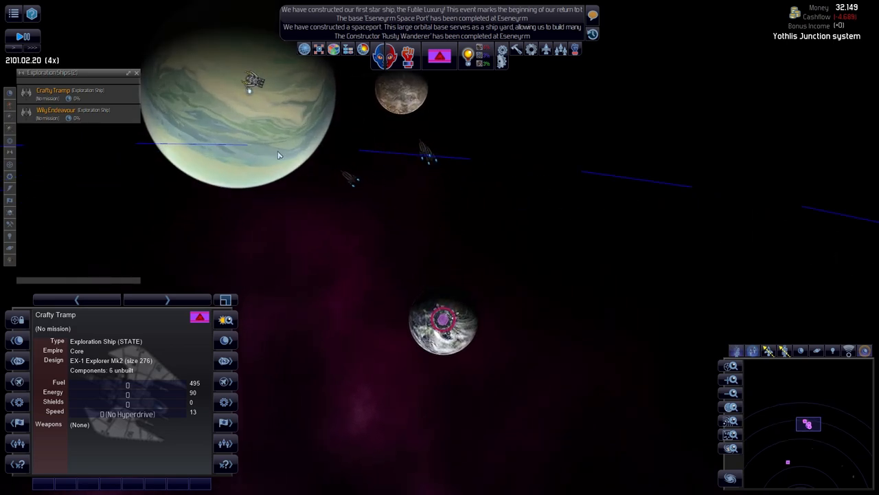
pyautogui.click(69, 93)
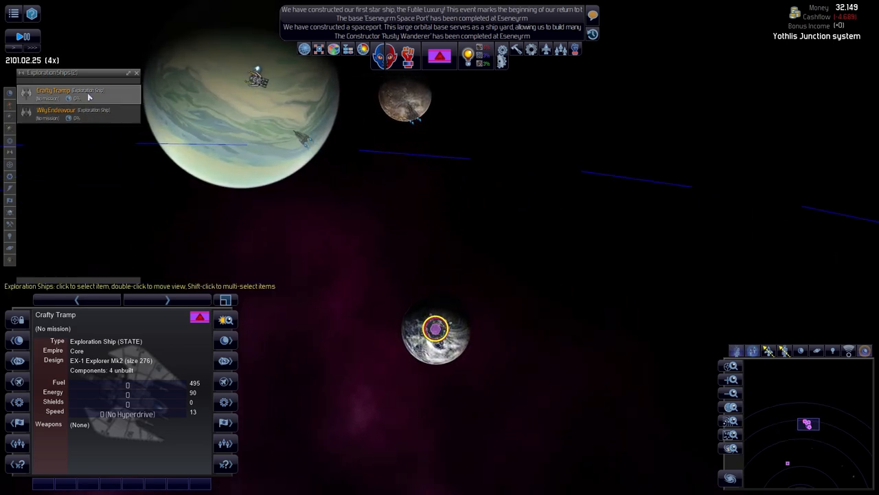
pyautogui.moveTo(538, 54)
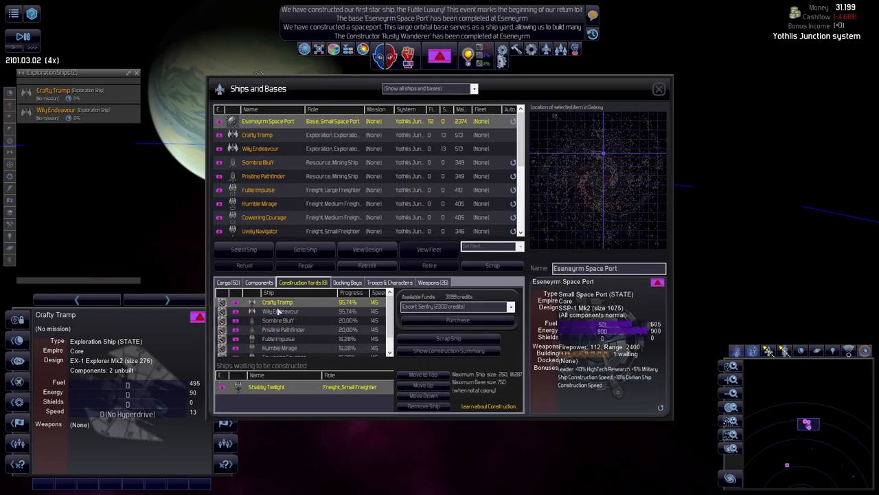
pyautogui.scroll(-3)
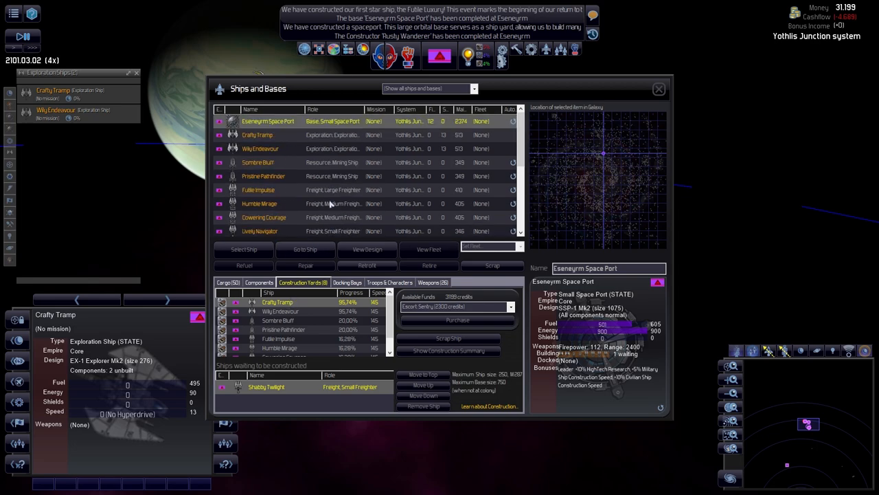
# Bring the newly built explorer Crafty Tramp into view on the map.
pyautogui.click(257, 135)
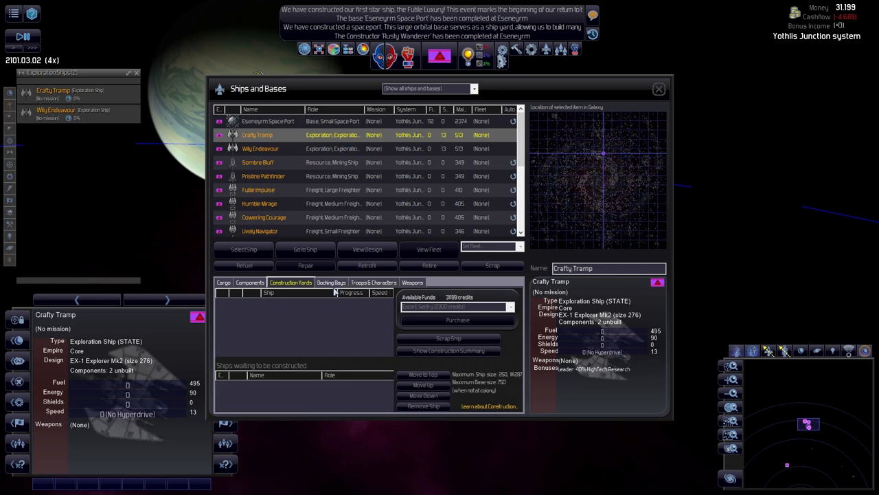
pyautogui.click(658, 88)
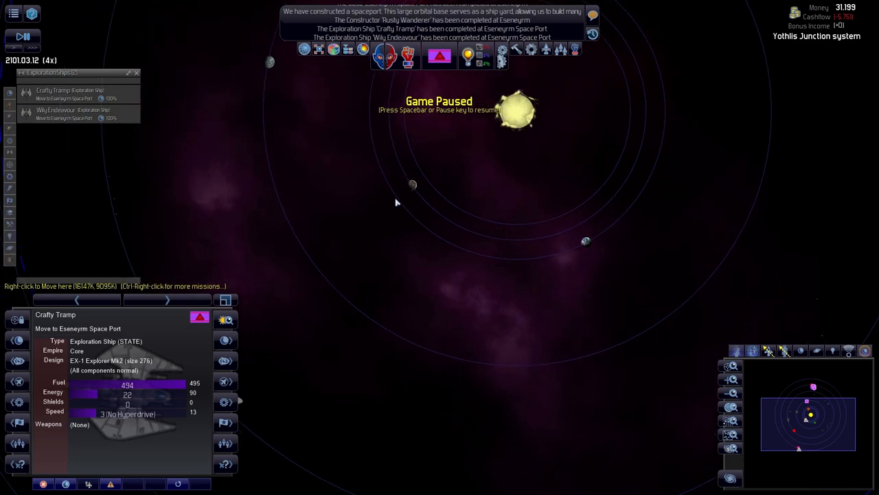
# Order the selected explorer to Explore > Planet in the Yothlis Junction system.
pyautogui.rightClick(403, 231)
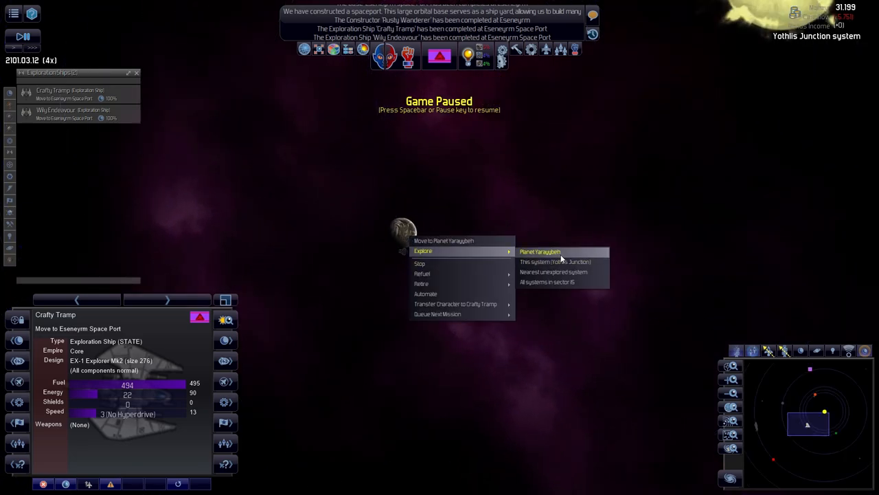
pyautogui.click(540, 251)
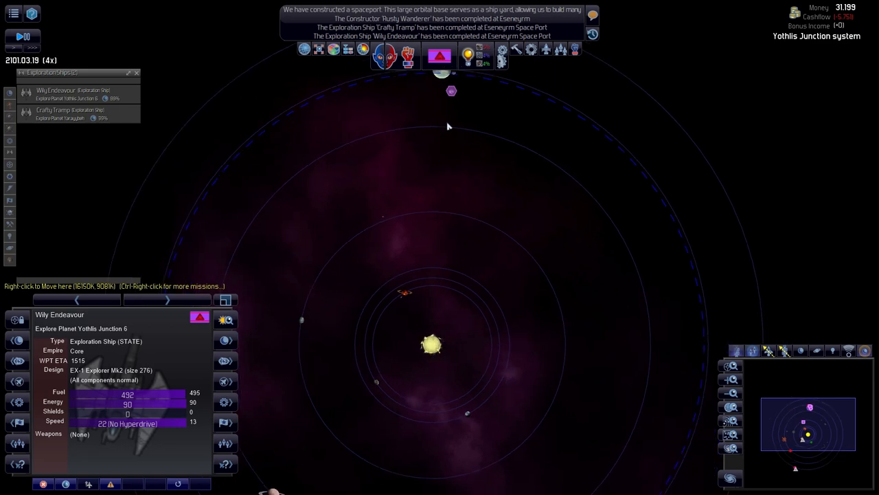
pyautogui.moveTo(501, 61)
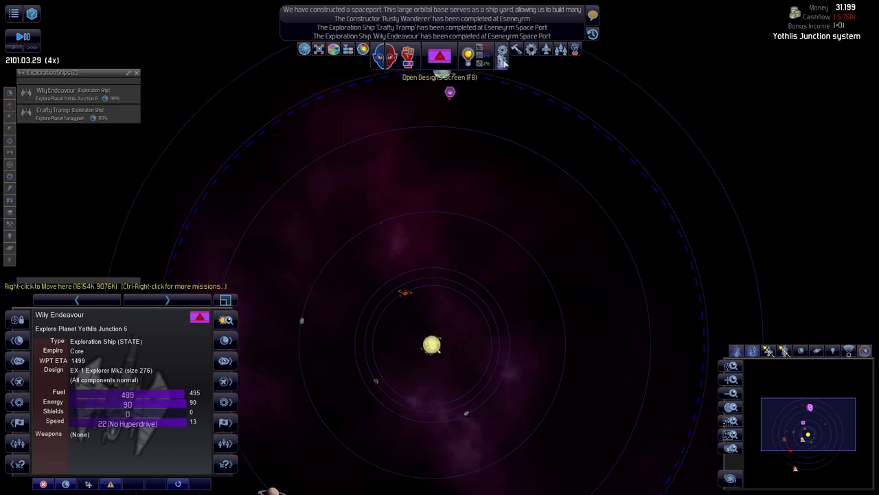
# Edit the ERS-1 base design with crew and life support components and save it.
pyautogui.click(501, 61)
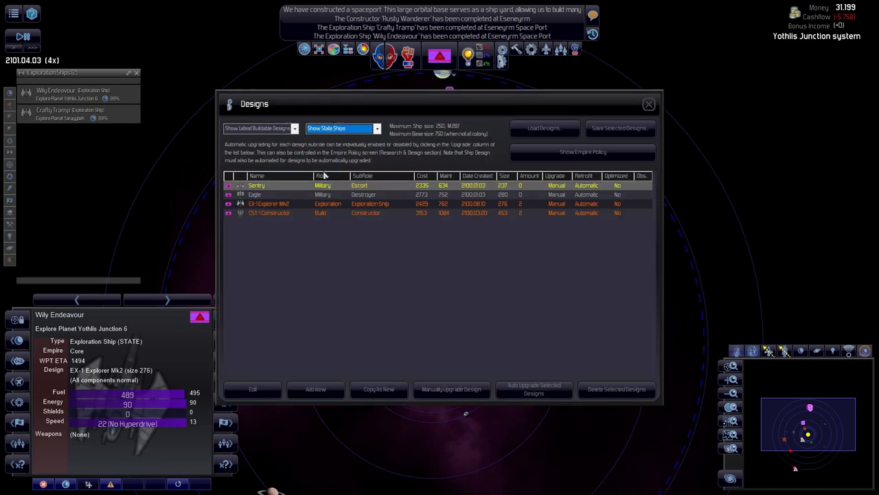
pyautogui.click(341, 129)
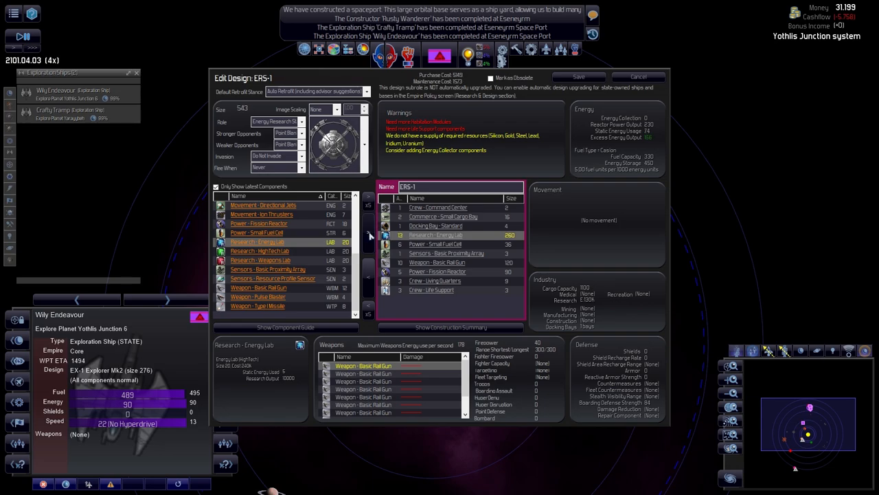
pyautogui.click(369, 220)
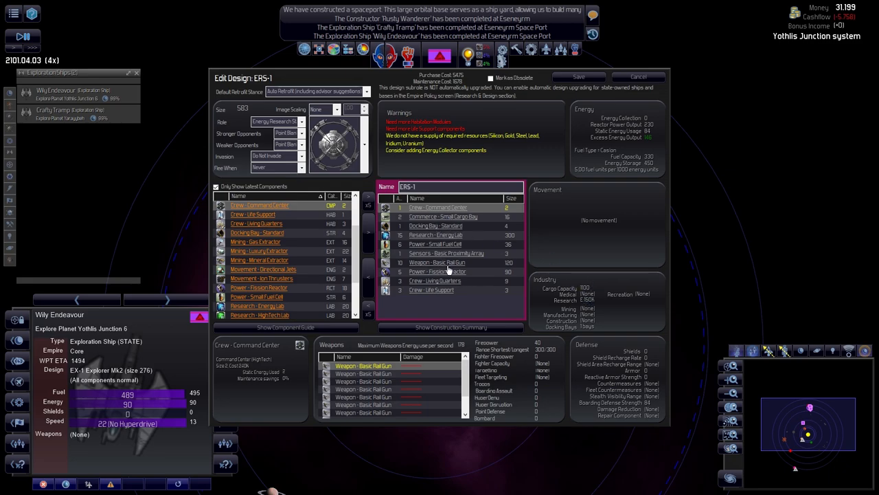
pyautogui.moveTo(652, 141)
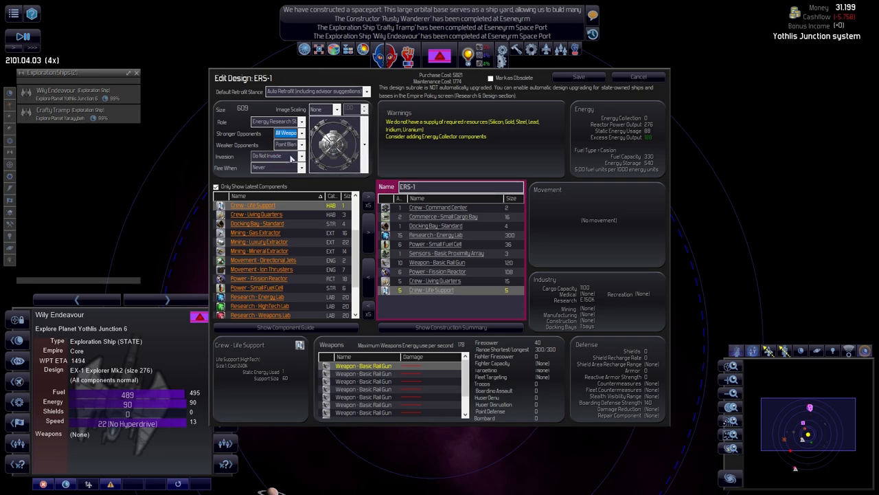
pyautogui.click(286, 144)
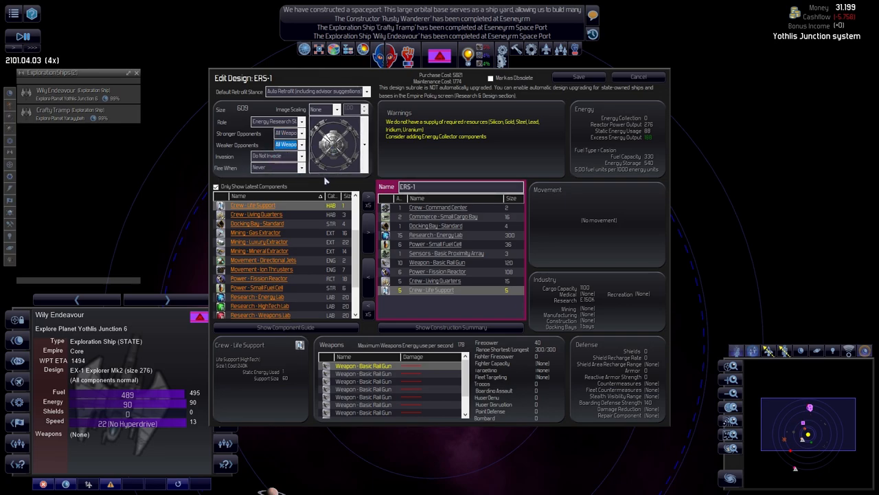
pyautogui.moveTo(580, 77)
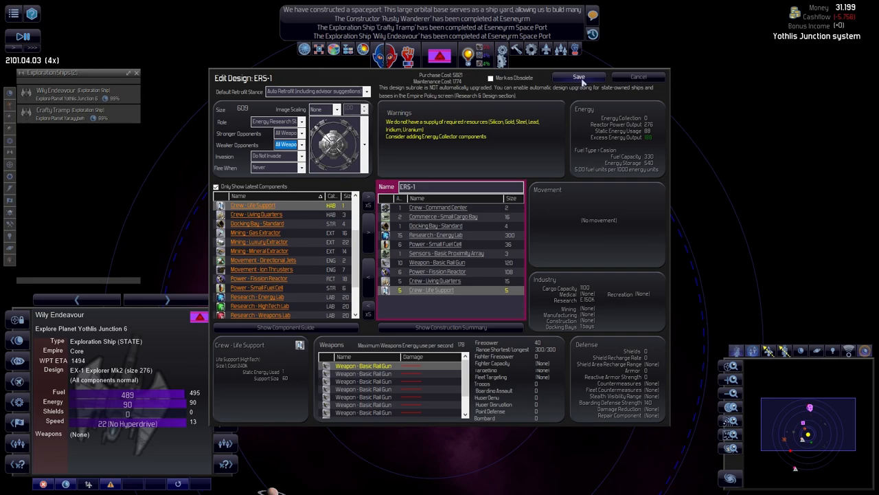
pyautogui.click(578, 77)
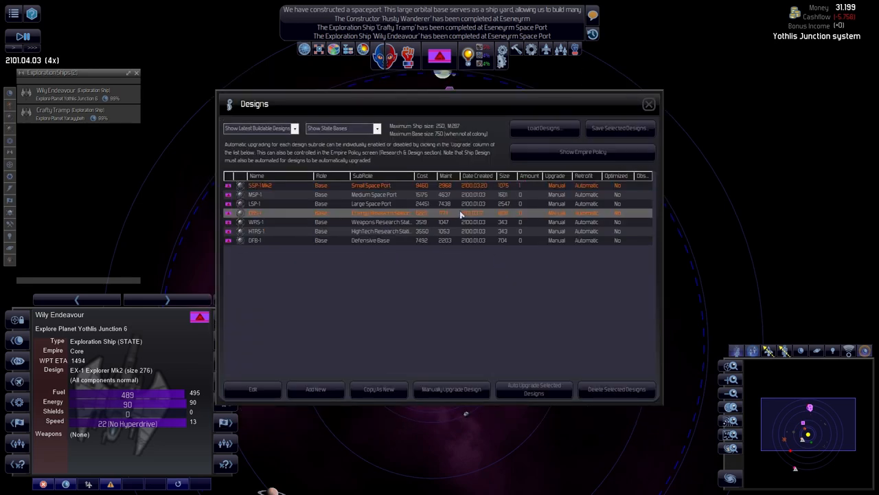
# Set combat tactics on the WRS-1 weapons research station and save it as Mk2.
pyautogui.click(253, 389)
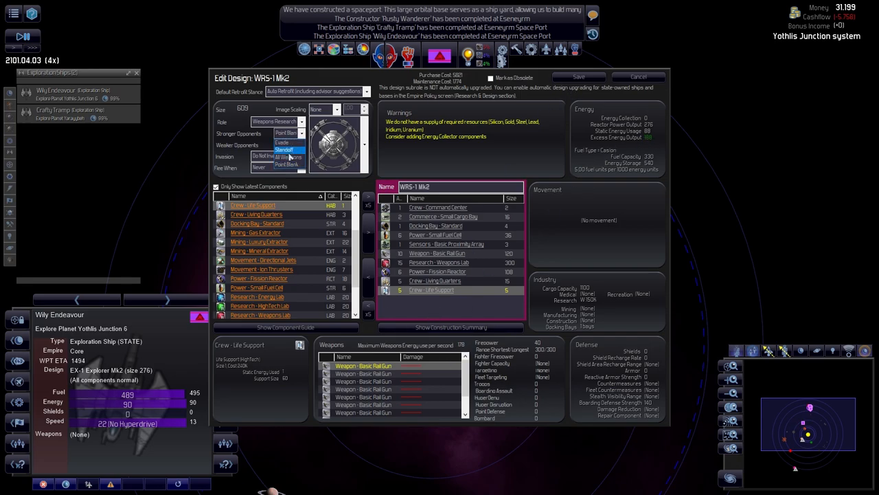
pyautogui.click(285, 157)
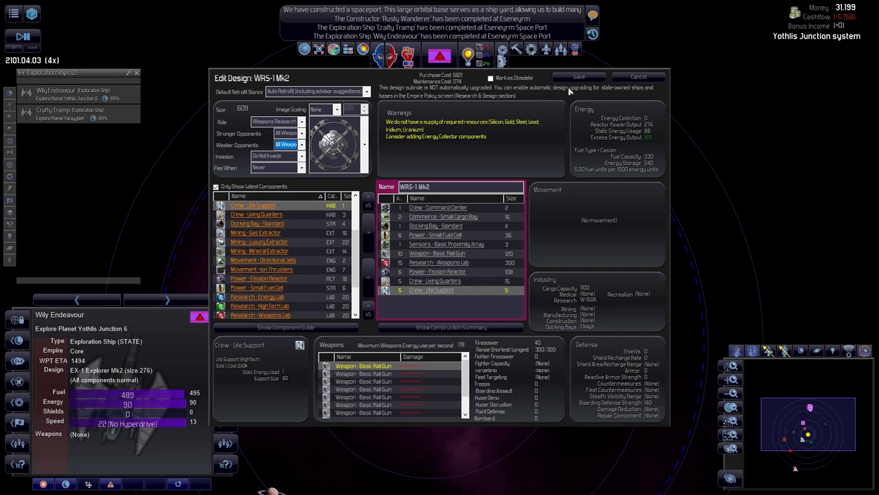
pyautogui.click(638, 77)
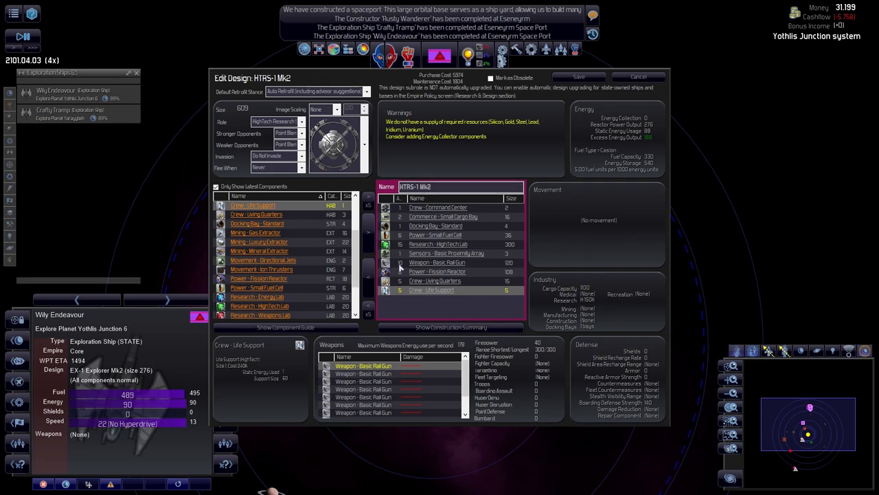
# Adjust tactics on HTRS-1, save it as Mk2, and leave the Designs screen.
pyautogui.click(287, 132)
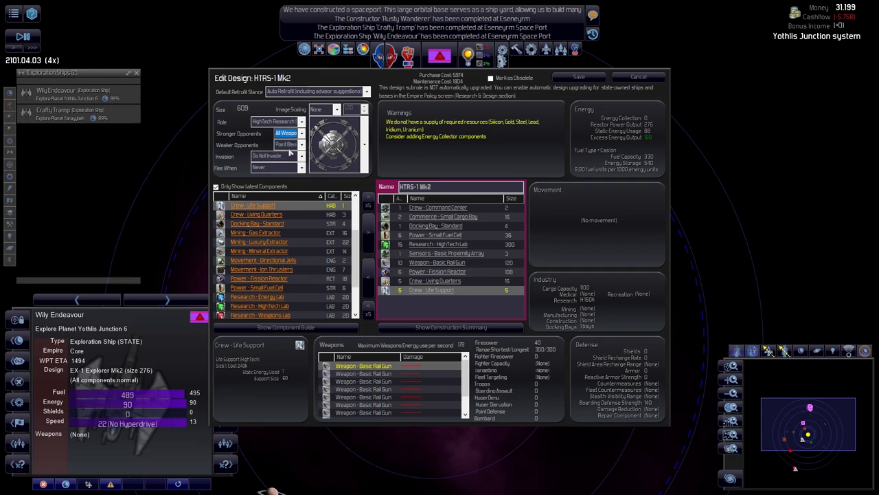
pyautogui.click(637, 77)
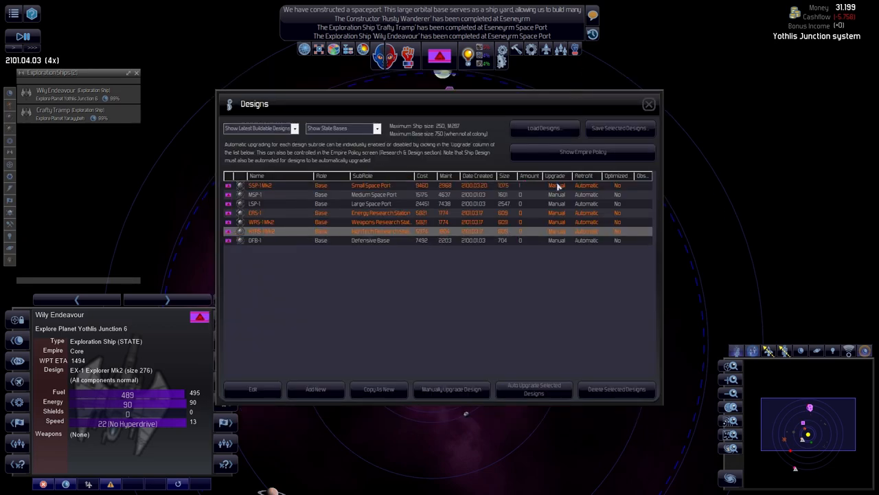
pyautogui.click(648, 105)
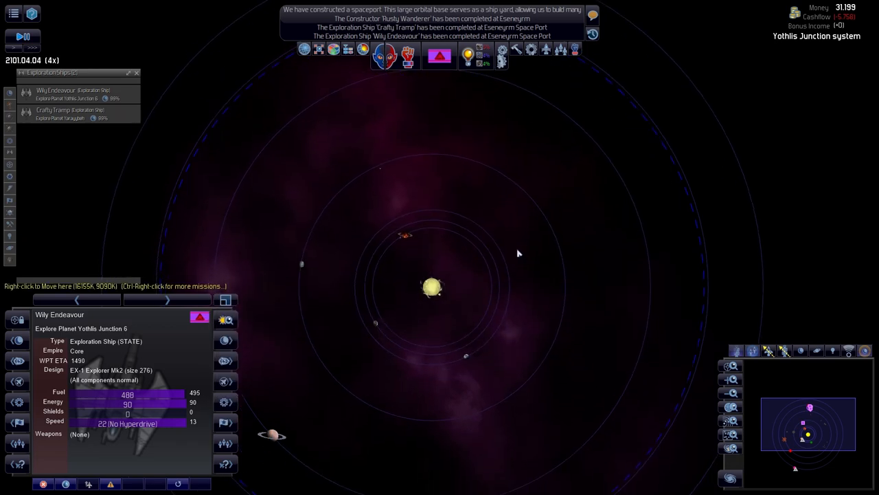